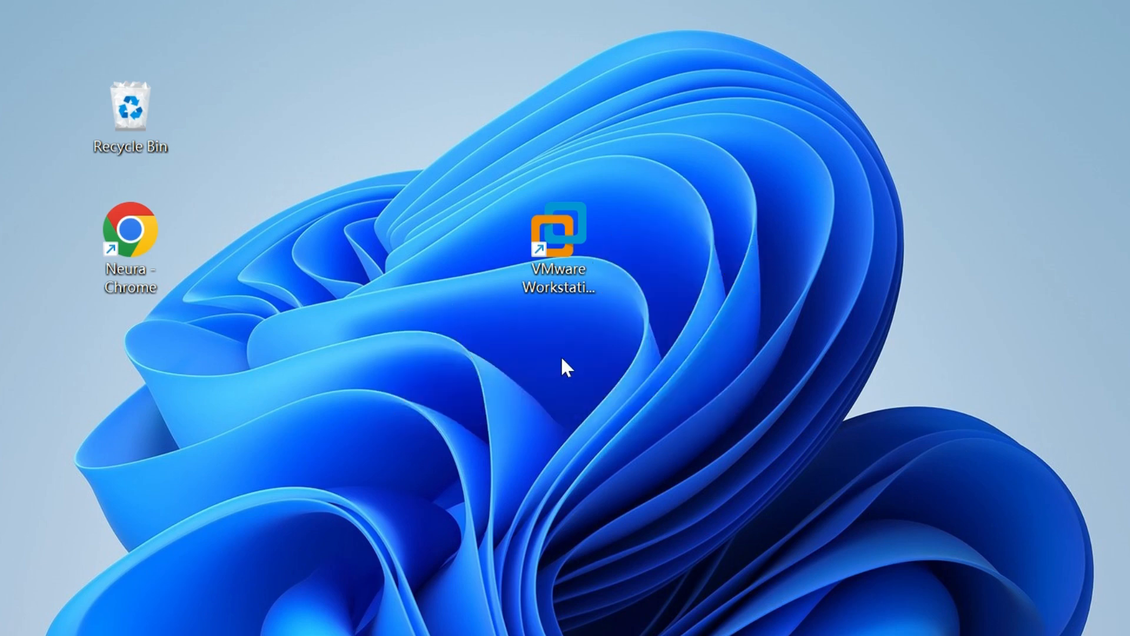
pyautogui.moveTo(550, 370)
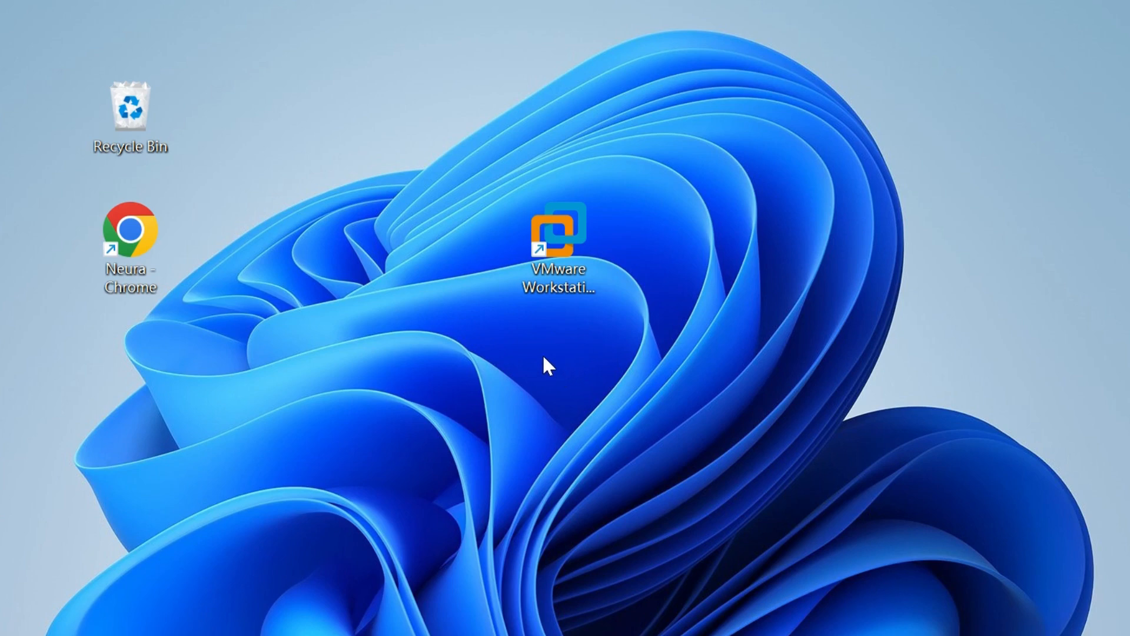
pyautogui.moveTo(582, 365)
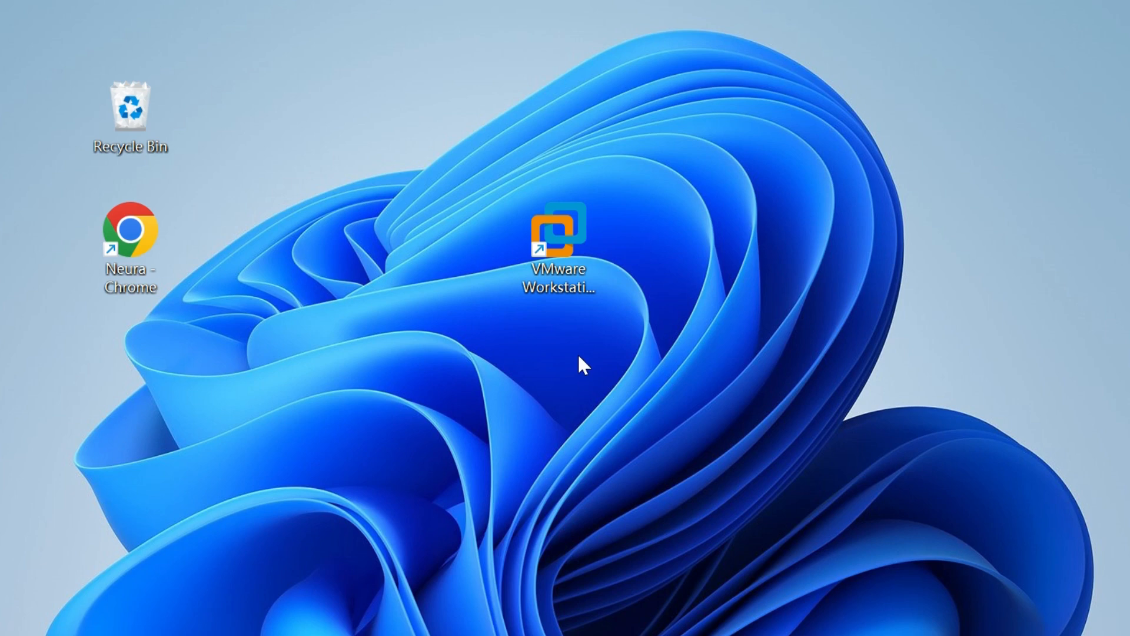
pyautogui.moveTo(584, 351)
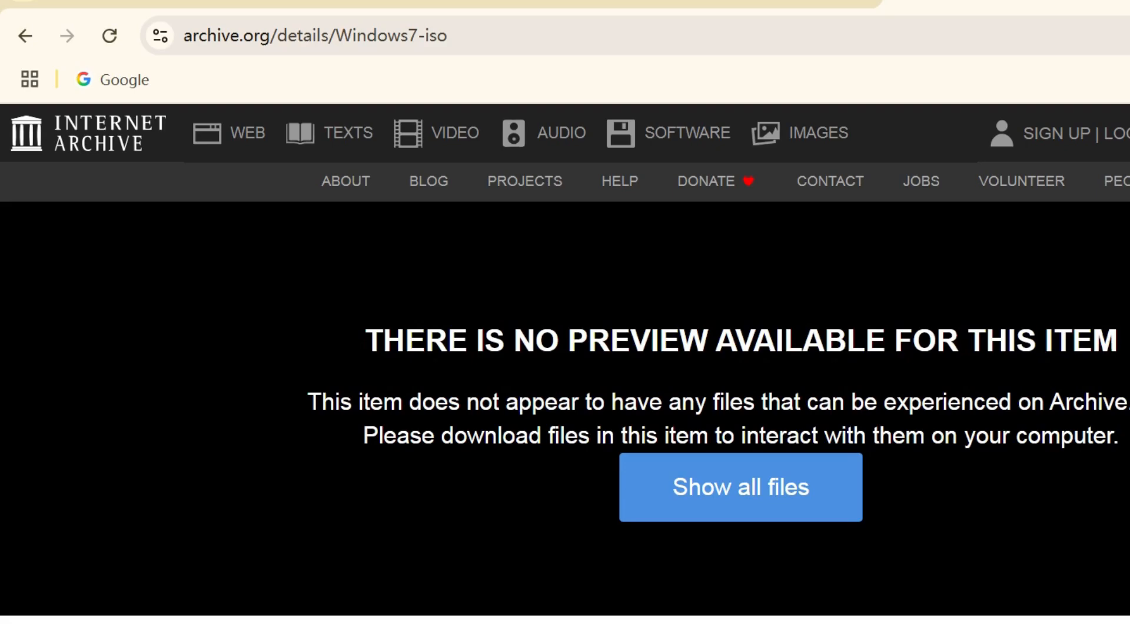
pyautogui.moveTo(1047, 10)
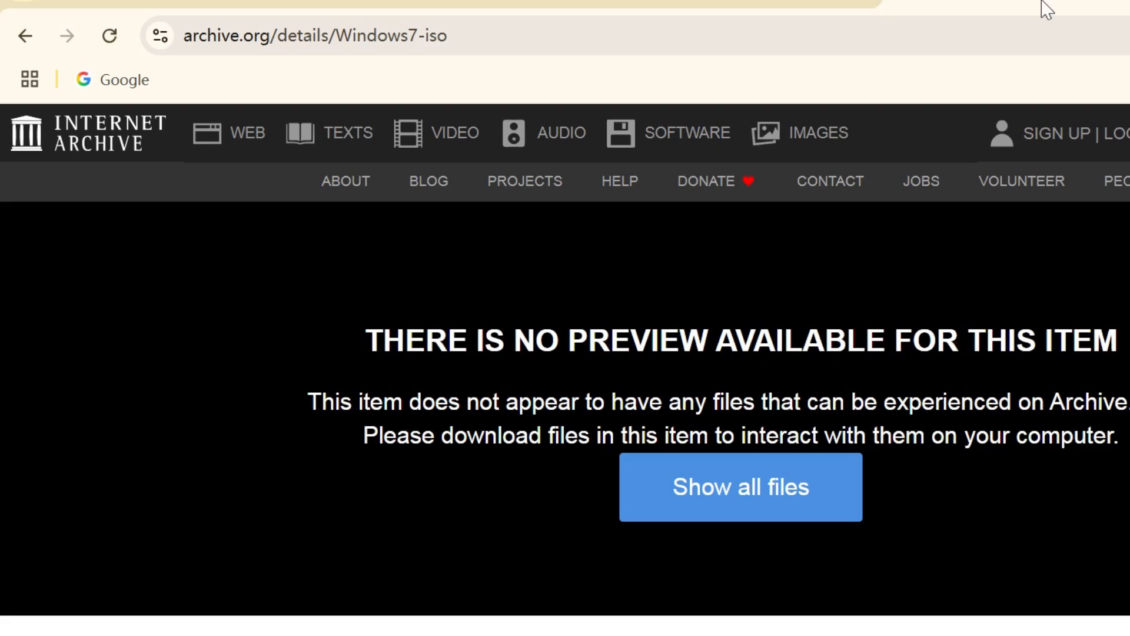
pyautogui.moveTo(1034, 190)
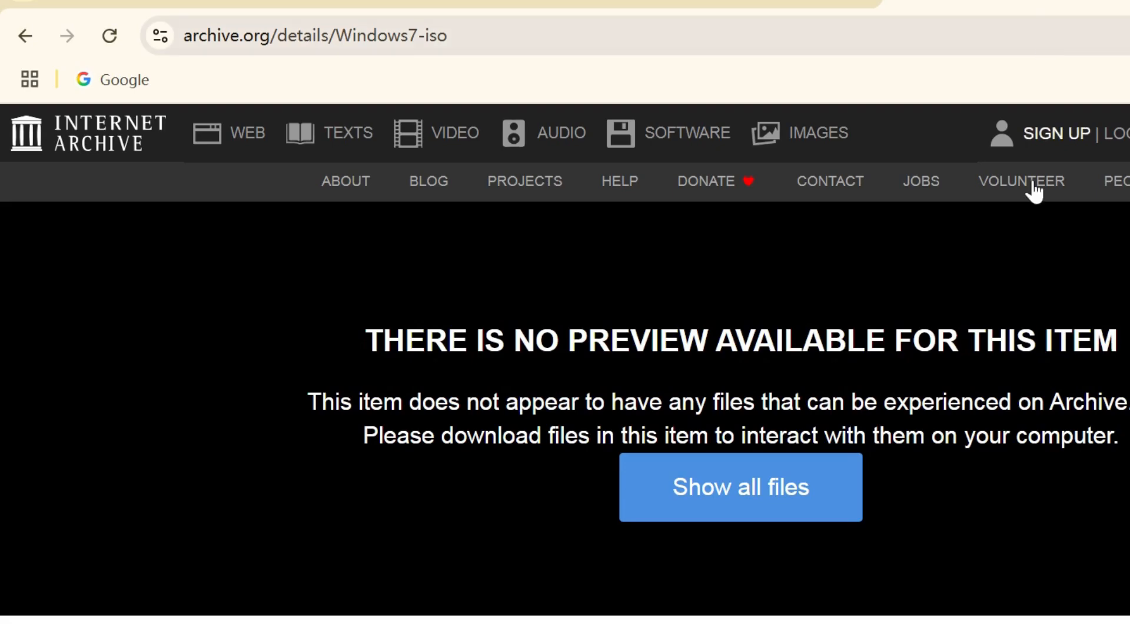
pyautogui.moveTo(980, 332)
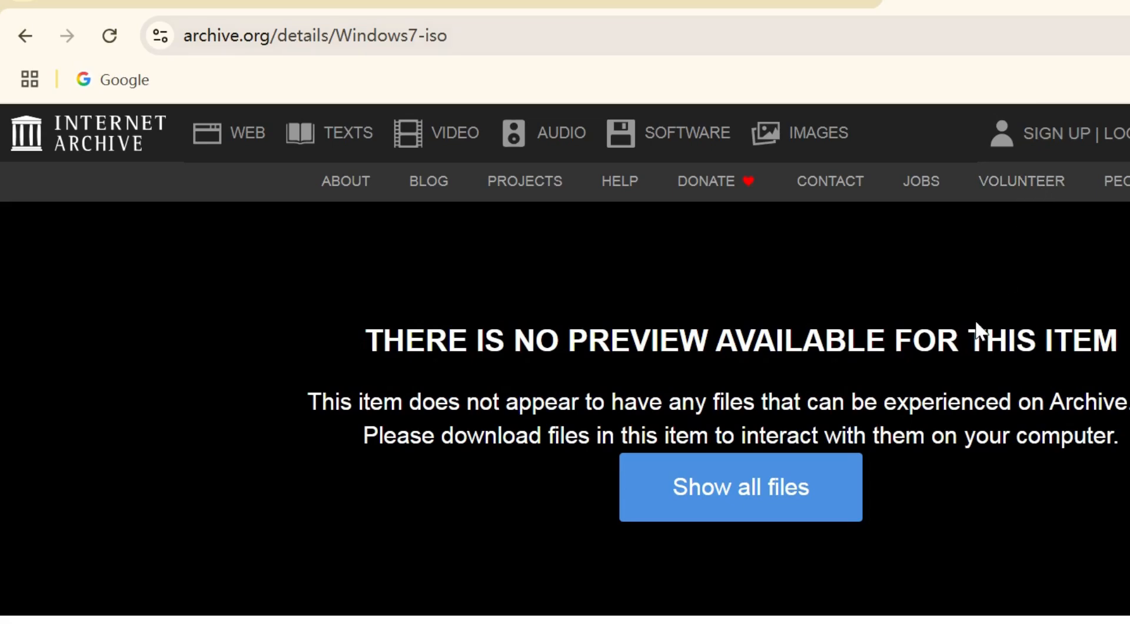
pyautogui.moveTo(935, 385)
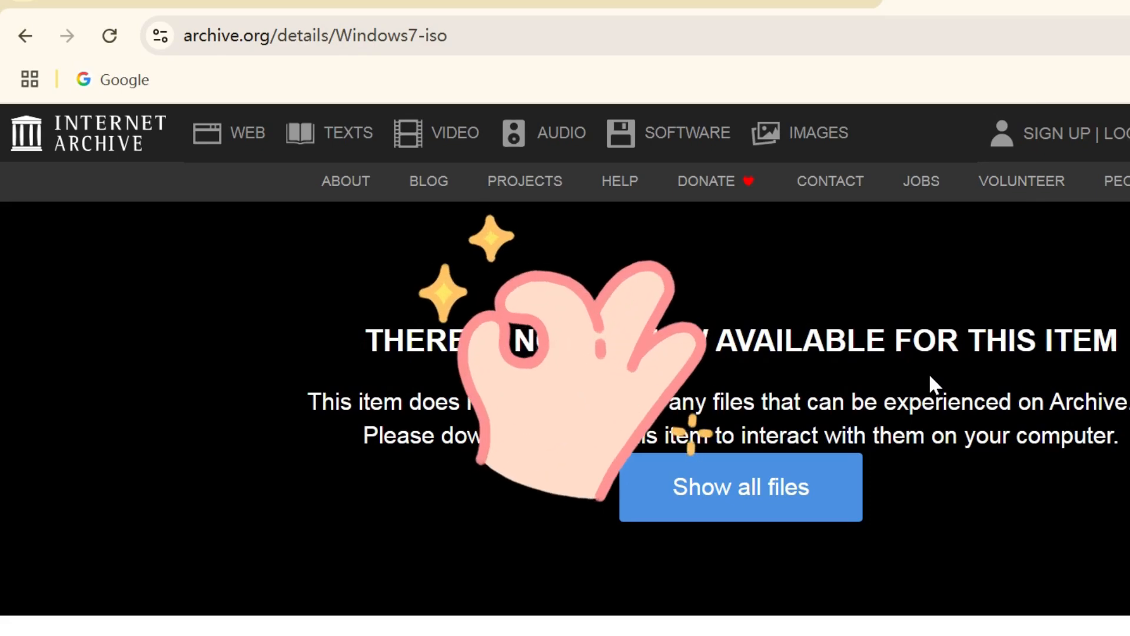
pyautogui.moveTo(864, 263)
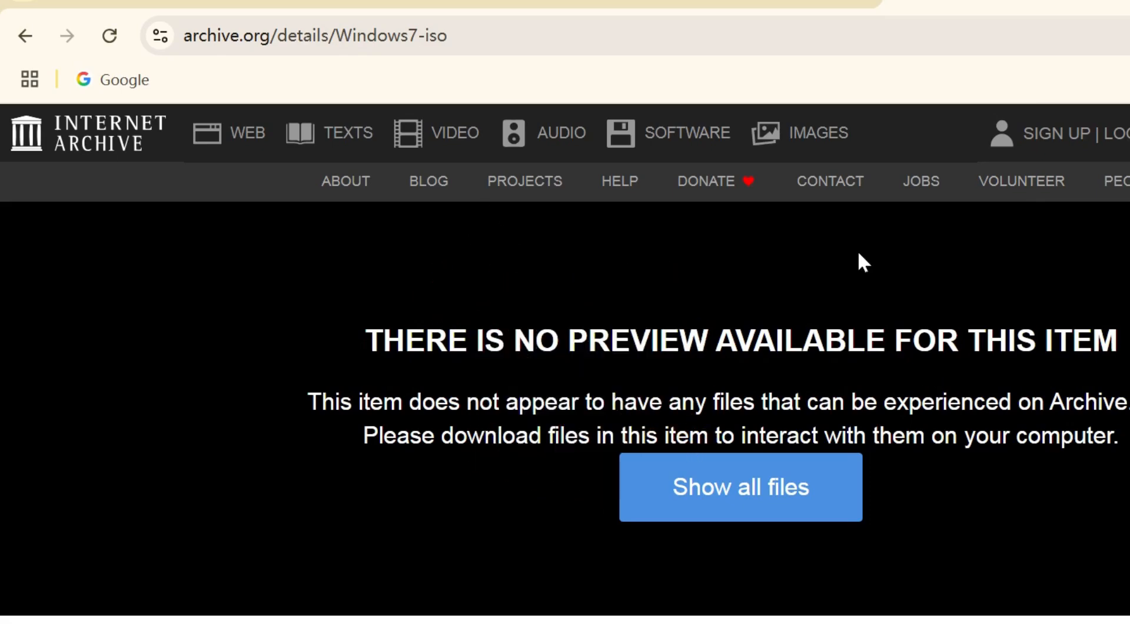
# - Select the archive.org/details/Windows7-iso URL in Chrome's address bar
pyautogui.click(314, 36)
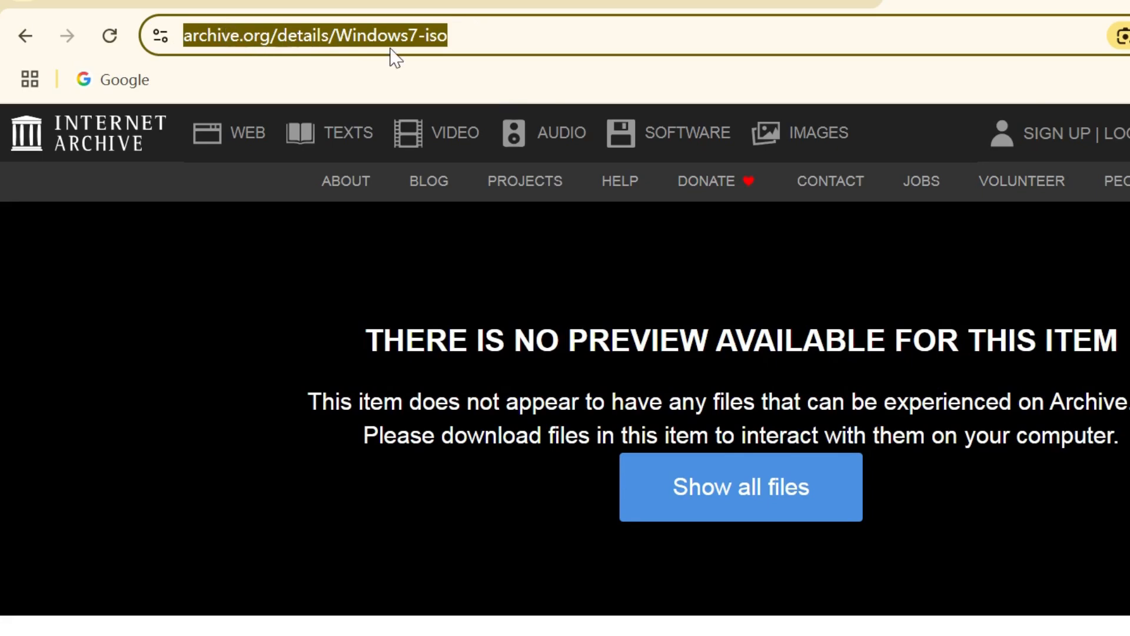
pyautogui.moveTo(504, 45)
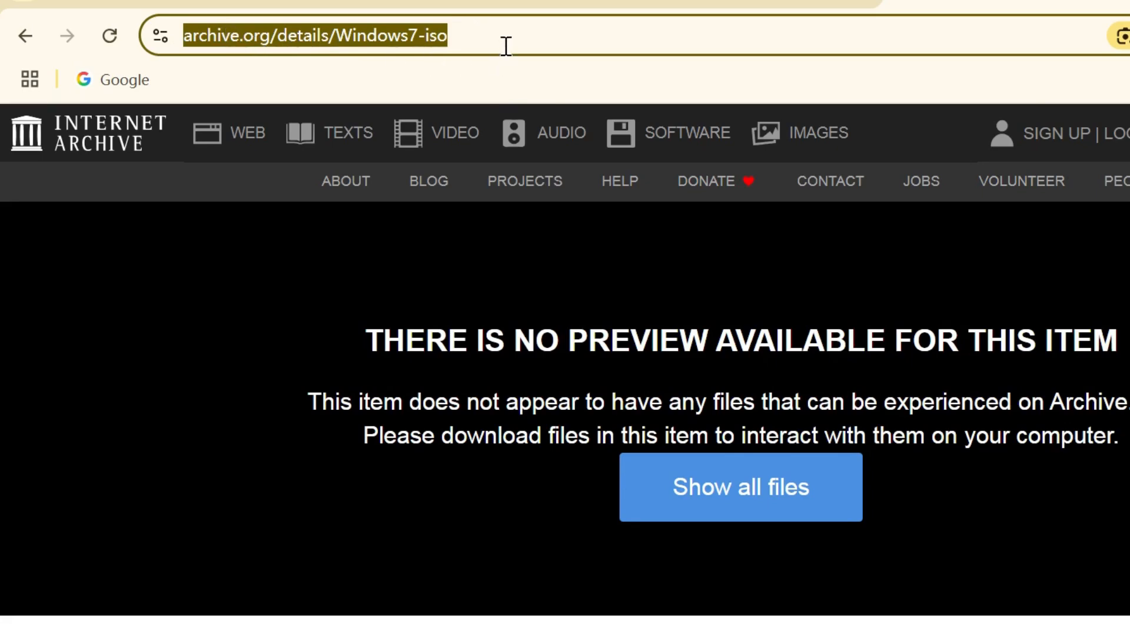
# - Download the 3.1 GB win7_64_bit.iso from ISO IMAGE options and view its progress
pyautogui.scroll(-3)
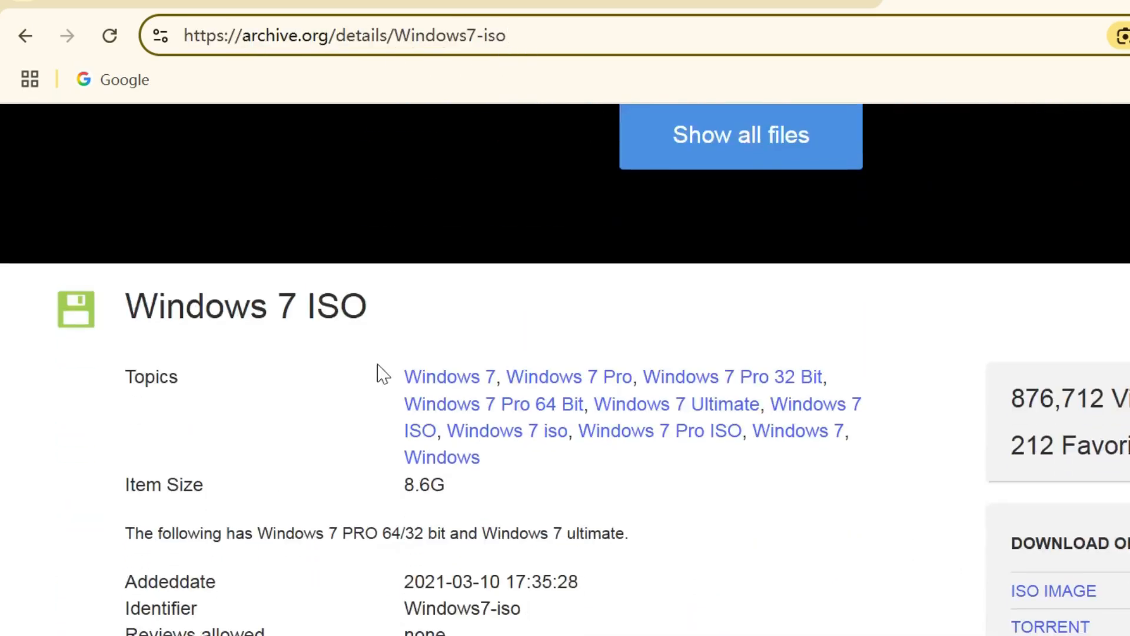
pyautogui.scroll(-3)
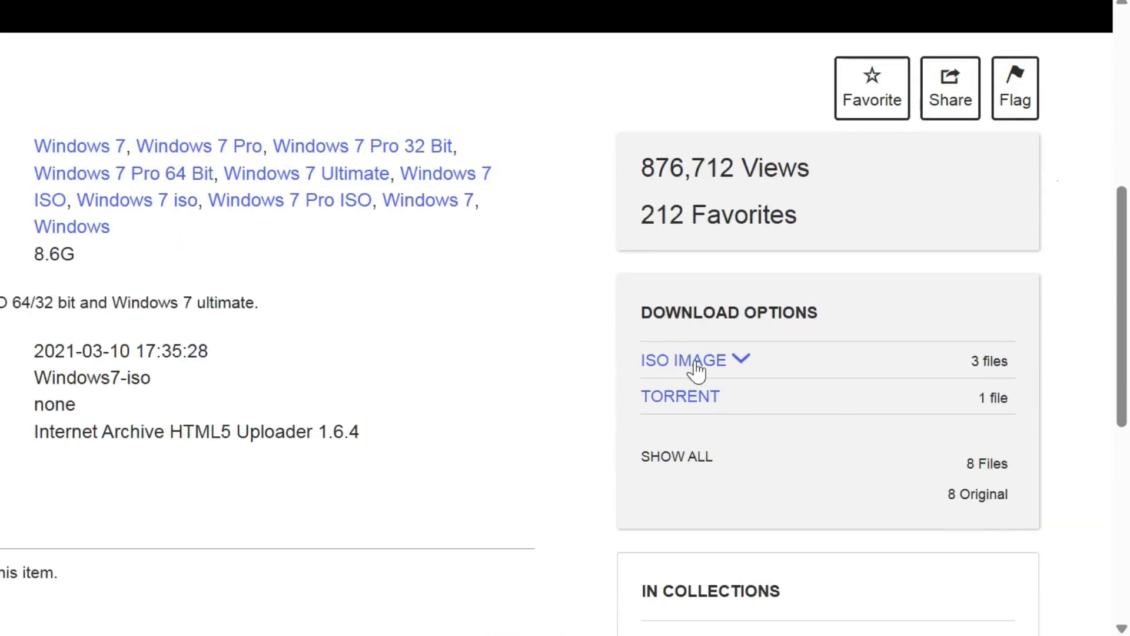
pyautogui.click(683, 360)
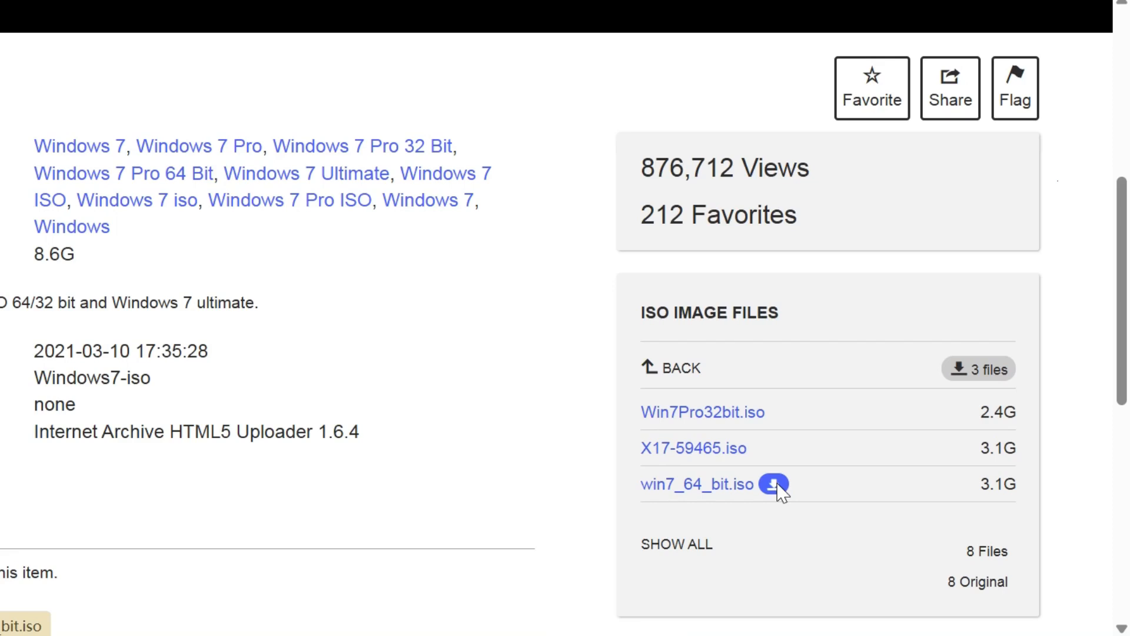
pyautogui.scroll(3)
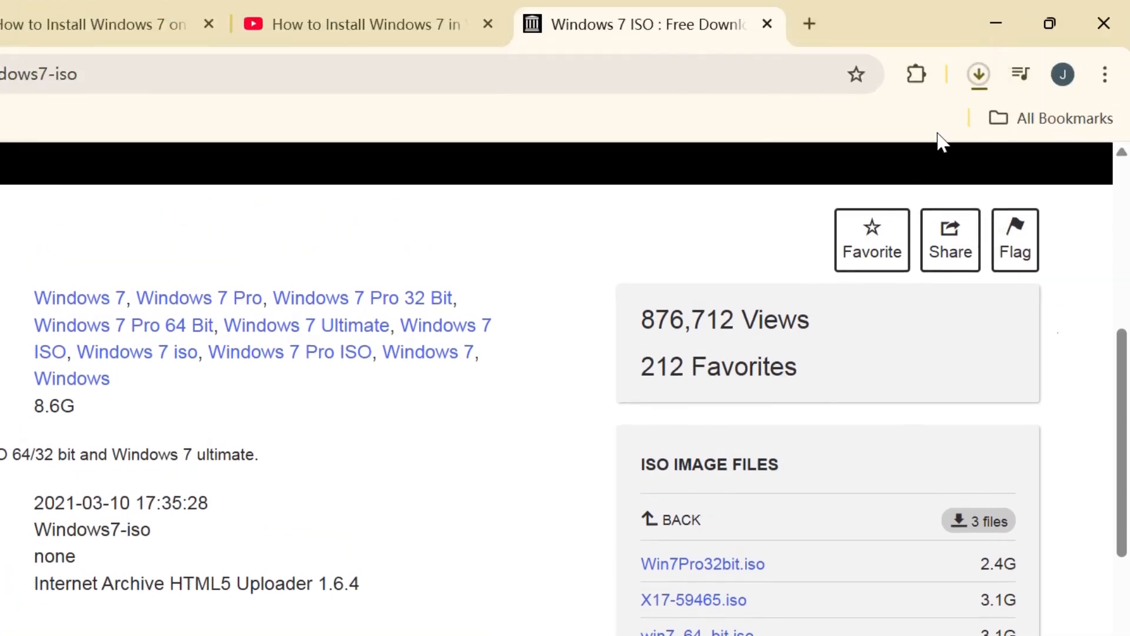
pyautogui.click(979, 74)
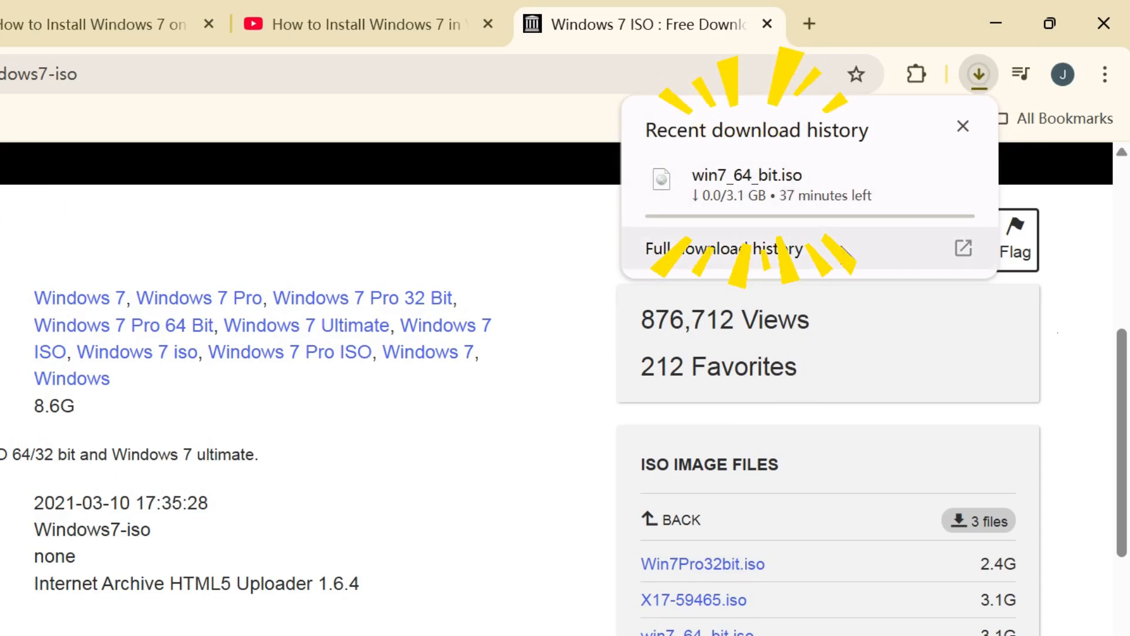
pyautogui.moveTo(793, 198)
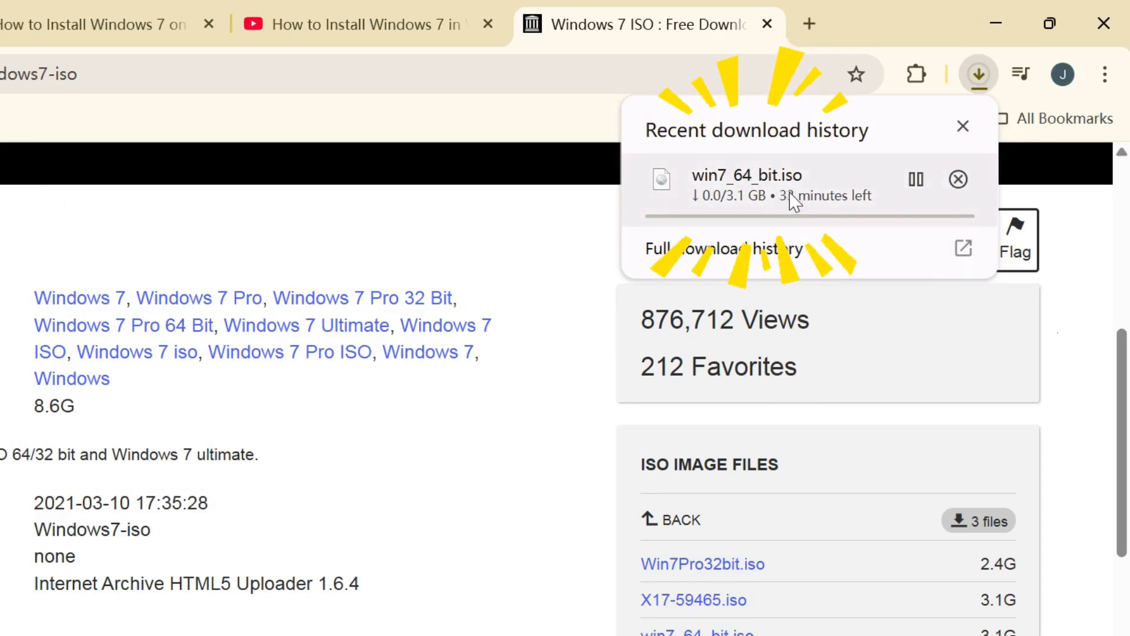
pyautogui.moveTo(886, 257)
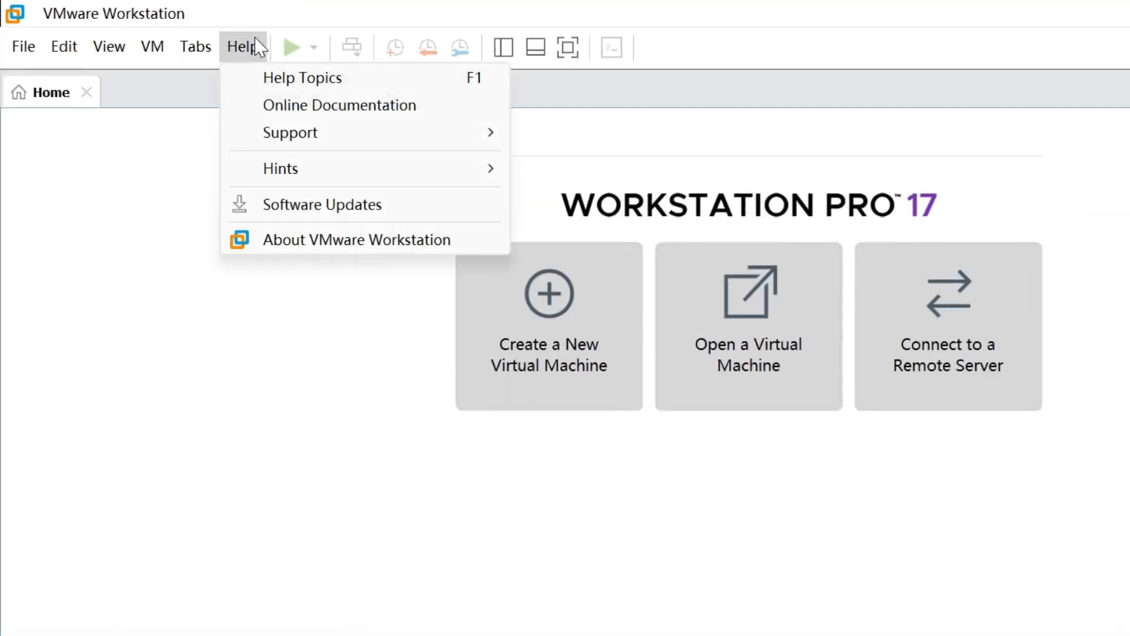
pyautogui.moveTo(331, 245)
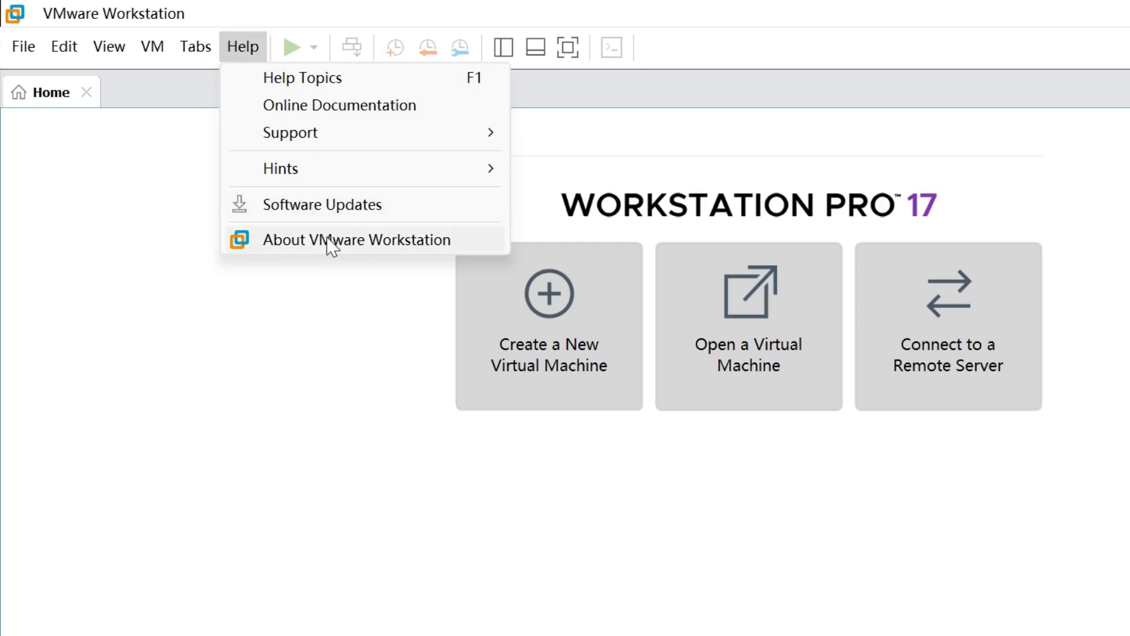
# - Show VMware's About dialog confirming version 17.6.2 build-24409262
pyautogui.click(356, 240)
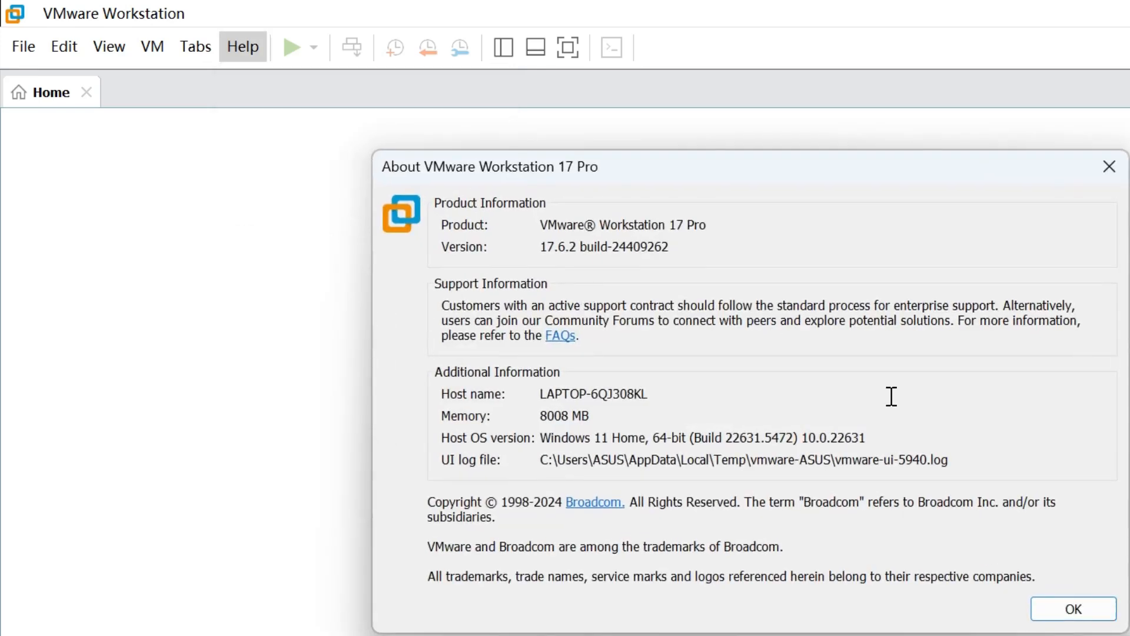
pyautogui.moveTo(670, 242)
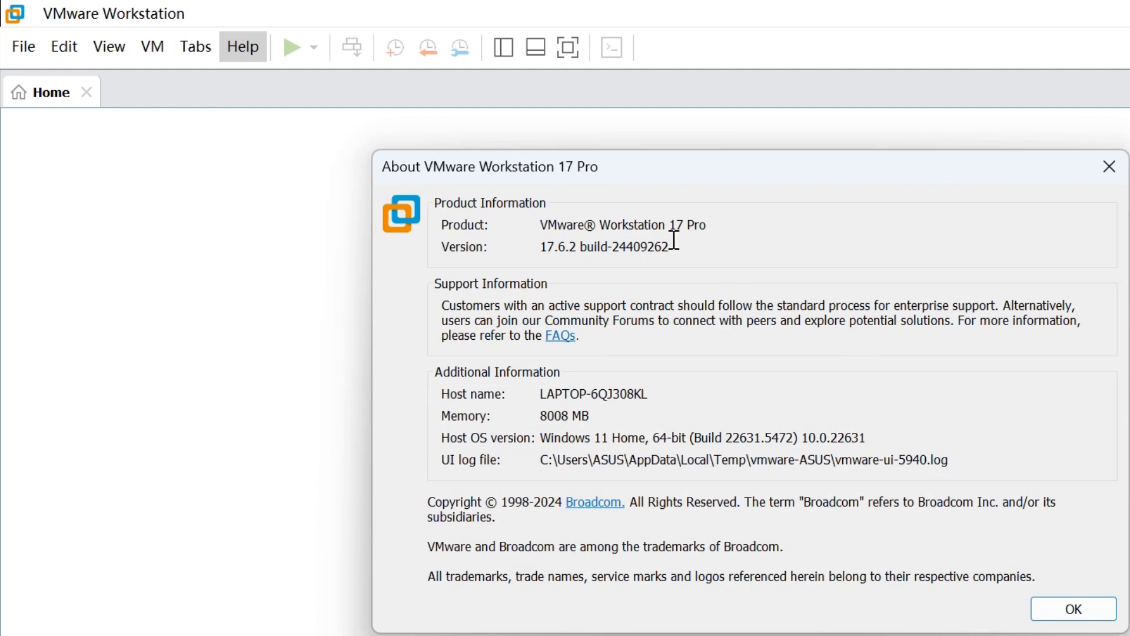
pyautogui.moveTo(581, 265)
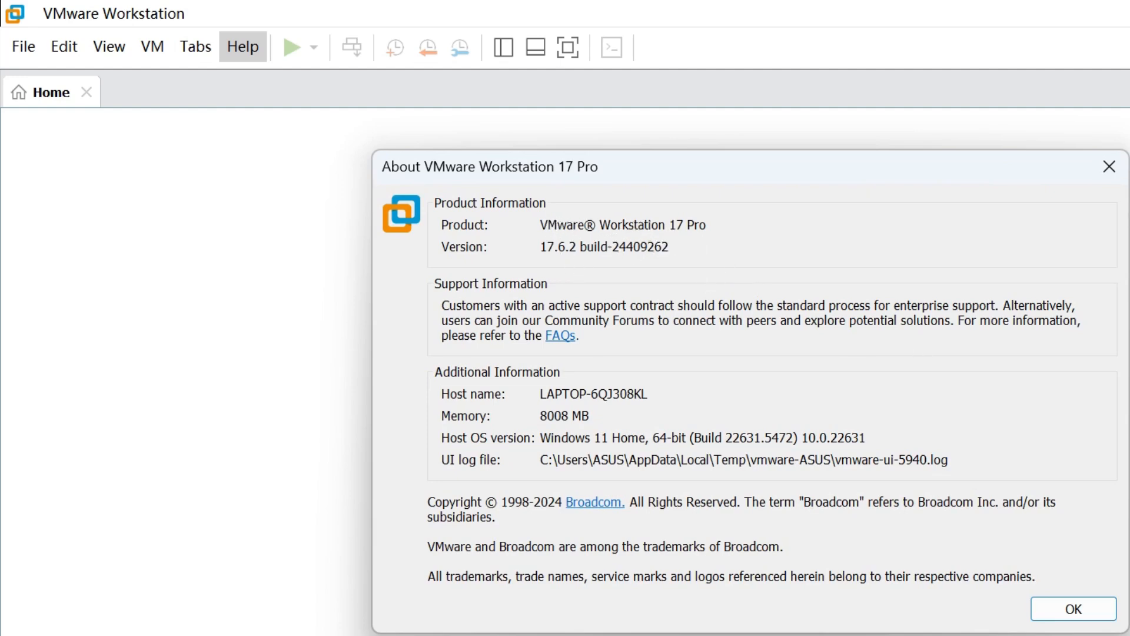
# - Start a Typical new virtual machine set to install the operating system later
pyautogui.click(1072, 608)
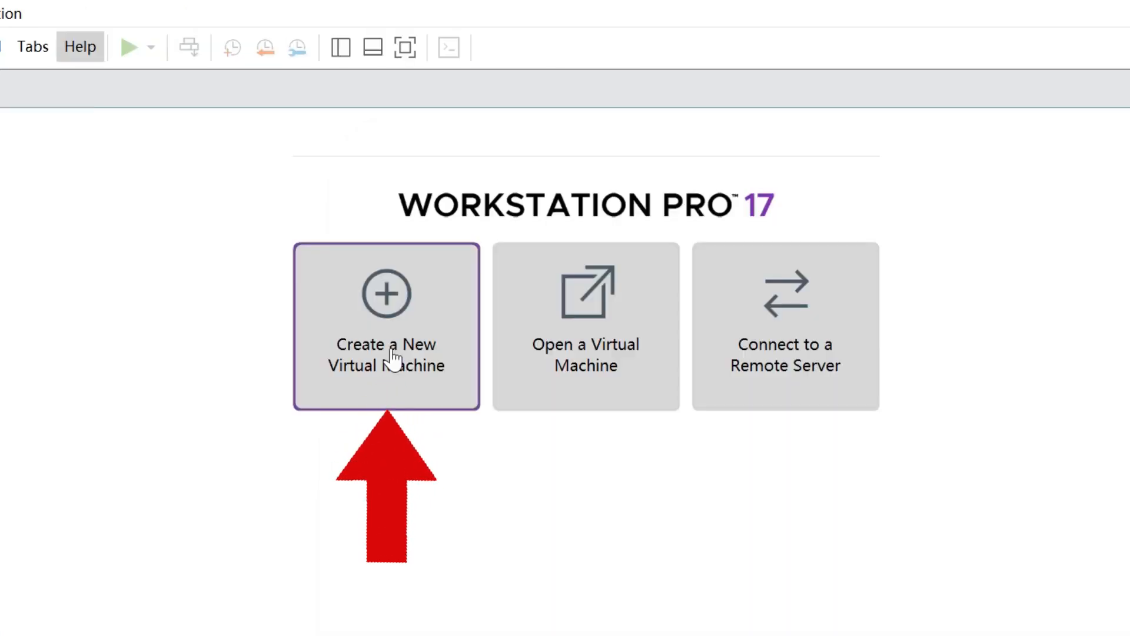
pyautogui.click(385, 326)
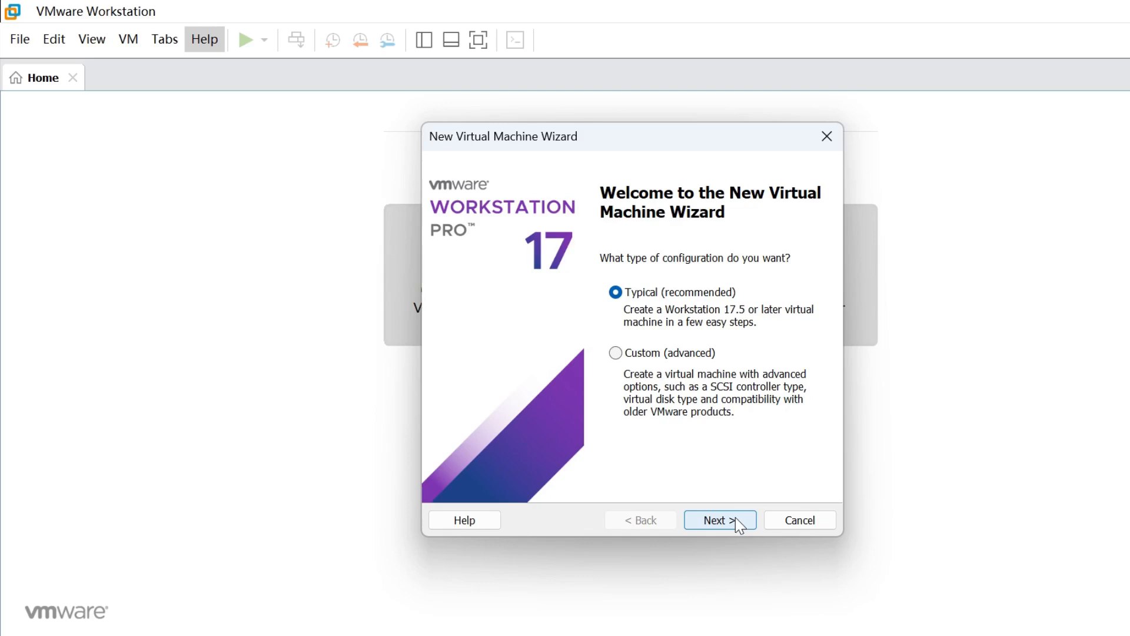
pyautogui.click(718, 519)
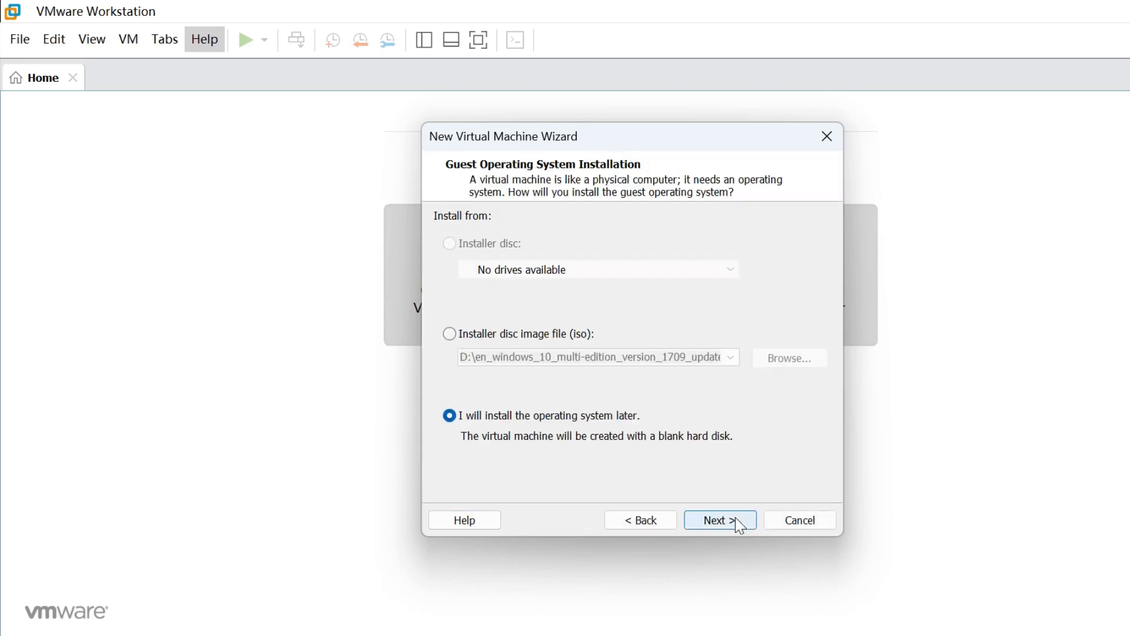
pyautogui.moveTo(675, 456)
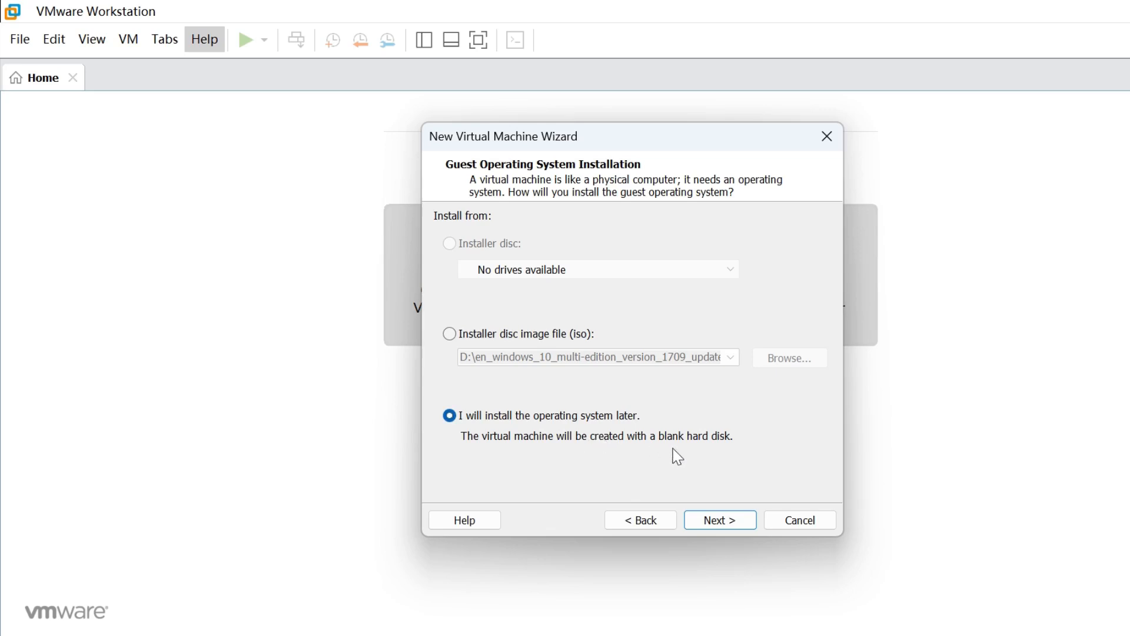
pyautogui.moveTo(720, 520)
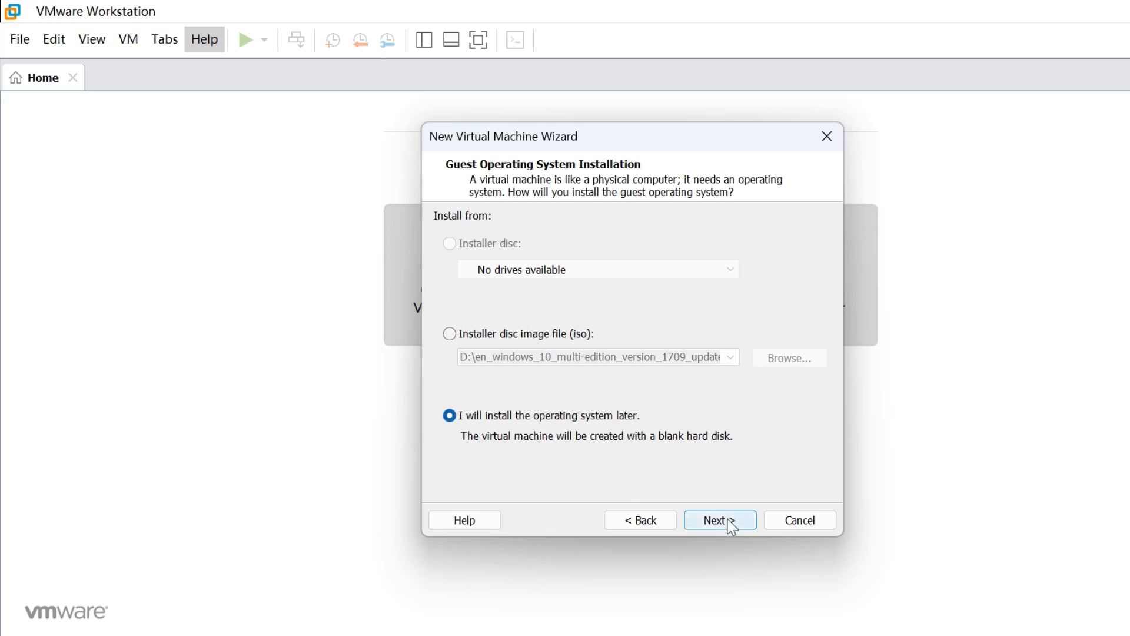
pyautogui.click(719, 520)
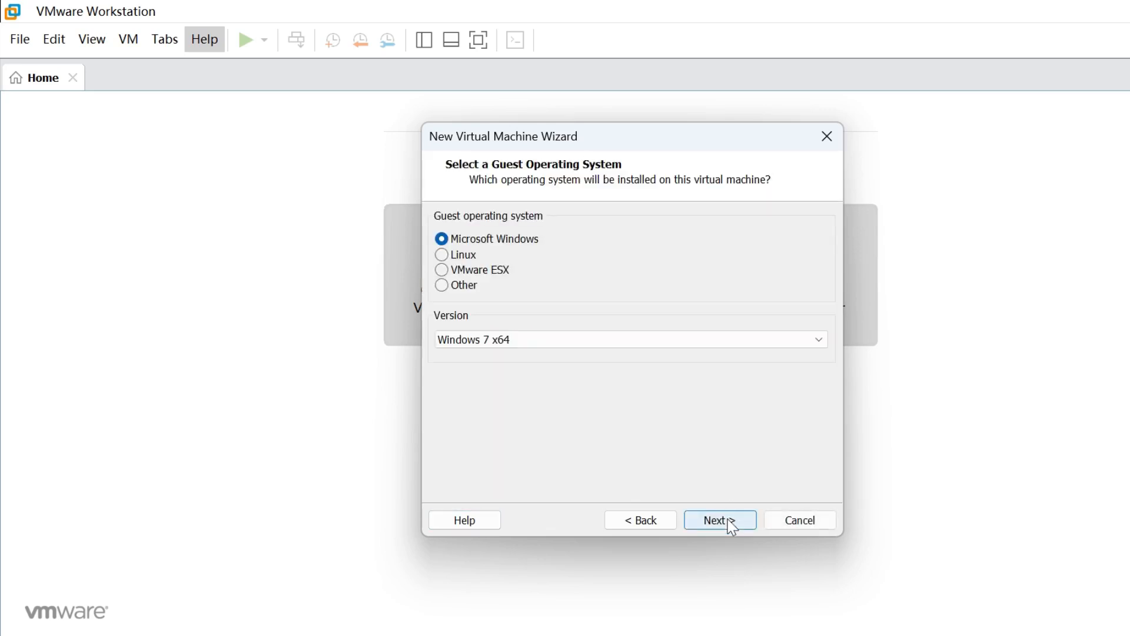
pyautogui.moveTo(514, 245)
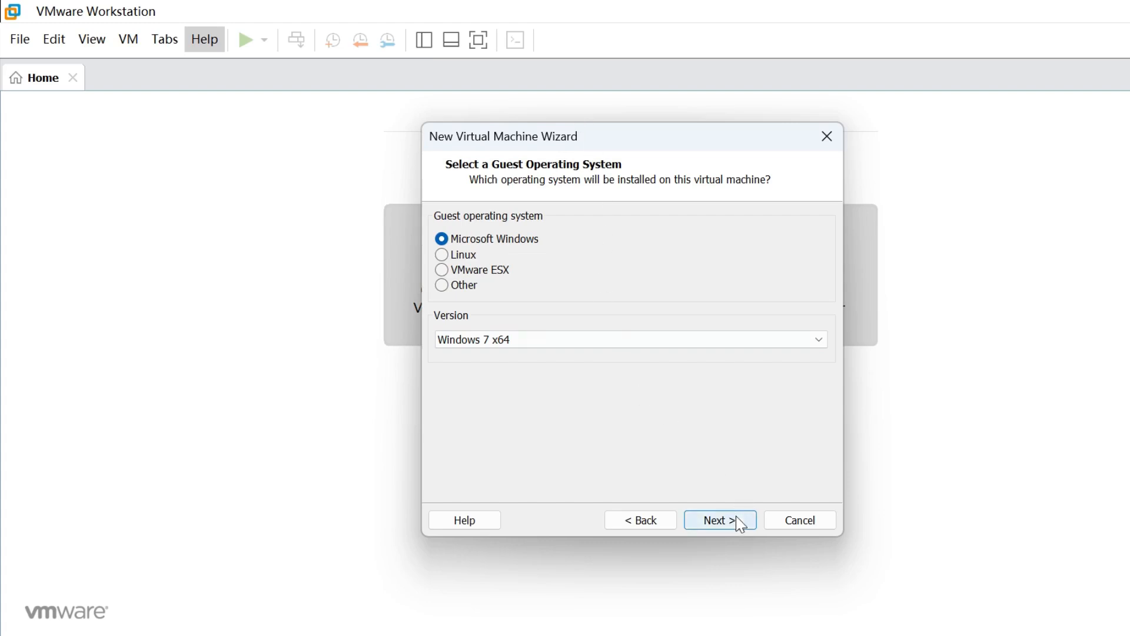
# - Accept Windows 7 x64, the default name and location, and a 60 GB split disk
pyautogui.click(720, 519)
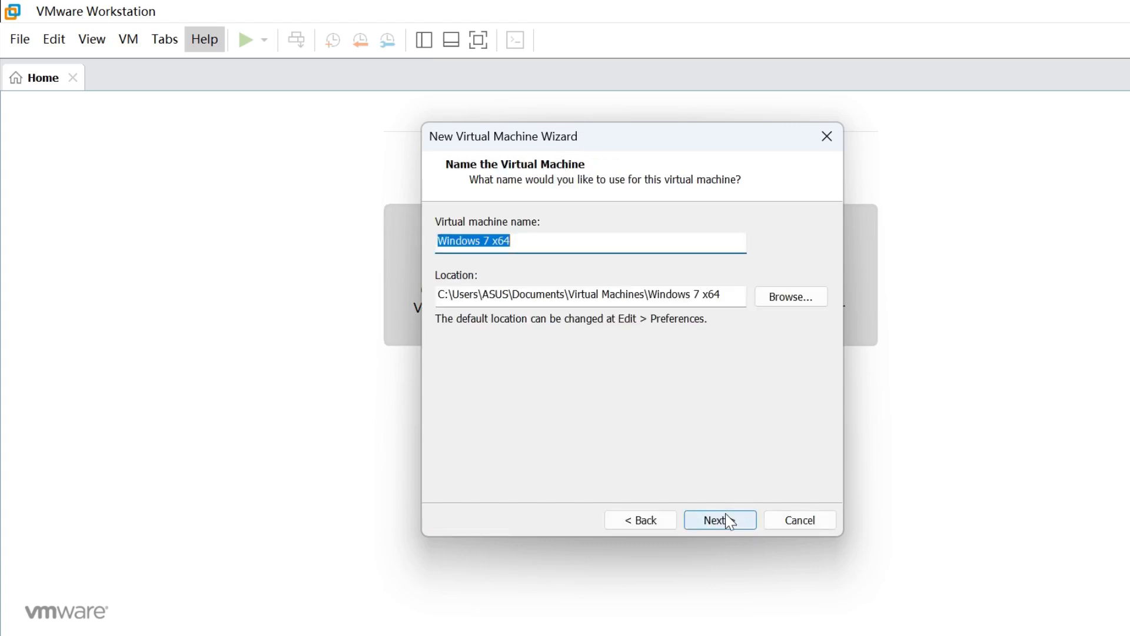
pyautogui.moveTo(597, 238)
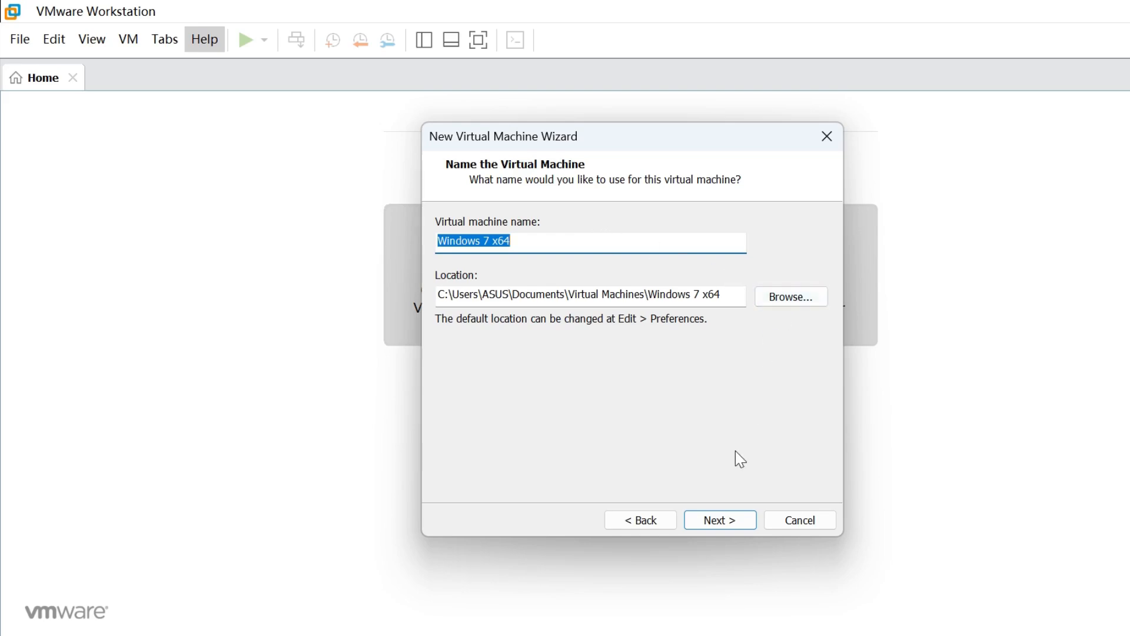
pyautogui.moveTo(701, 291)
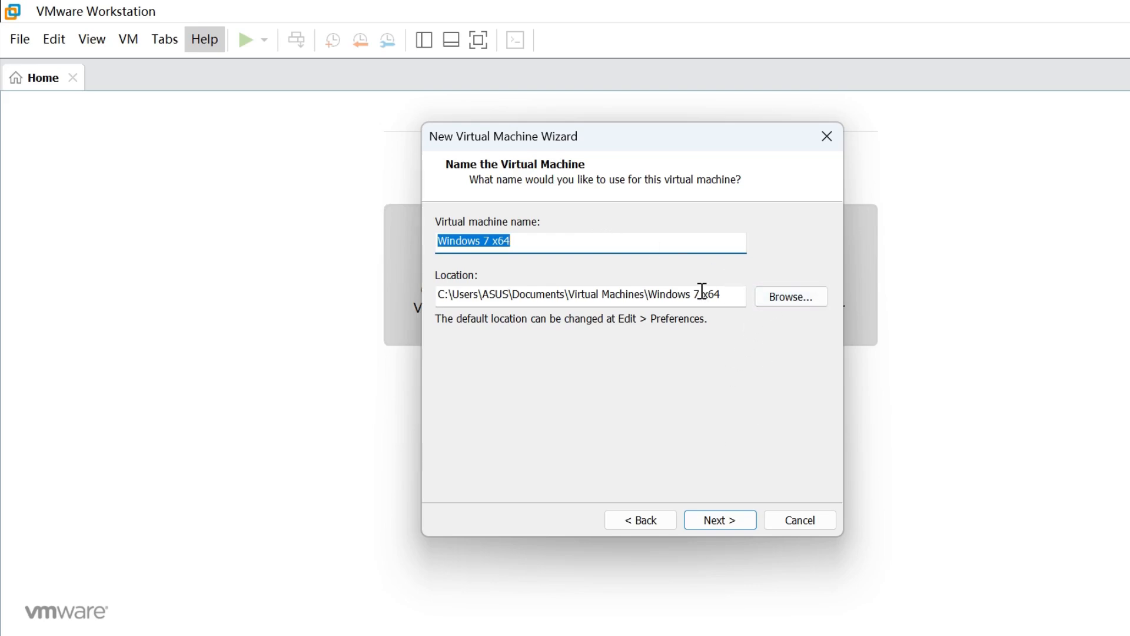
pyautogui.click(720, 520)
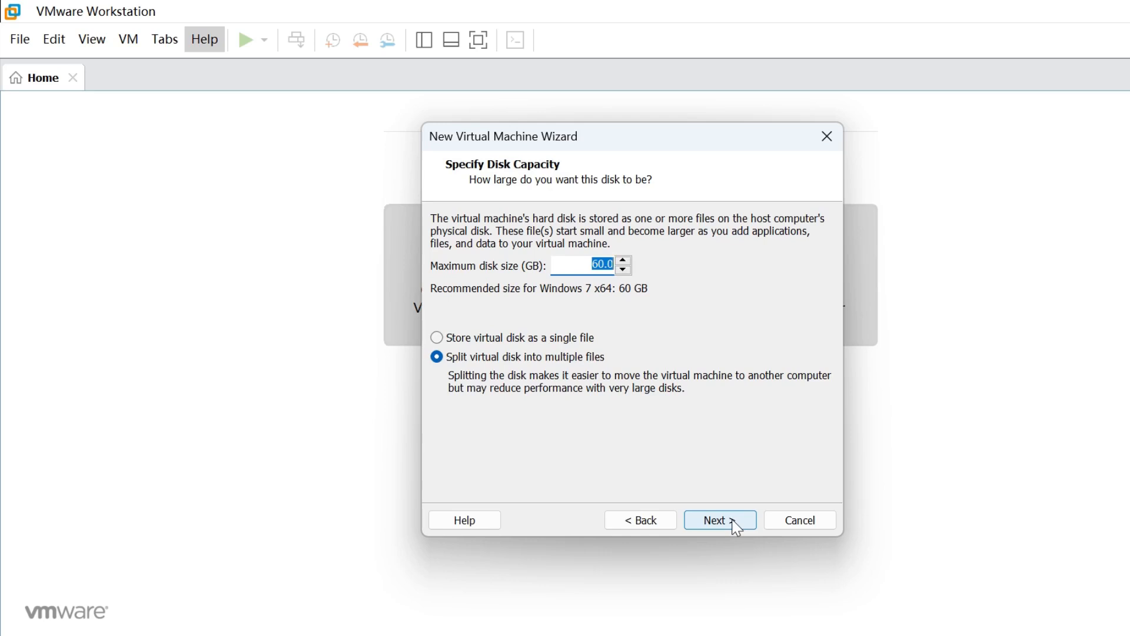
pyautogui.moveTo(633, 263)
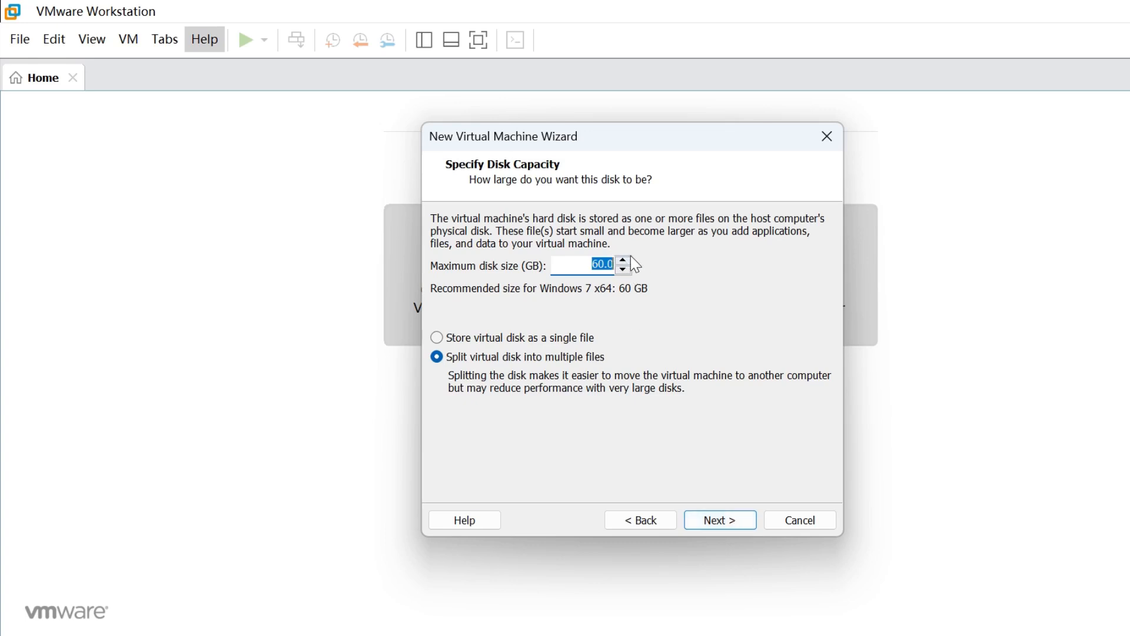
pyautogui.moveTo(621, 420)
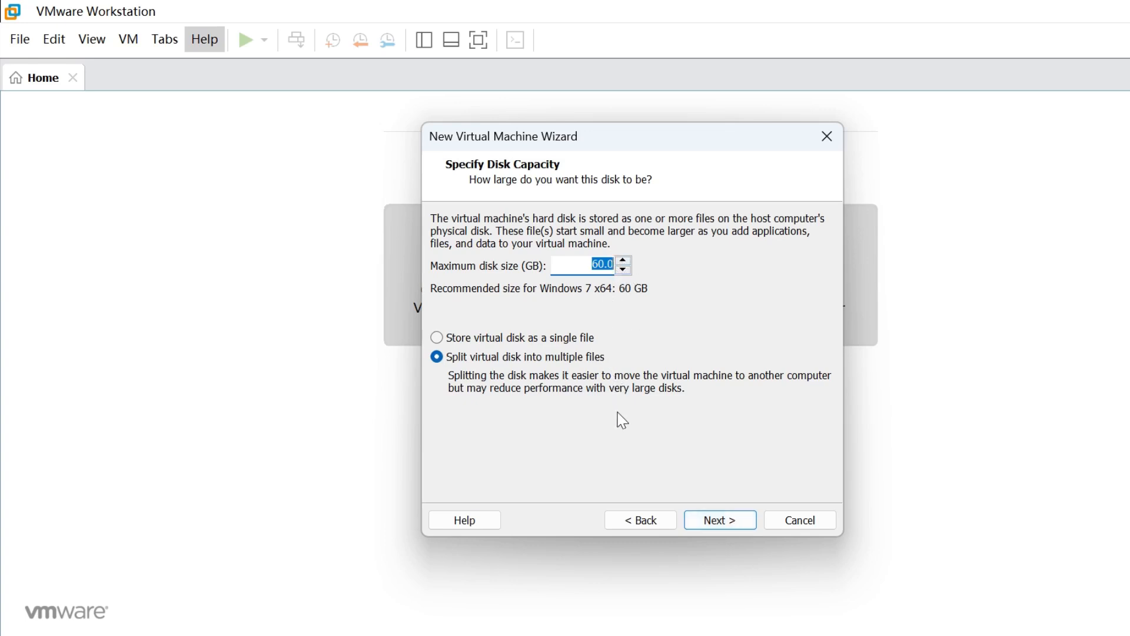
pyautogui.moveTo(617, 382)
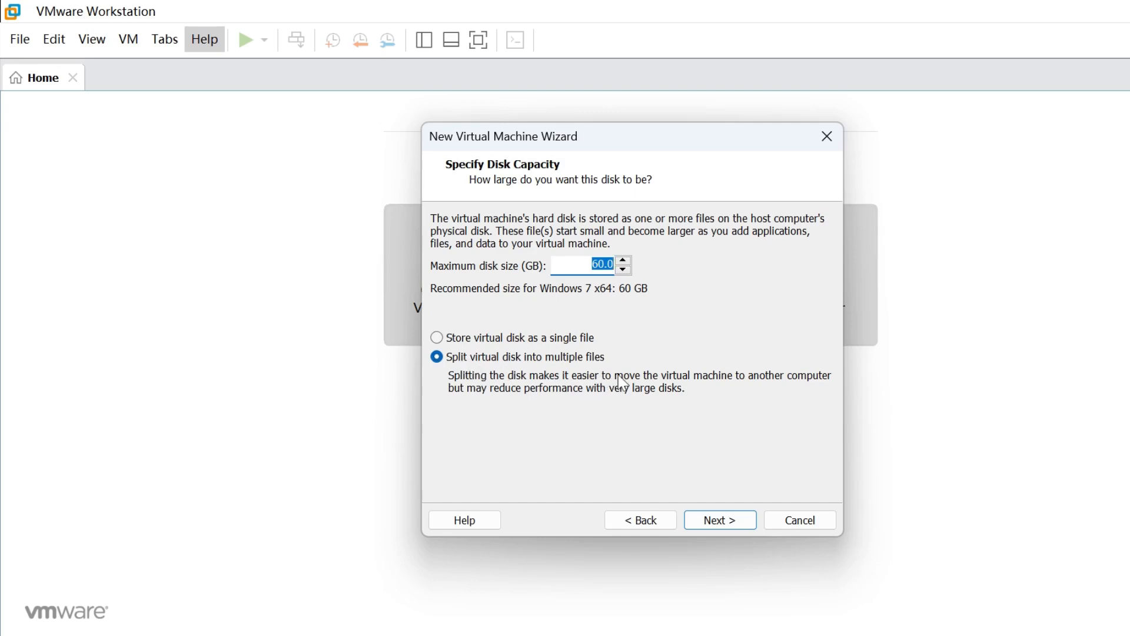
pyautogui.moveTo(803, 390)
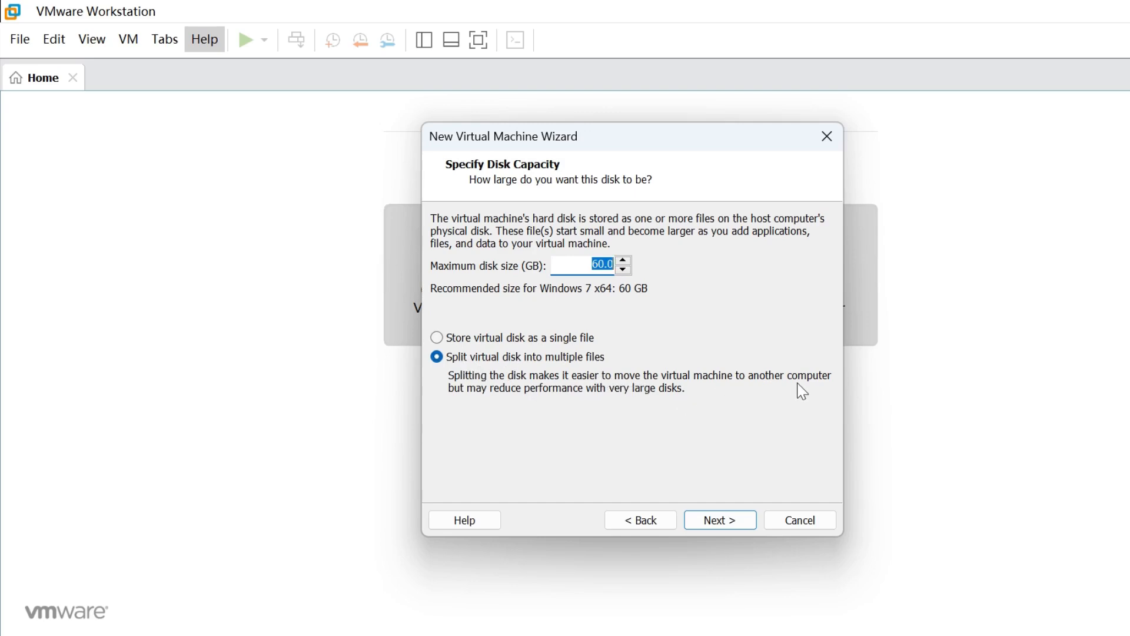
pyautogui.click(719, 520)
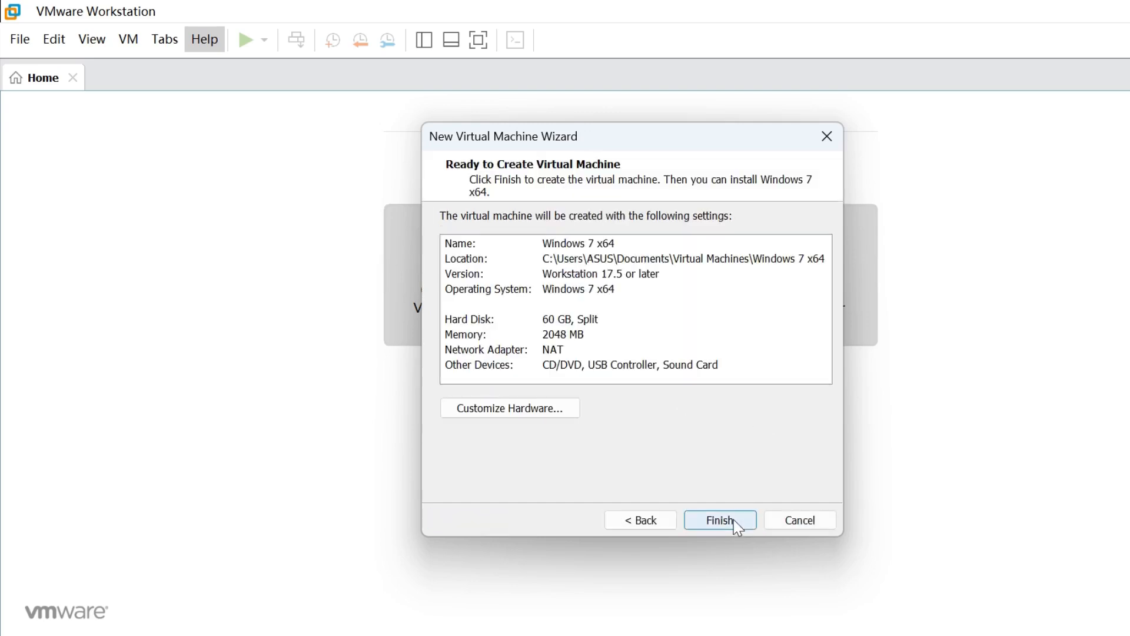
pyautogui.moveTo(730, 491)
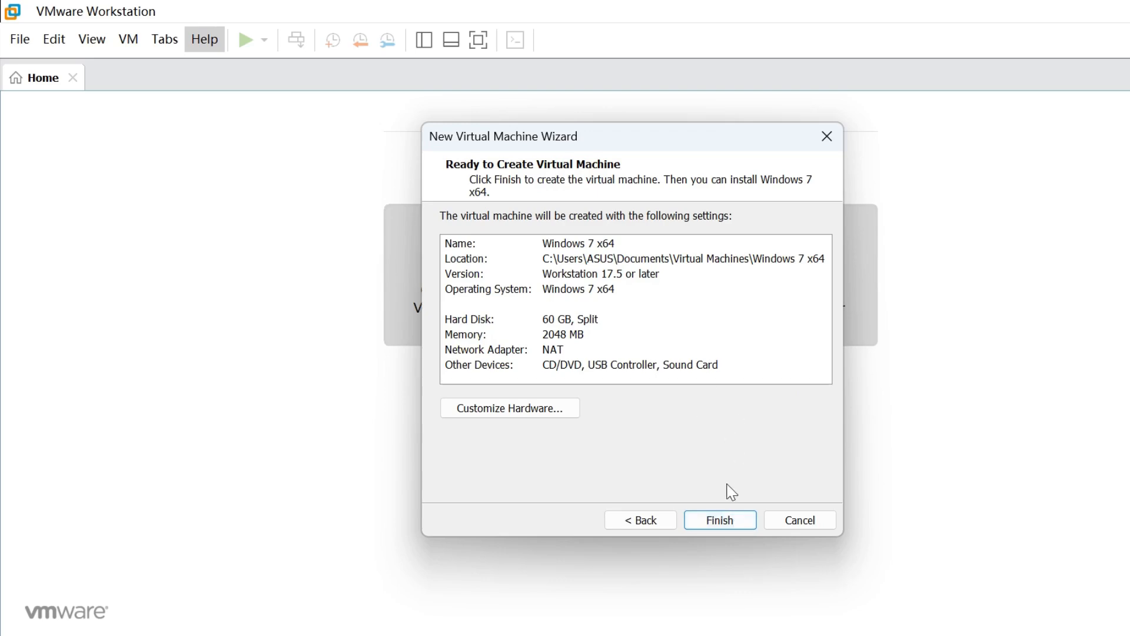
pyautogui.click(718, 519)
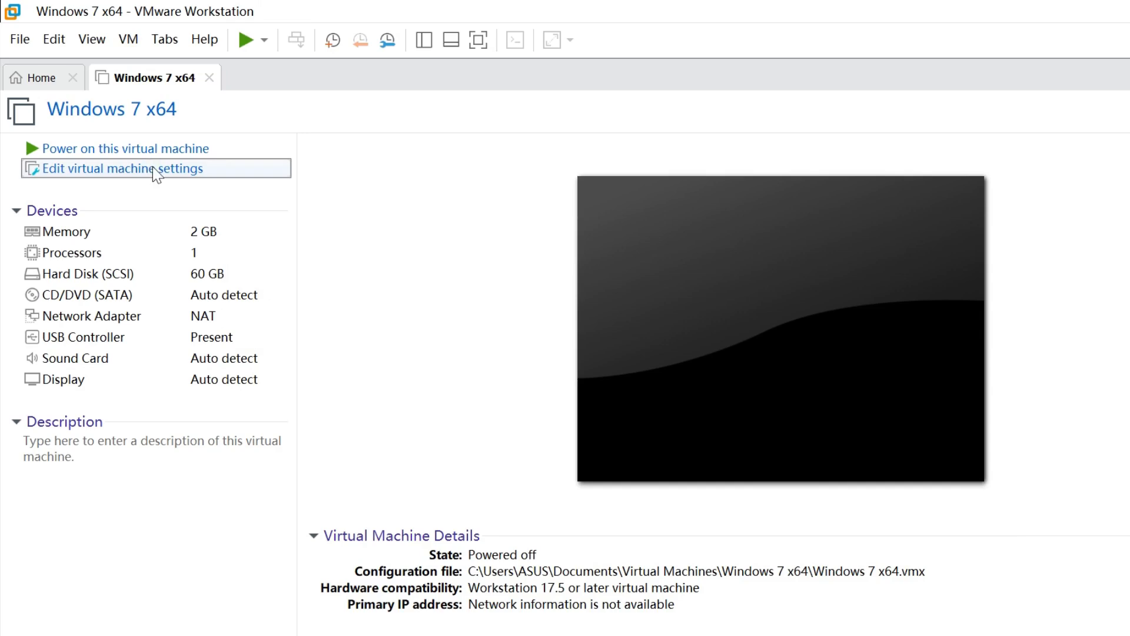
# - Give the VM 8 processor cores, 4 GB memory and the win7_64_bit.iso disc image
pyautogui.click(120, 168)
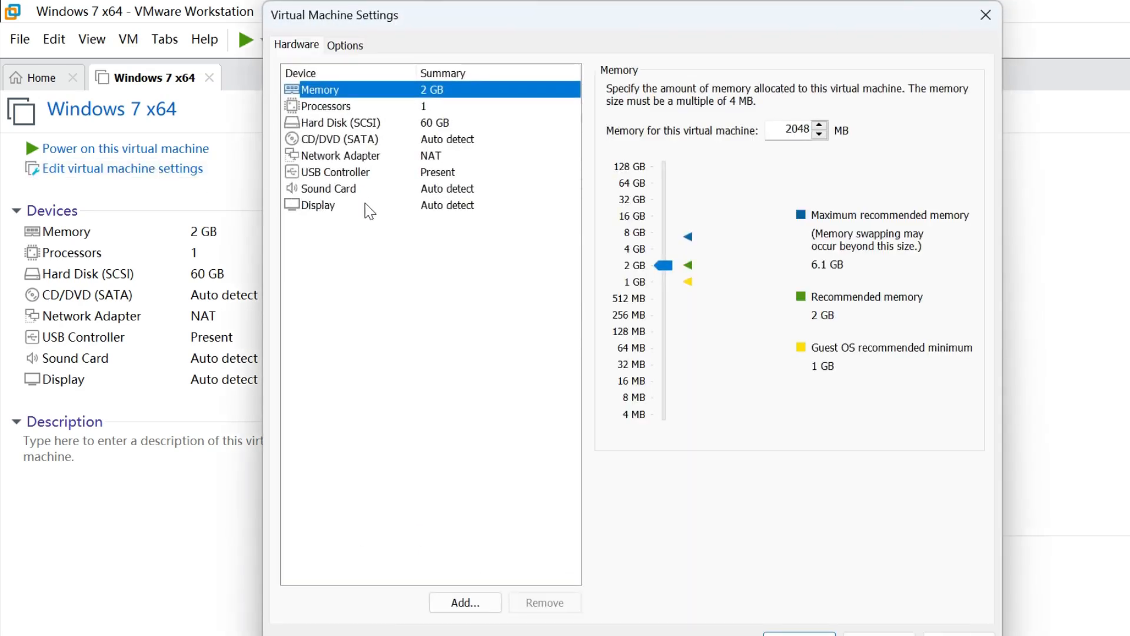
pyautogui.click(326, 106)
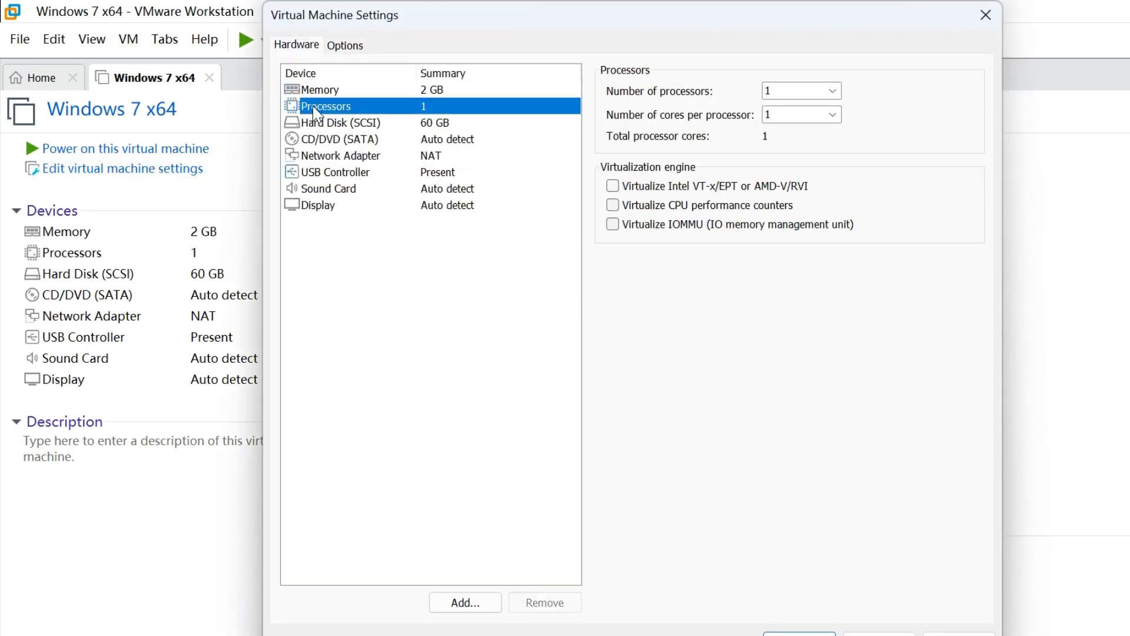
pyautogui.click(830, 114)
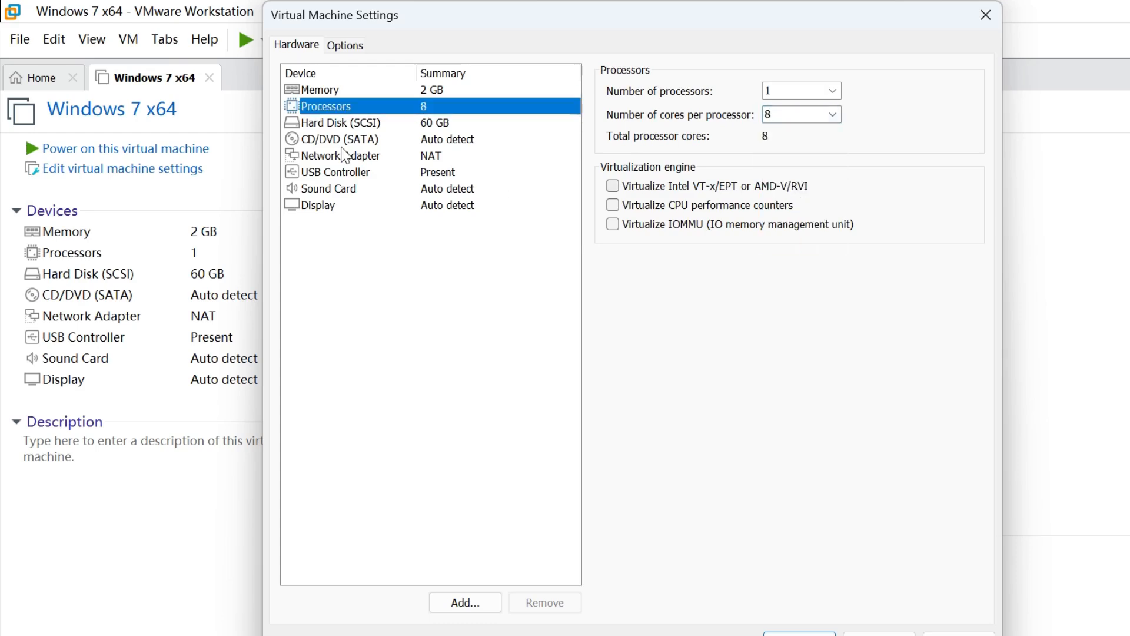
pyautogui.moveTo(379, 128)
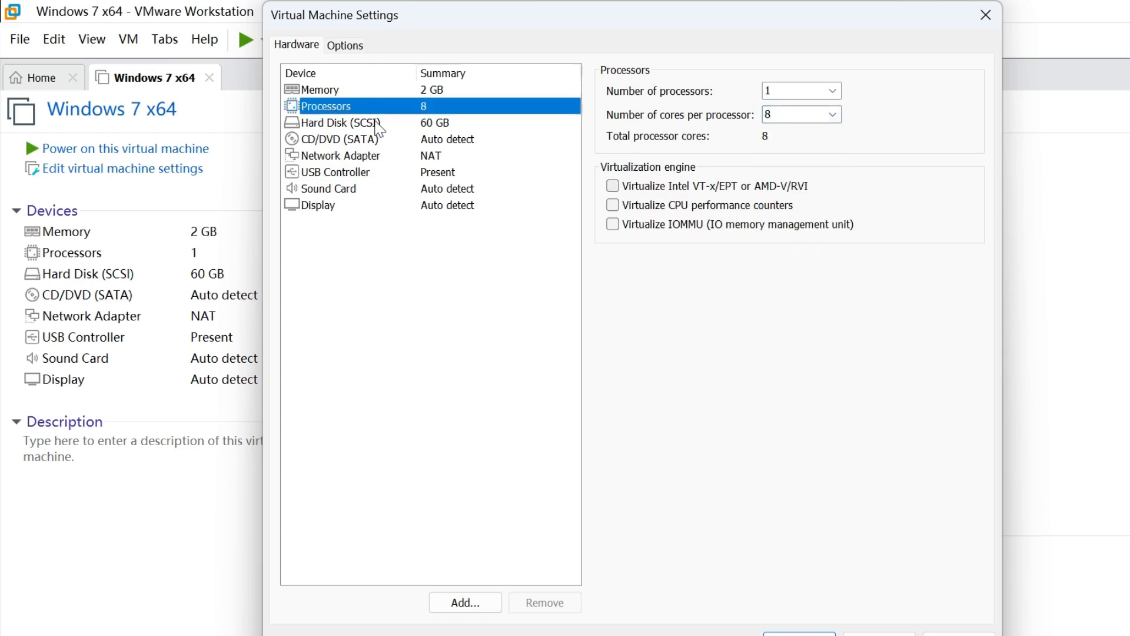
pyautogui.click(321, 89)
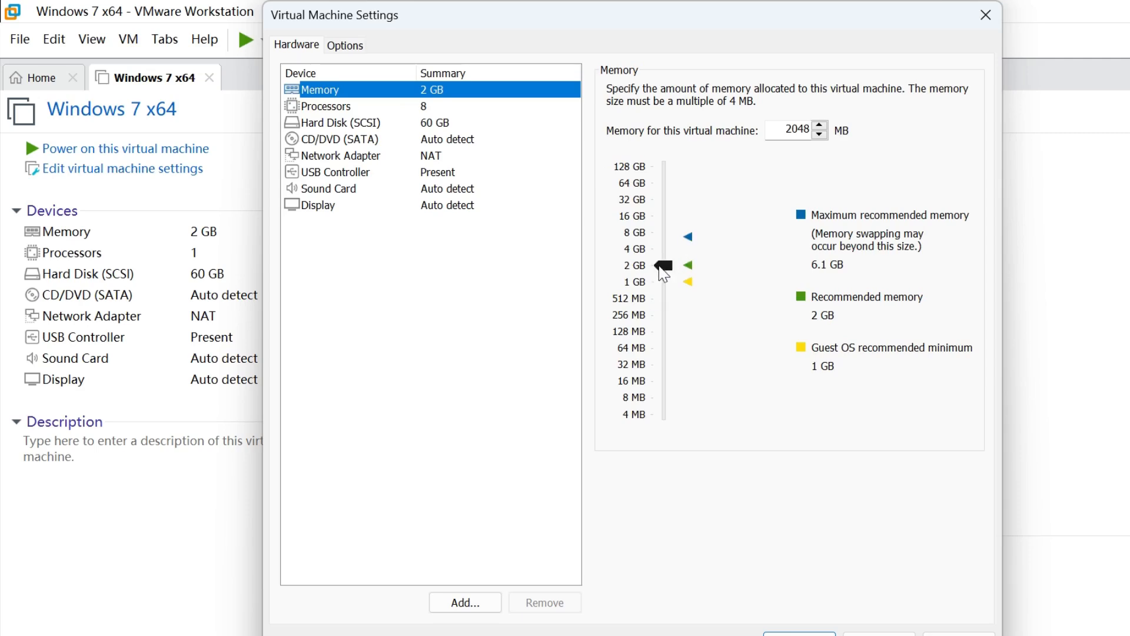
pyautogui.click(343, 139)
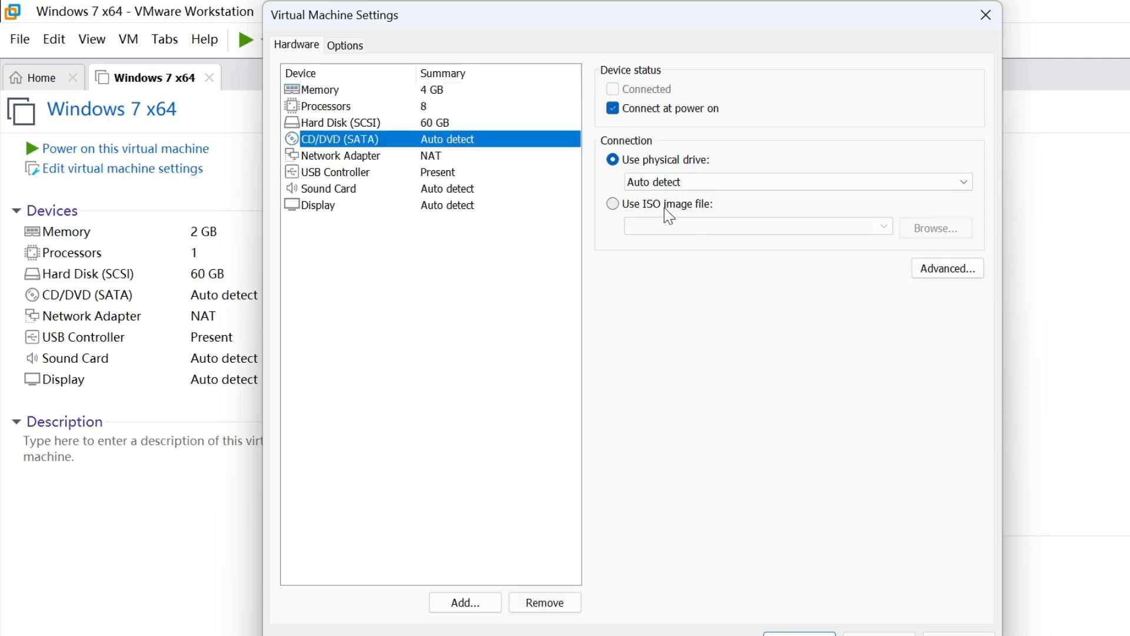
pyautogui.click(613, 204)
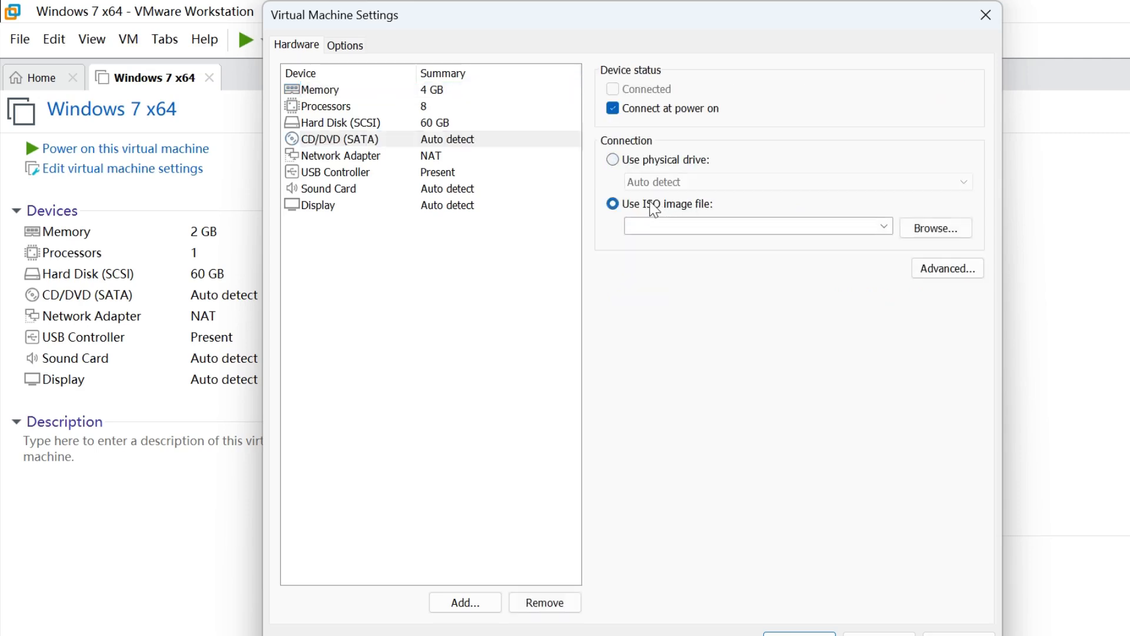
pyautogui.moveTo(947, 247)
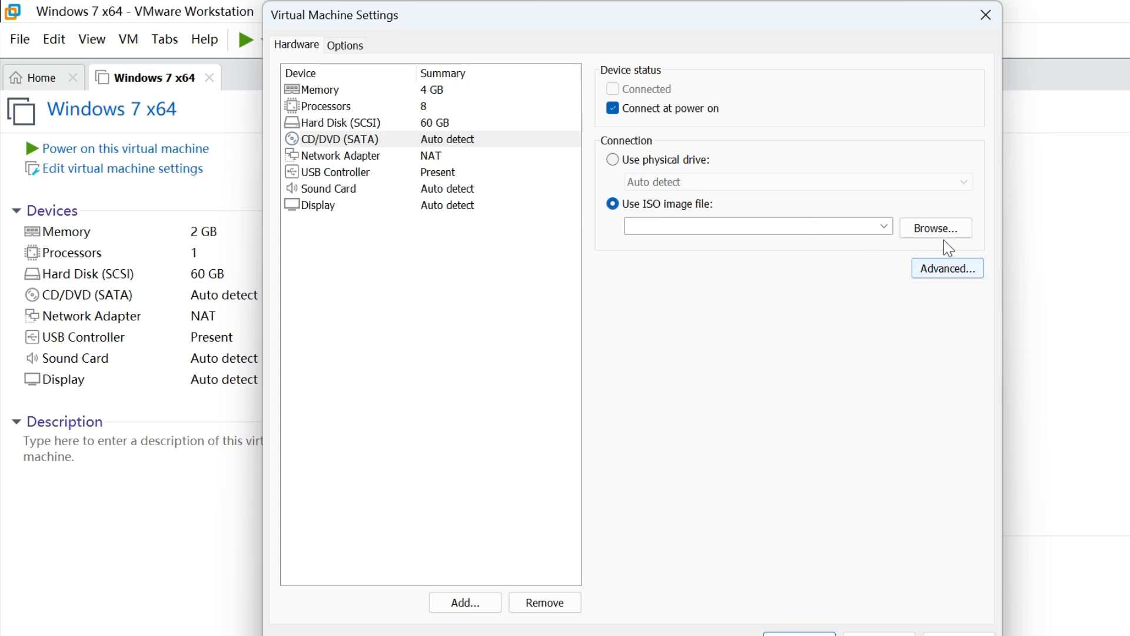
pyautogui.click(935, 228)
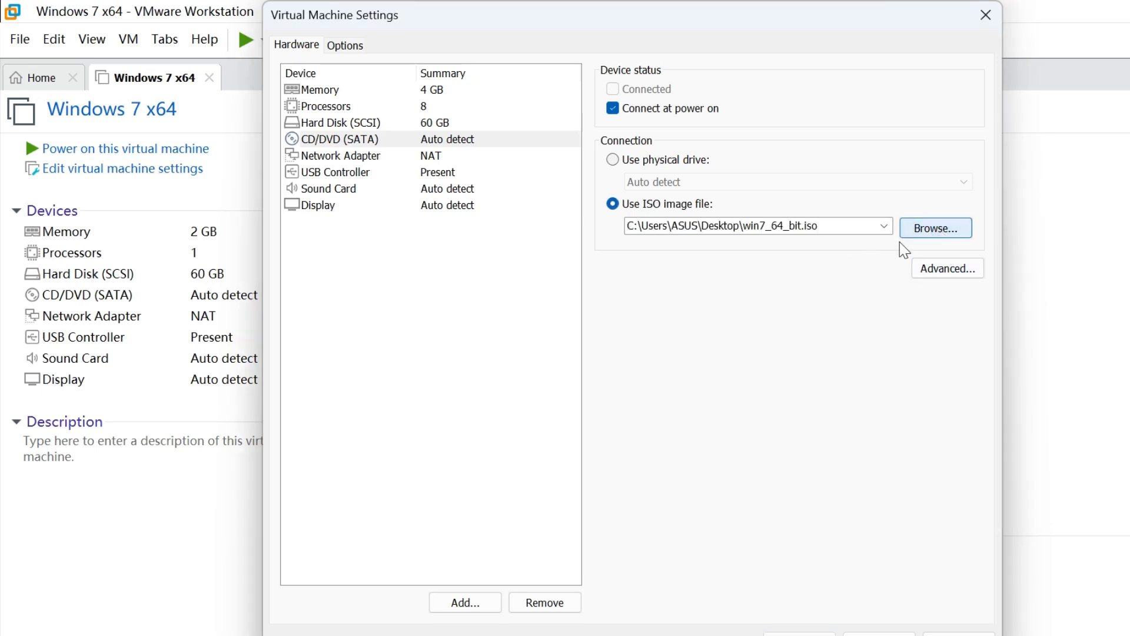
pyautogui.moveTo(904, 288)
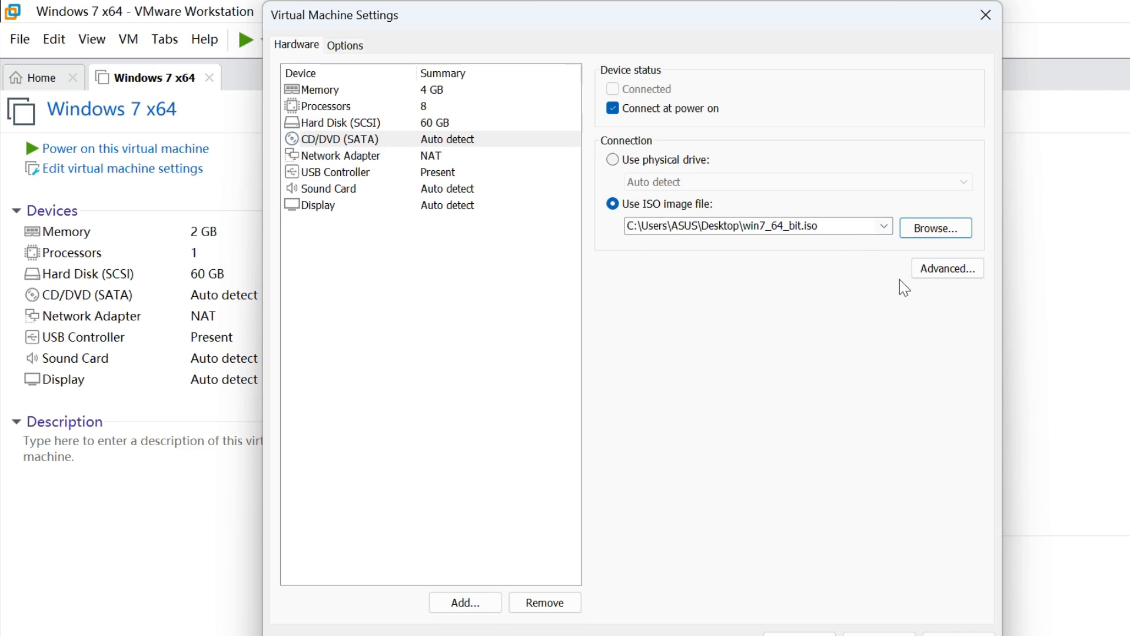
pyautogui.moveTo(817, 633)
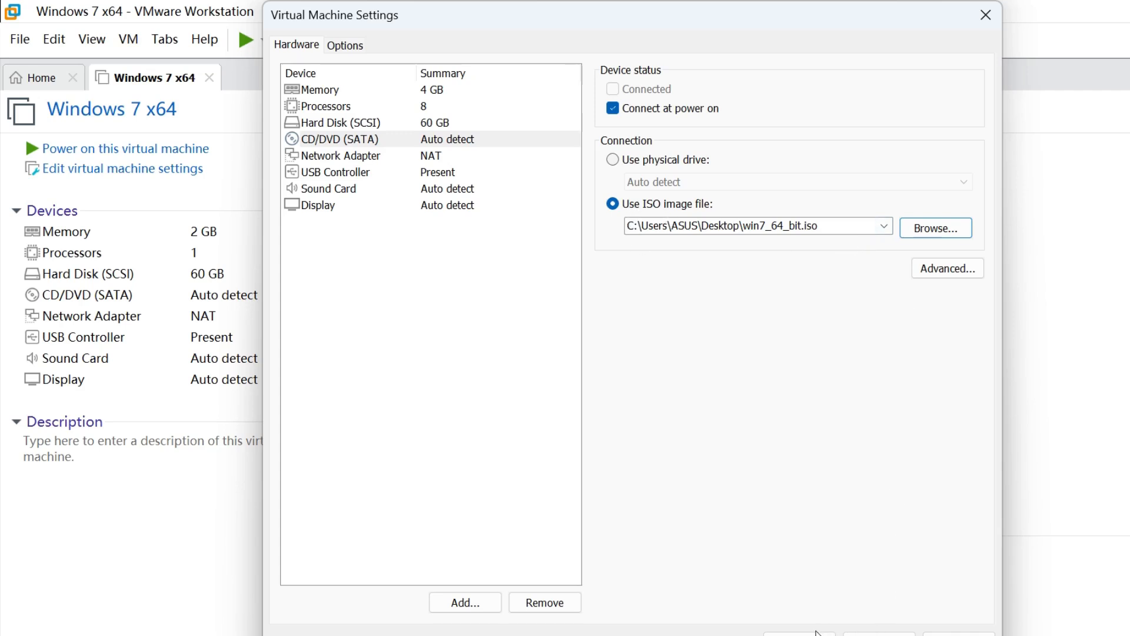
pyautogui.moveTo(909, 296)
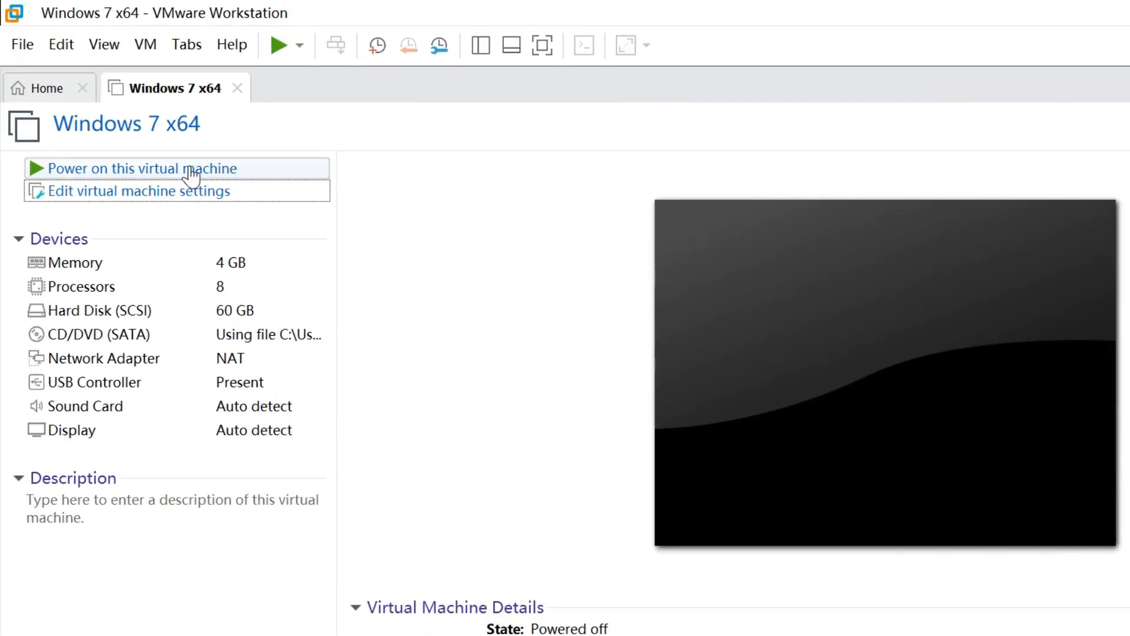
pyautogui.moveTo(85, 171)
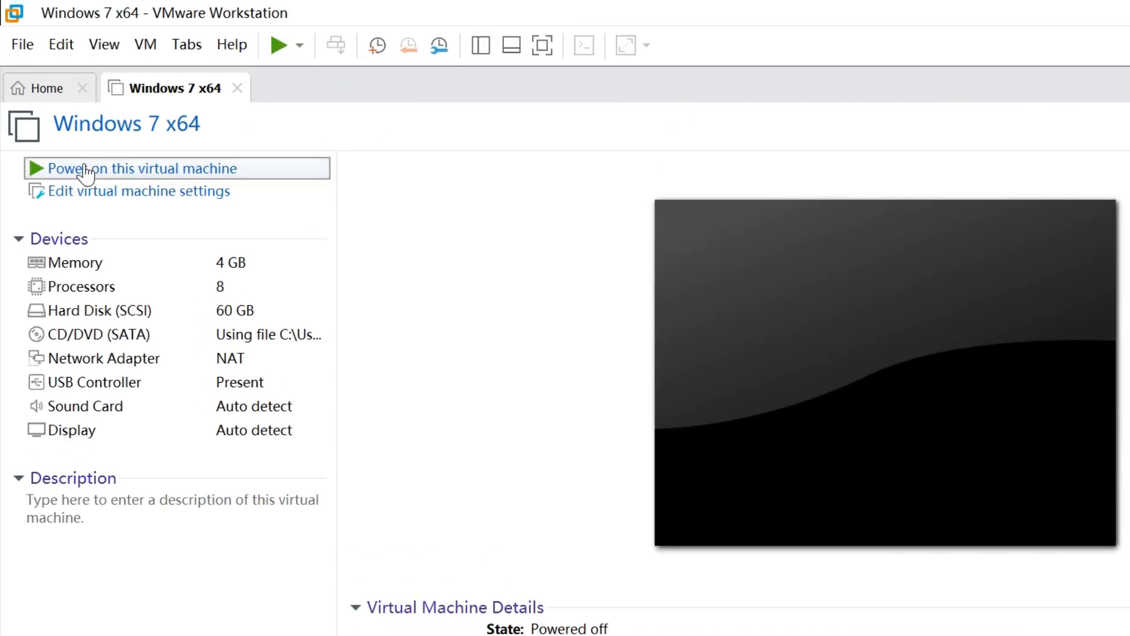
# - Power on the Windows 7 x64 VM so it reaches Starting Windows
pyautogui.click(142, 168)
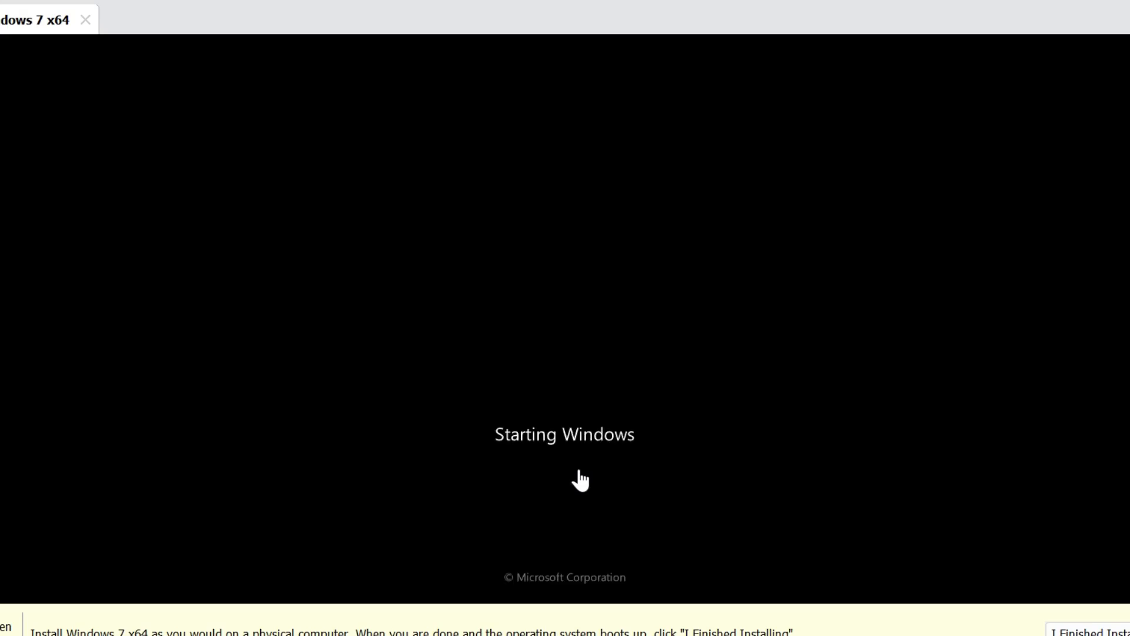
pyautogui.moveTo(580, 402)
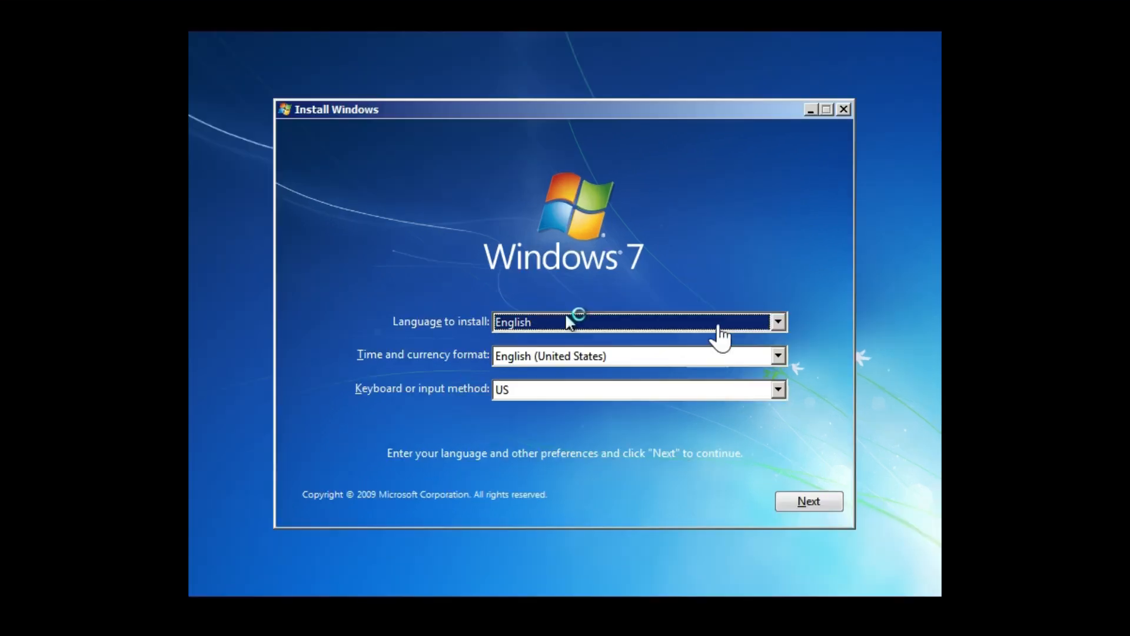
# - Keep English settings, start Install now, and accept the Windows 7 license terms
pyautogui.click(776, 322)
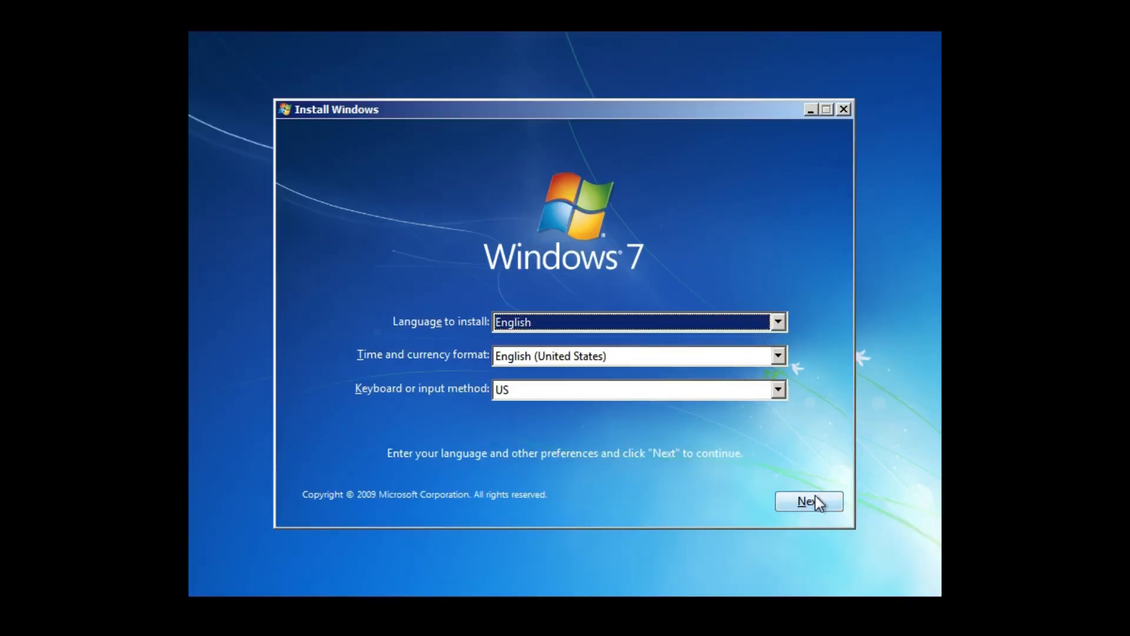
pyautogui.click(808, 501)
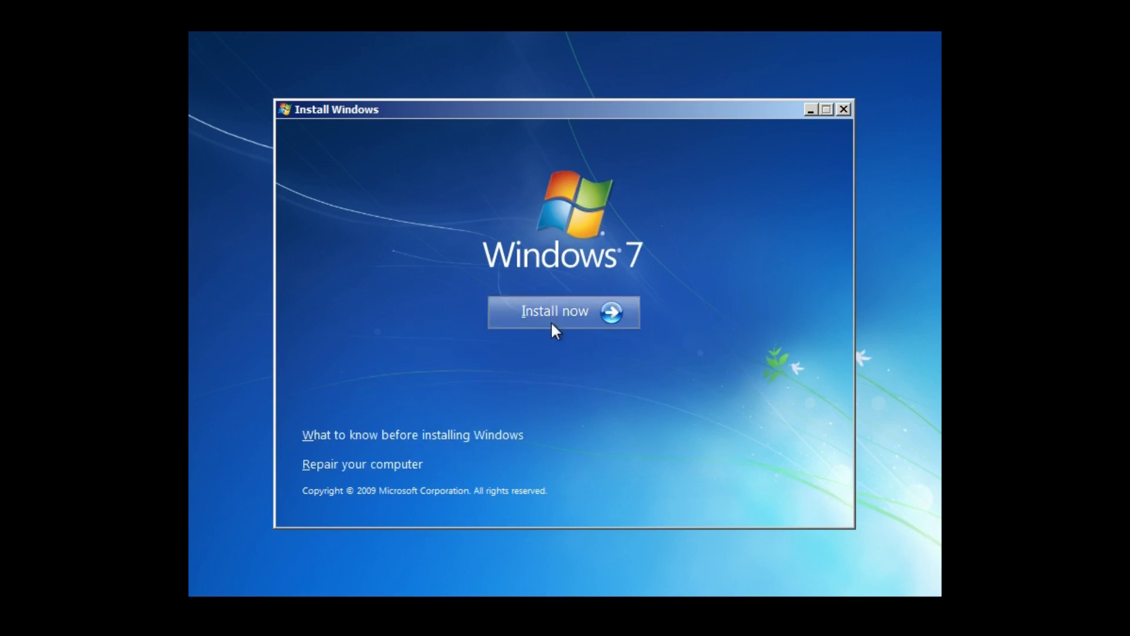
pyautogui.click(564, 311)
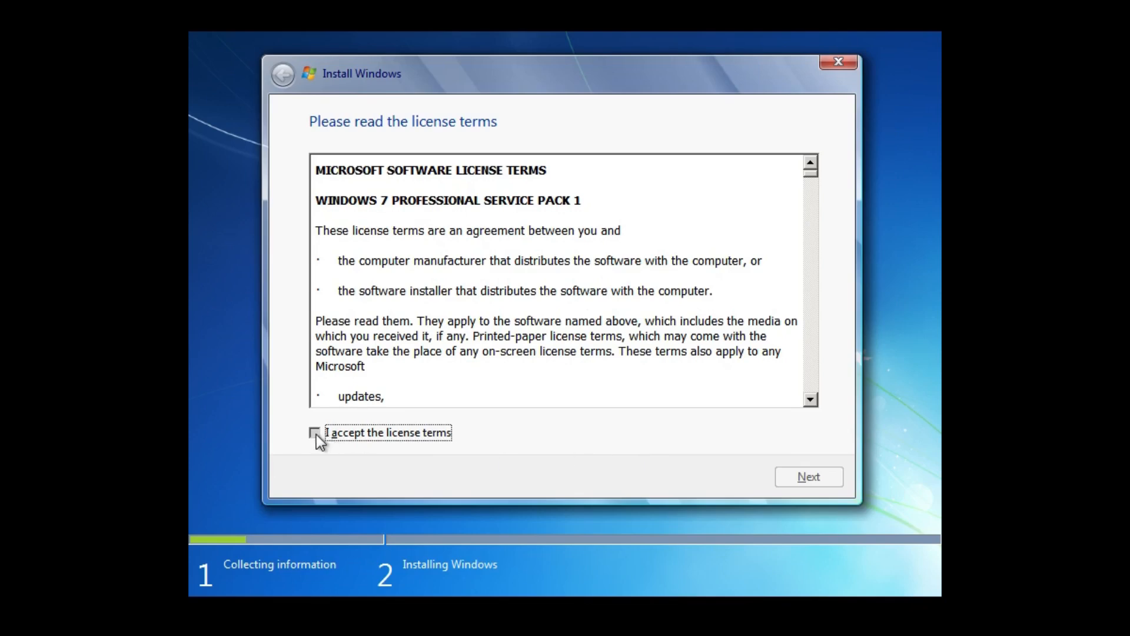
pyautogui.click(808, 476)
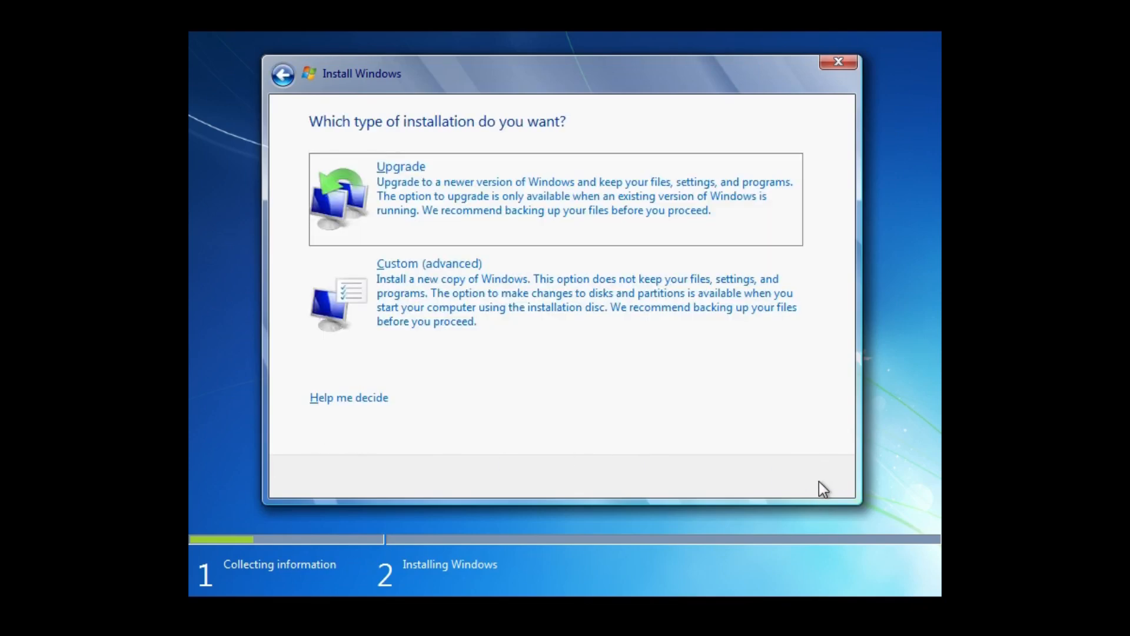
pyautogui.moveTo(720, 203)
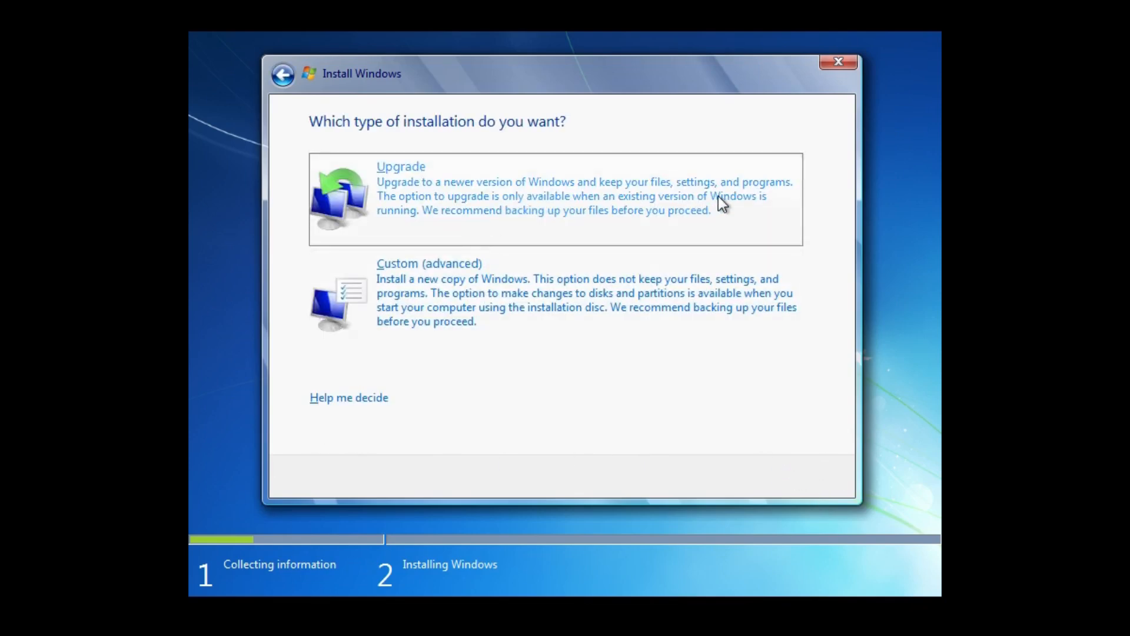
# - Choose Custom (advanced) and install onto Disk 0 Unallocated Space
pyautogui.click(429, 292)
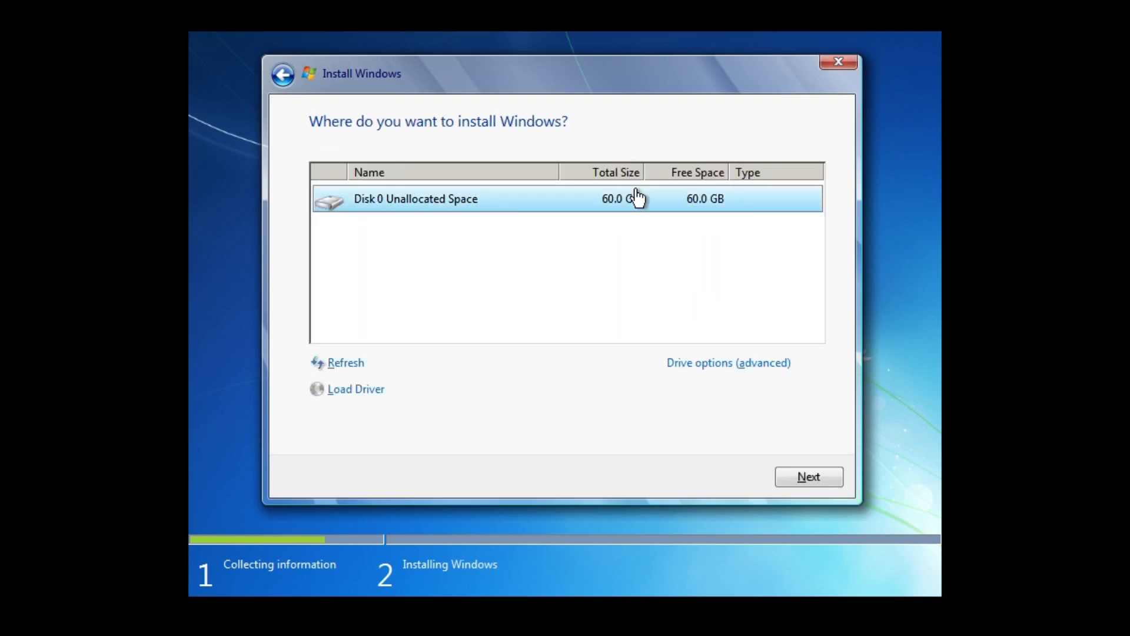
pyautogui.click(806, 477)
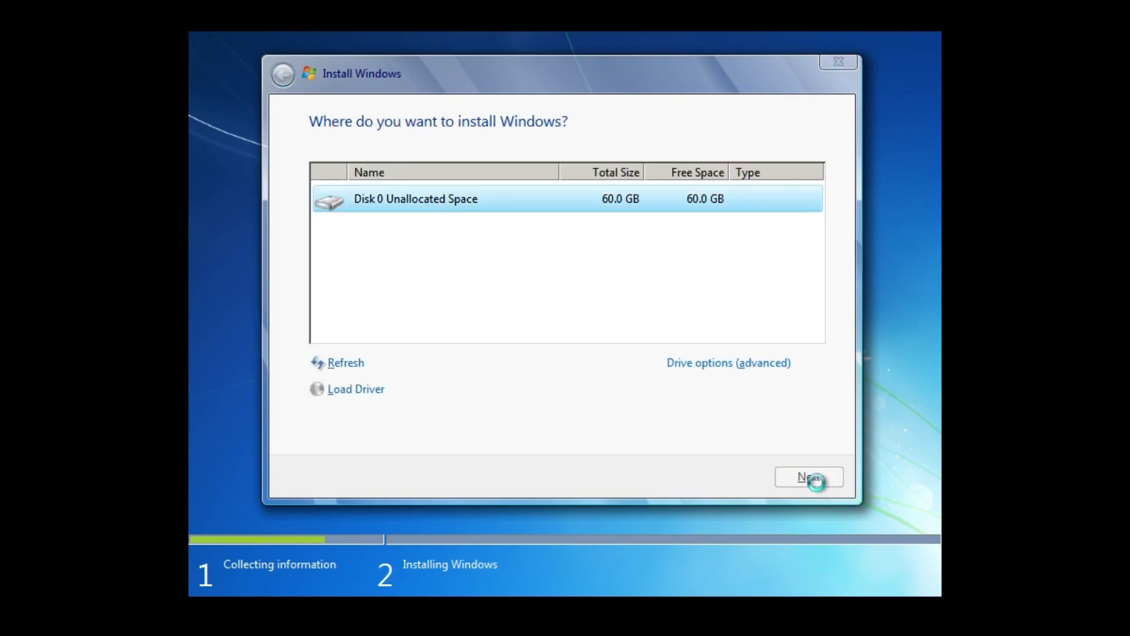
pyautogui.click(808, 476)
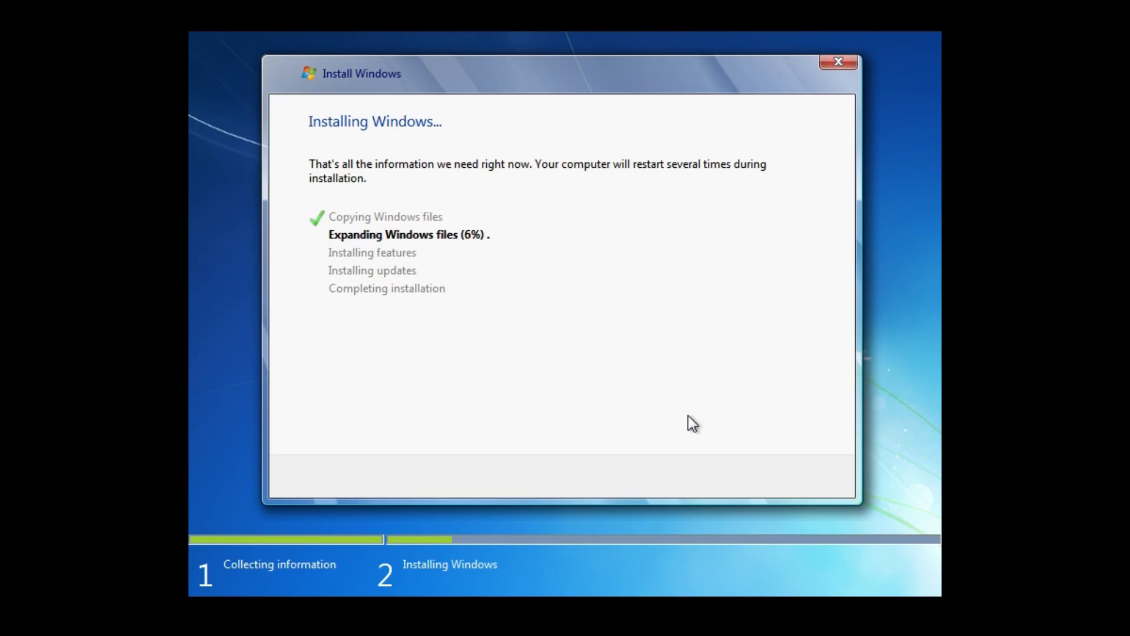
pyautogui.moveTo(809, 421)
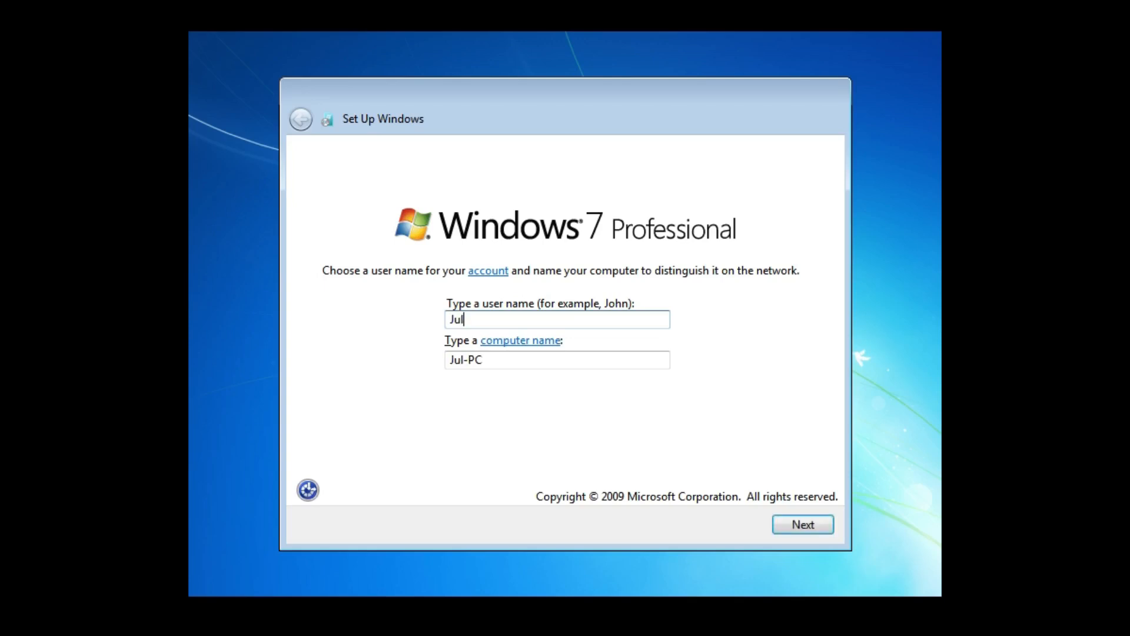
# - Enter the user and computer names, then a password with its required hint
pyautogui.write('i')
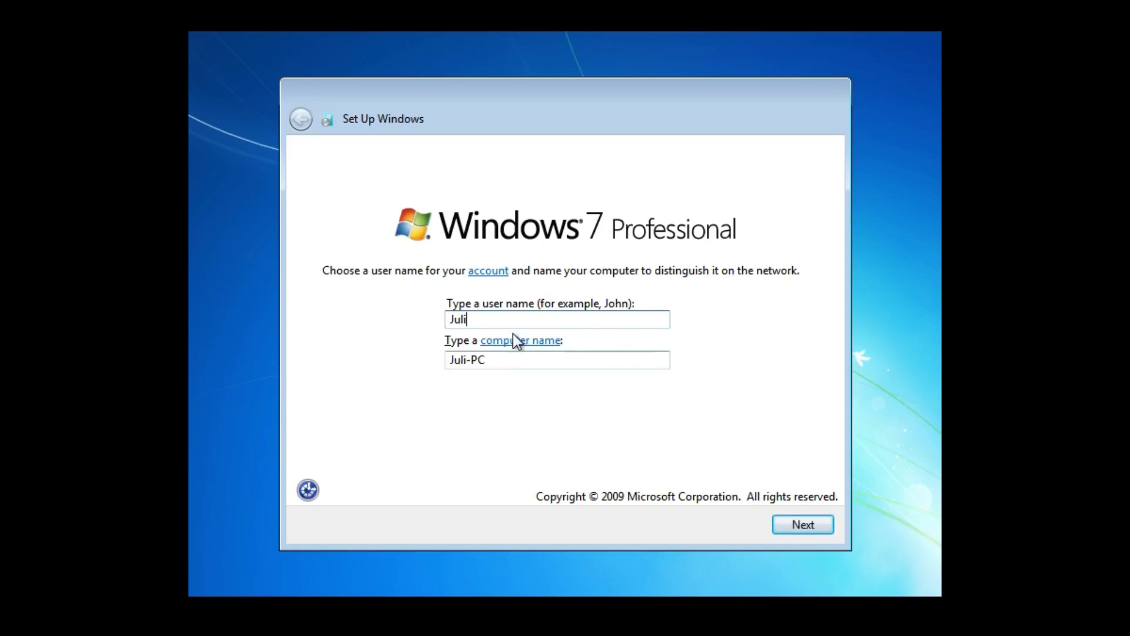
pyautogui.click(802, 524)
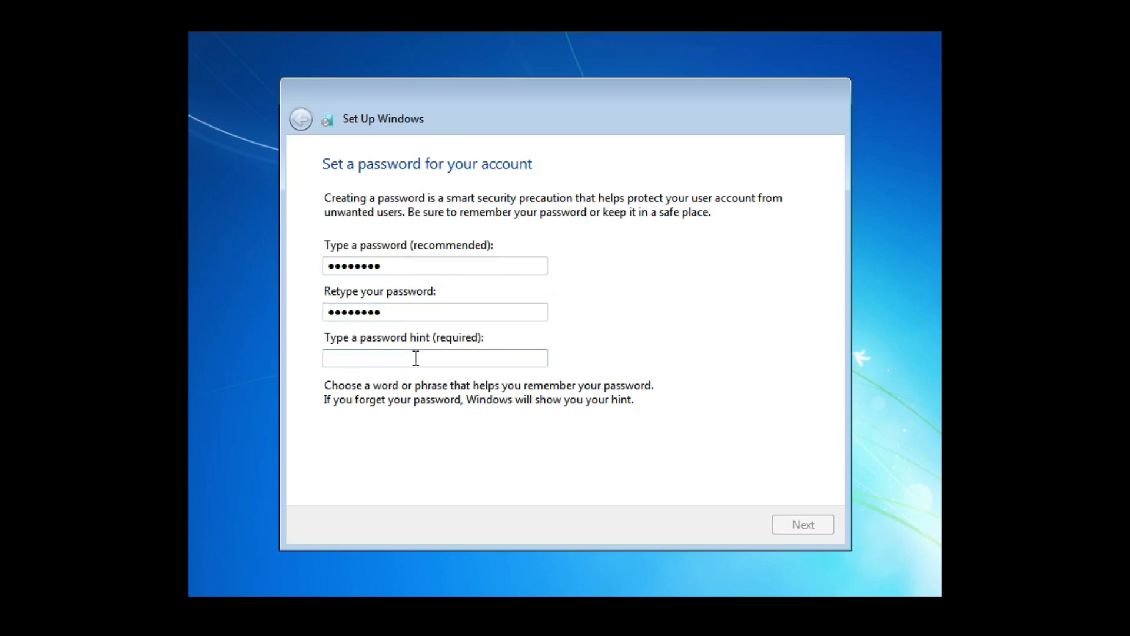
pyautogui.click(802, 523)
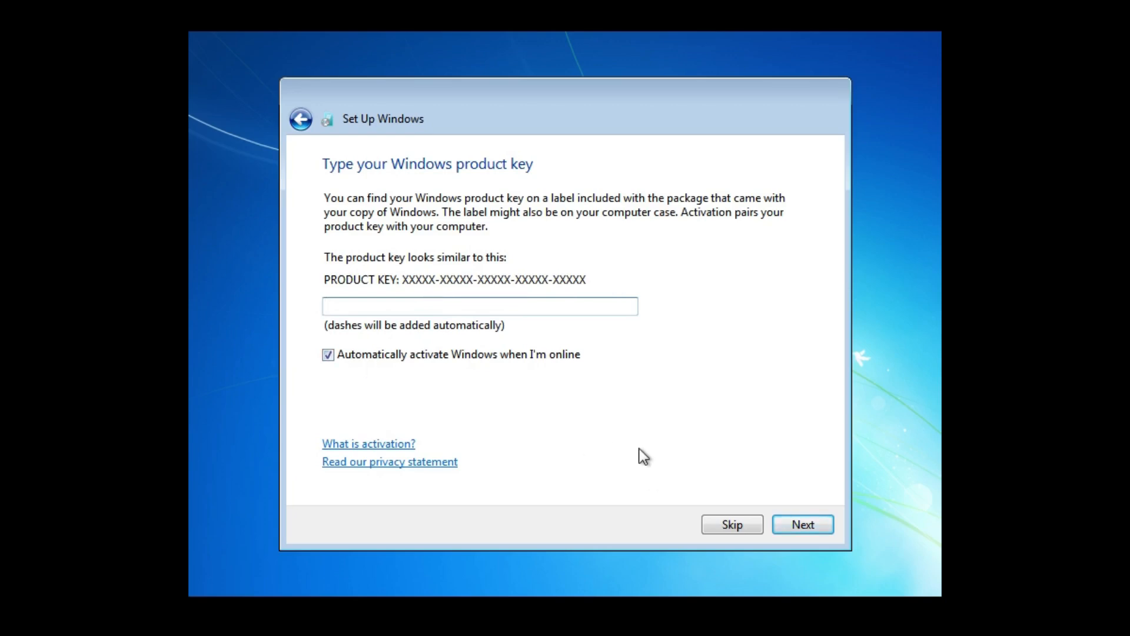
# - Skip the product key and keep the Pacific time zone and date settings
pyautogui.click(731, 524)
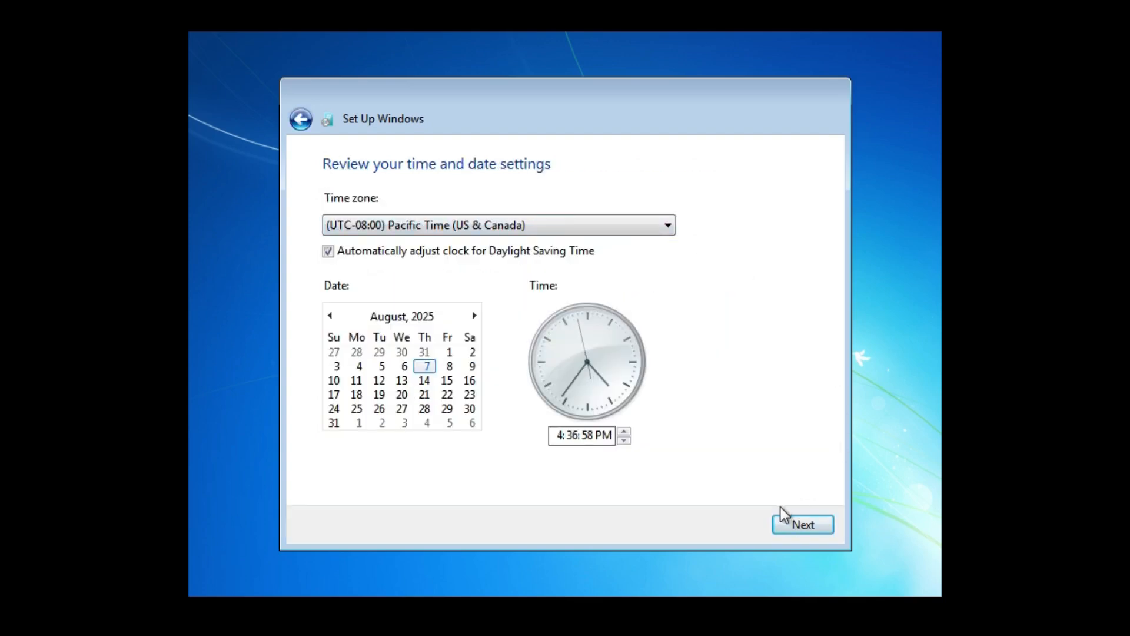
pyautogui.click(803, 524)
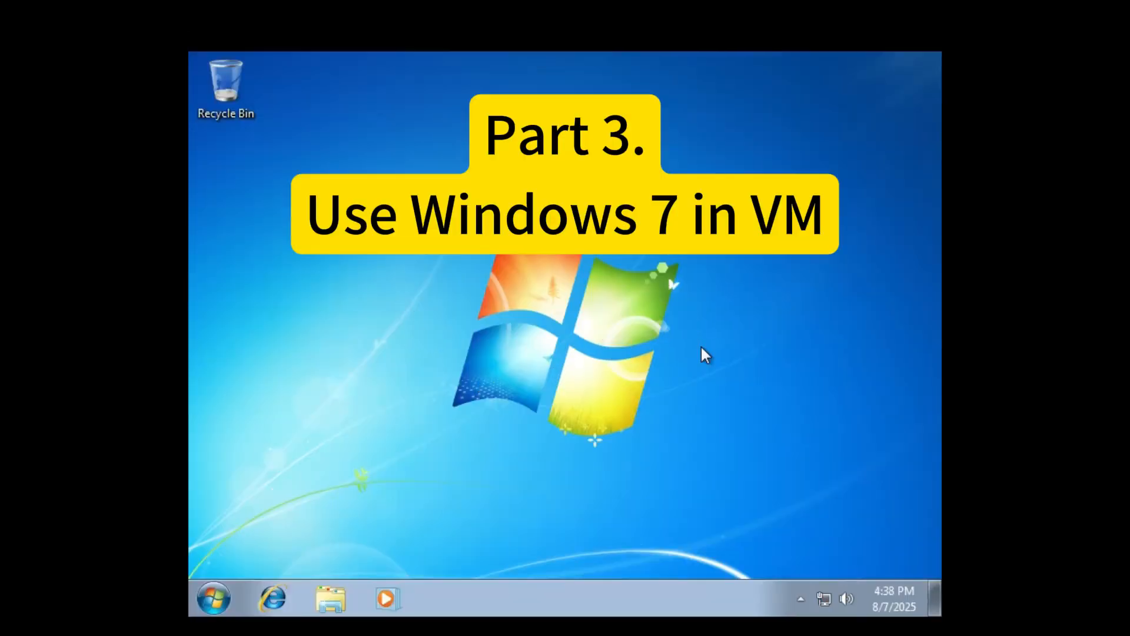
pyautogui.moveTo(388, 335)
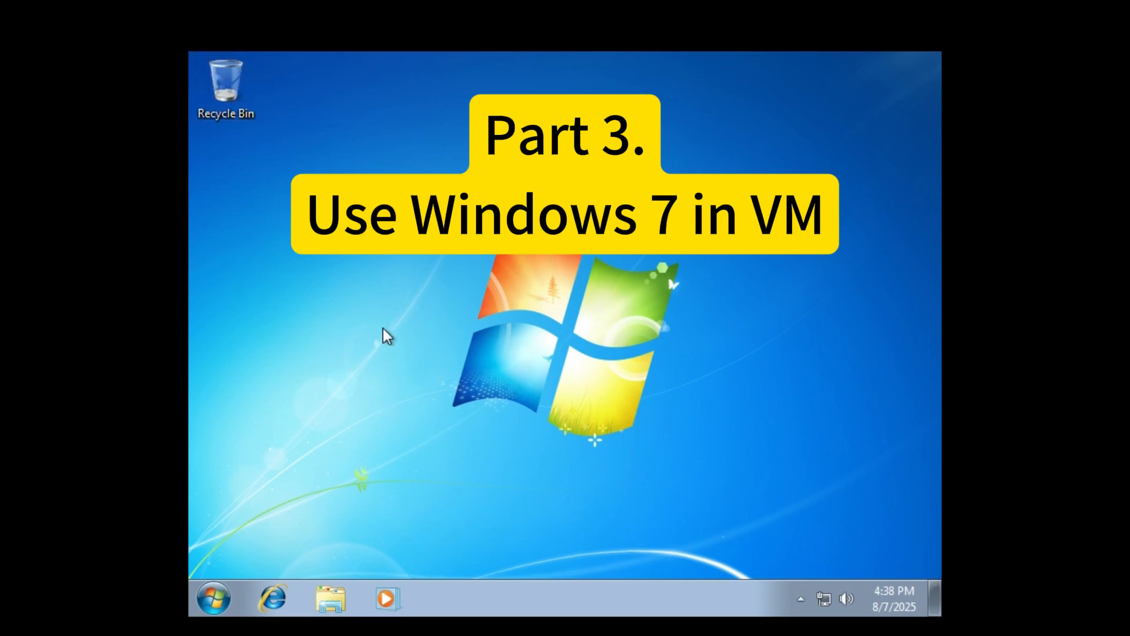
# - Set the Windows 7 guest's screen resolution to 1920 × 1080, apply, and keep the changes
pyautogui.rightClick(385, 335)
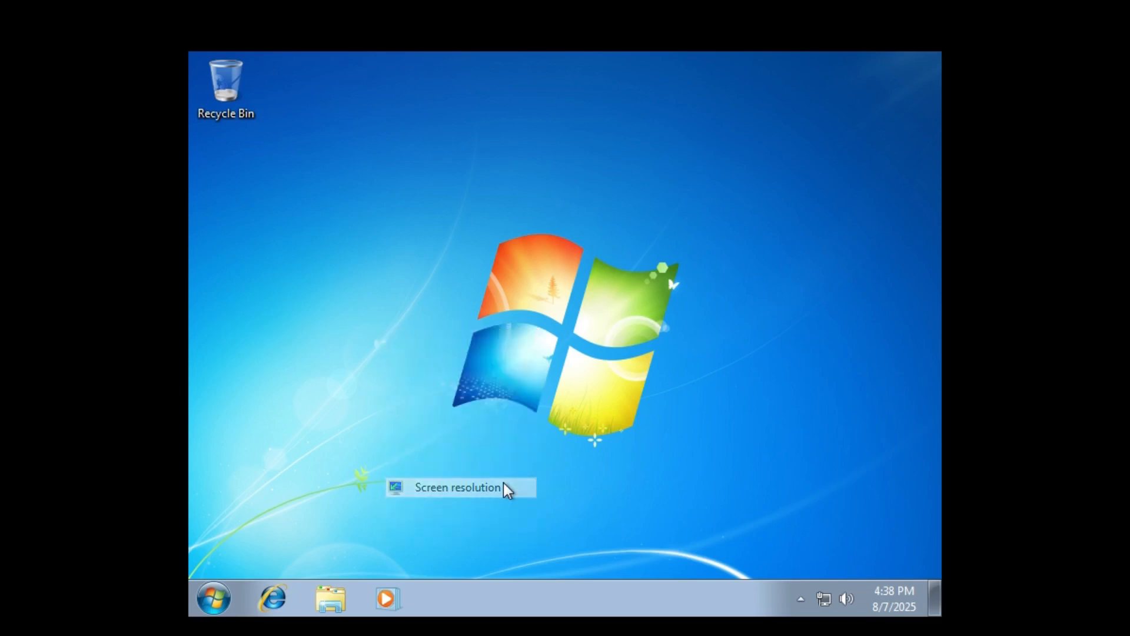
pyautogui.click(458, 488)
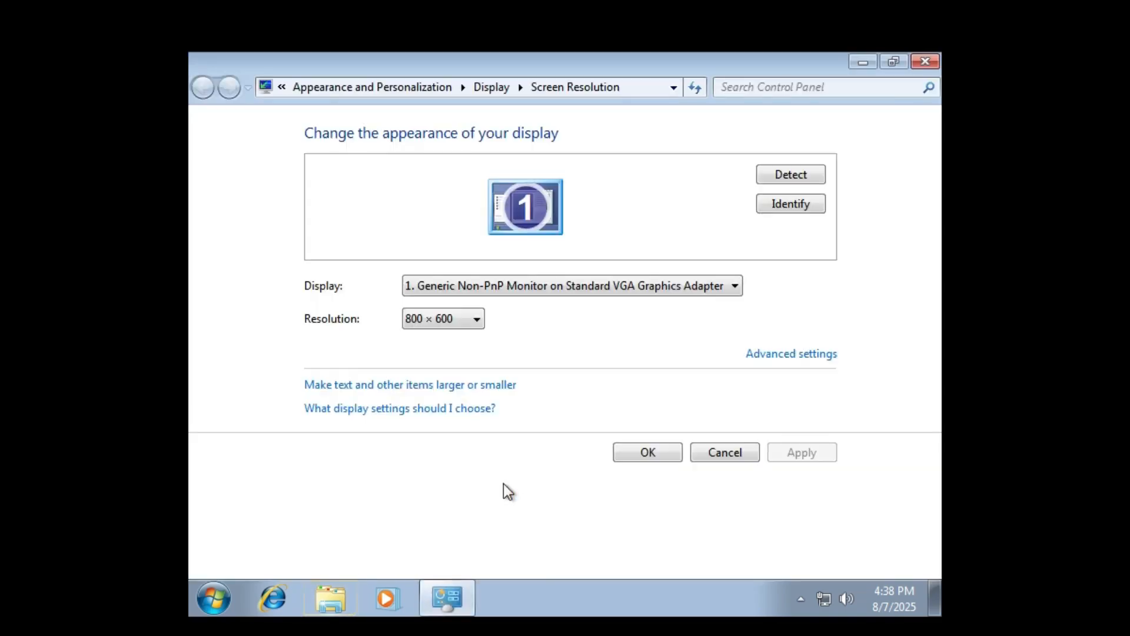
pyautogui.moveTo(469, 373)
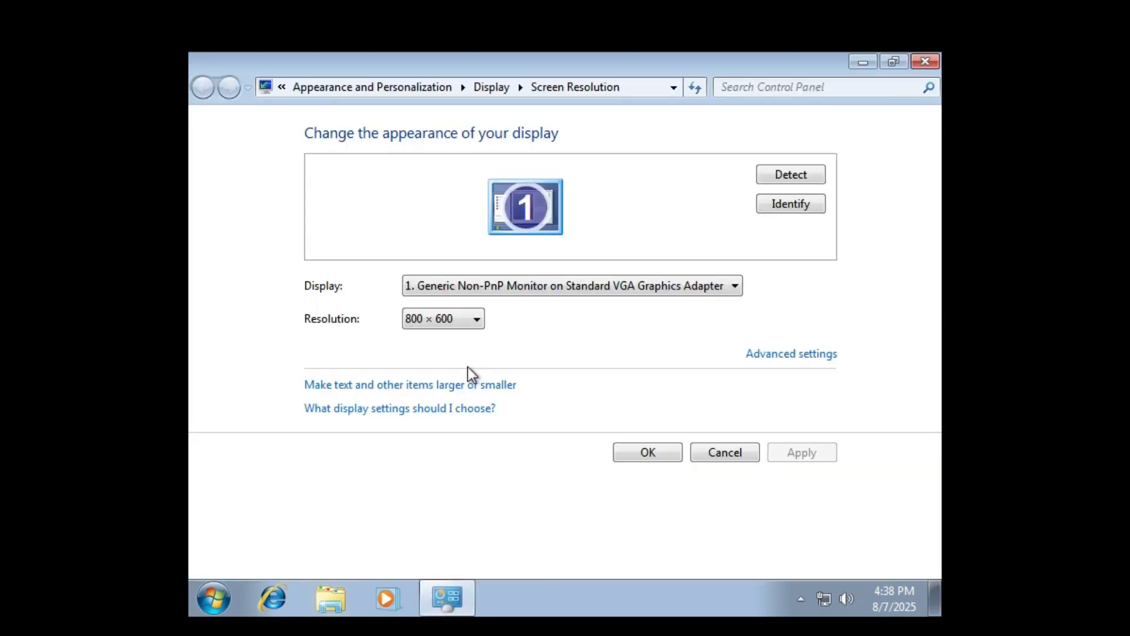
pyautogui.click(475, 318)
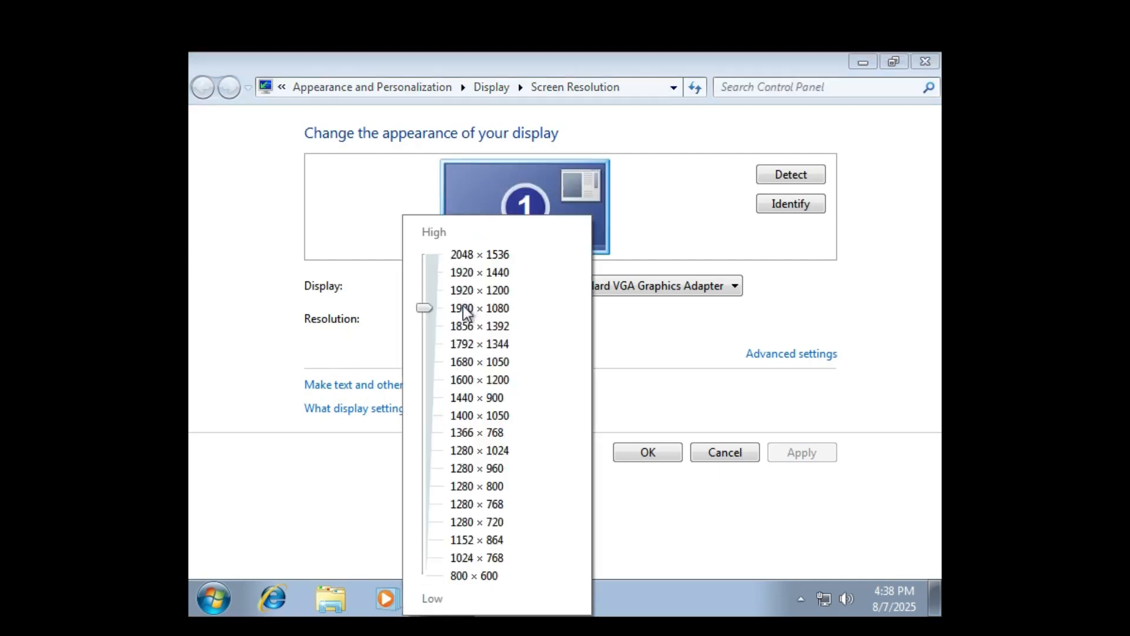
pyautogui.click(479, 308)
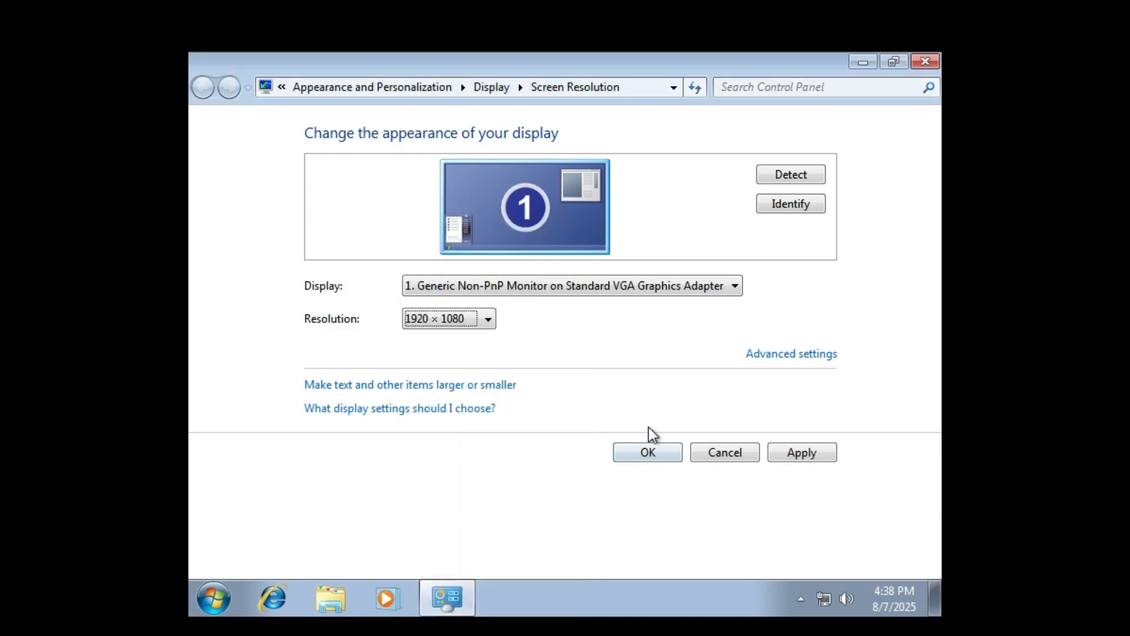
pyautogui.click(800, 452)
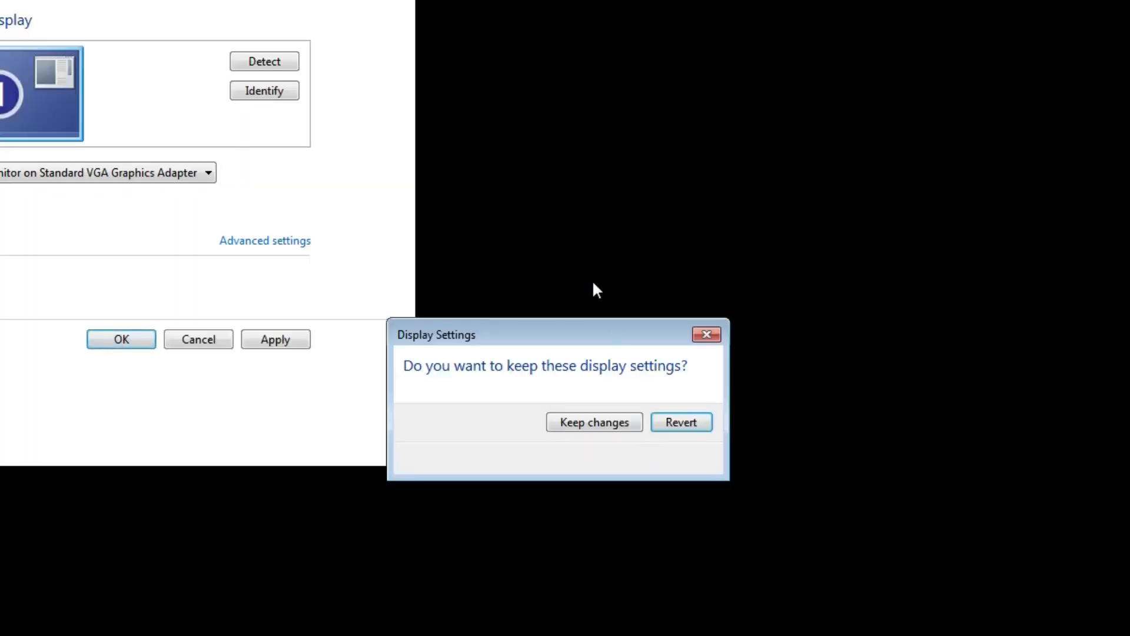
pyautogui.click(593, 421)
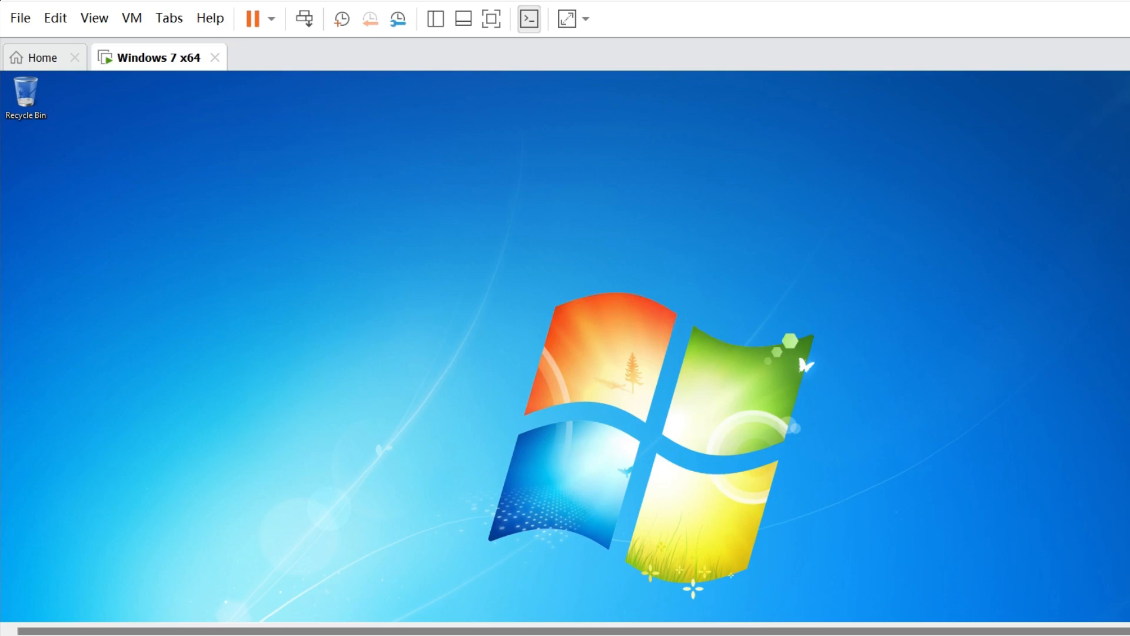
# - Show the guest's Computer view with its C: drive in Explorer, then open the power options
pyautogui.click(16, 609)
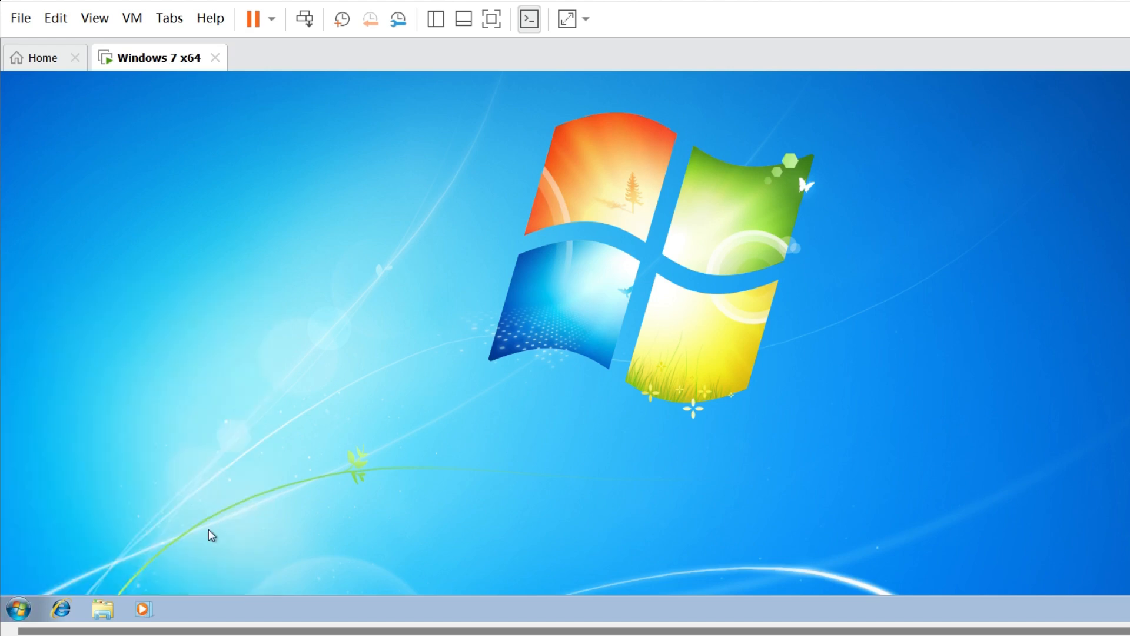
pyautogui.click(102, 609)
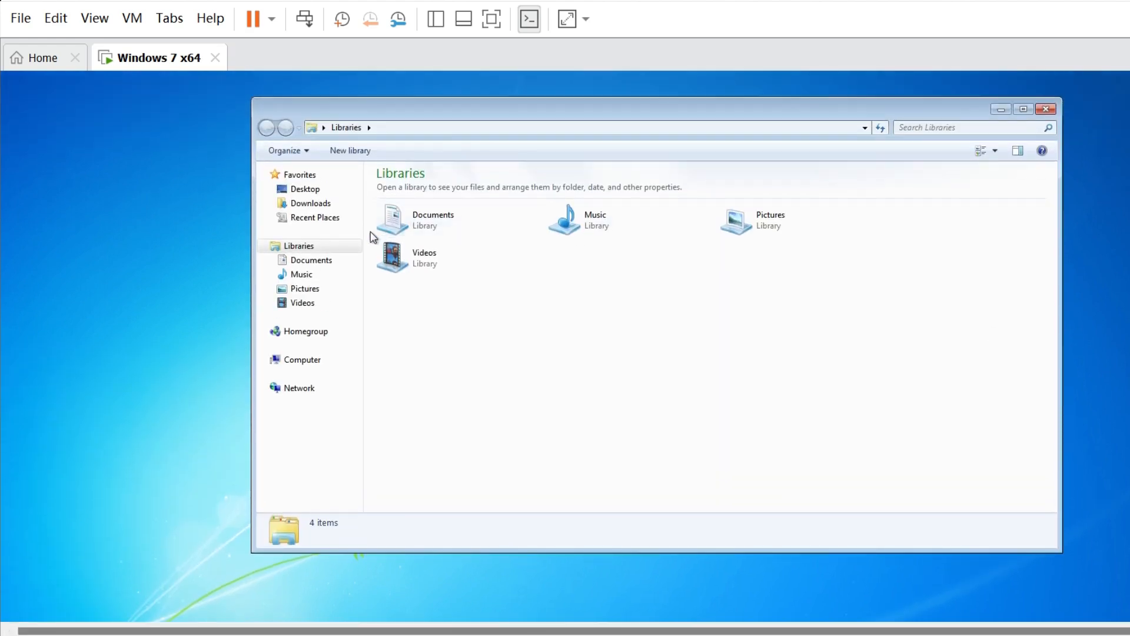
pyautogui.click(302, 359)
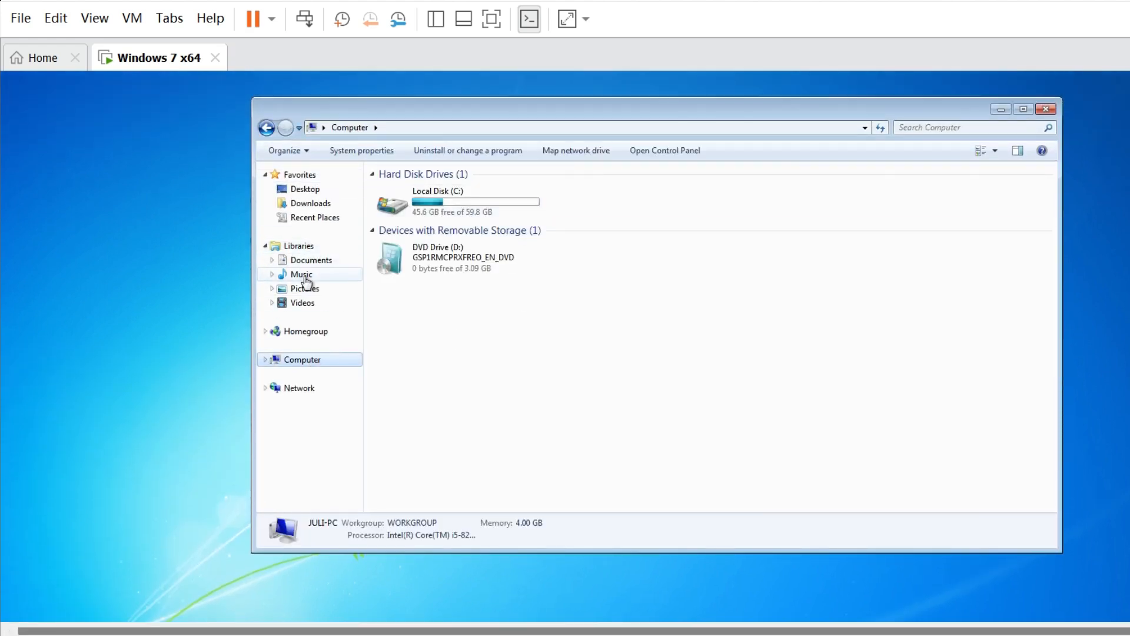
pyautogui.click(349, 13)
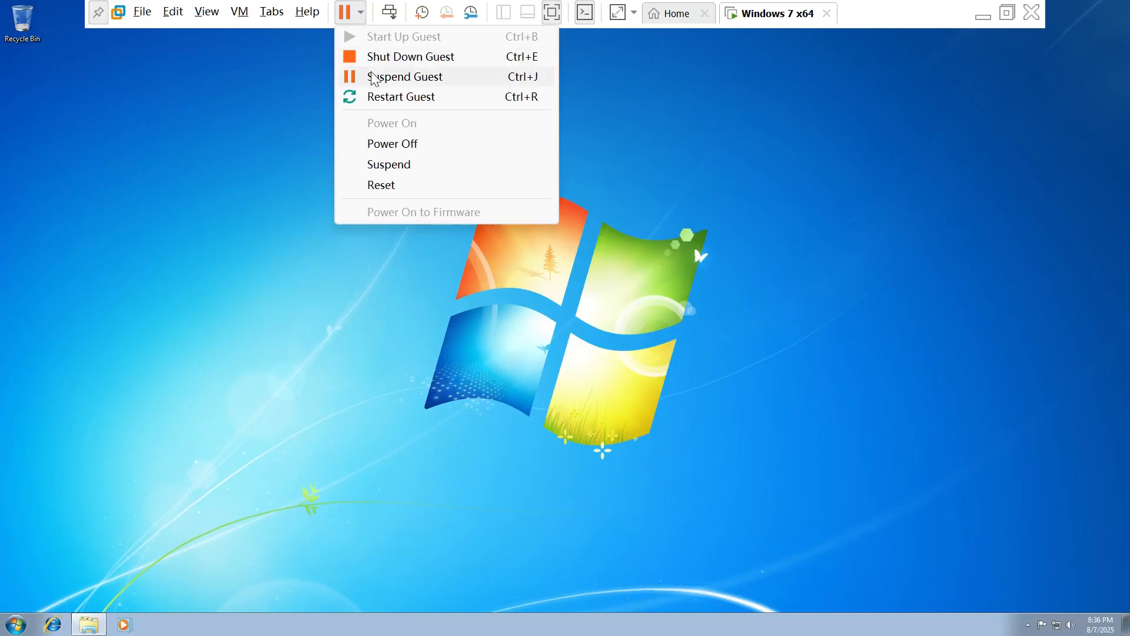
# - Suspend the Windows 7 VM from the power dropdown, then resume it
pyautogui.click(405, 77)
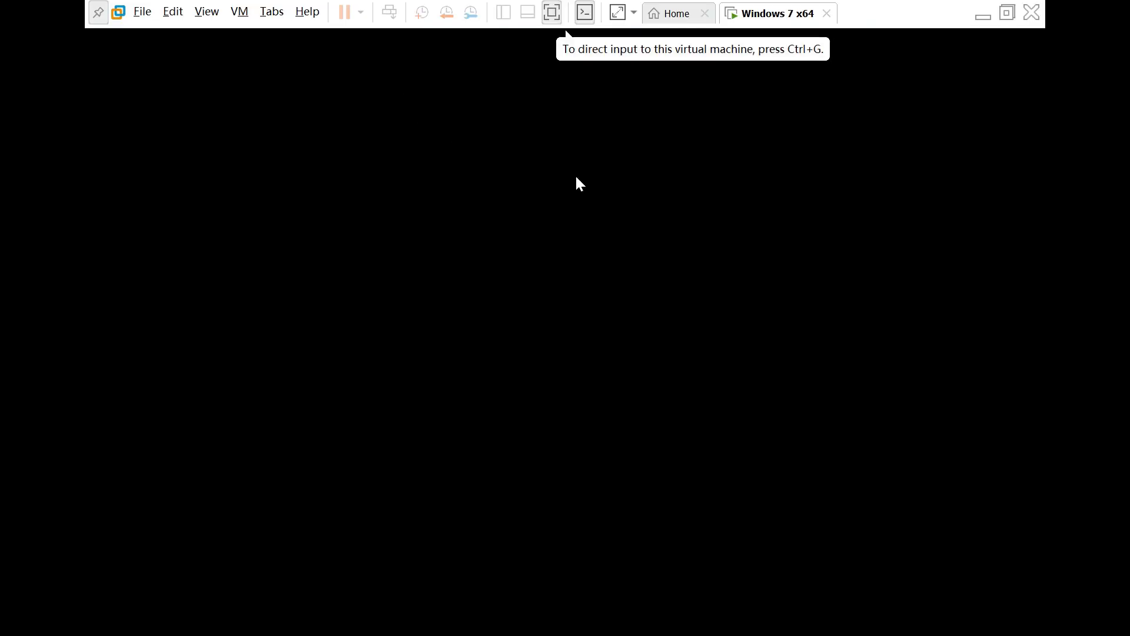
pyautogui.click(345, 12)
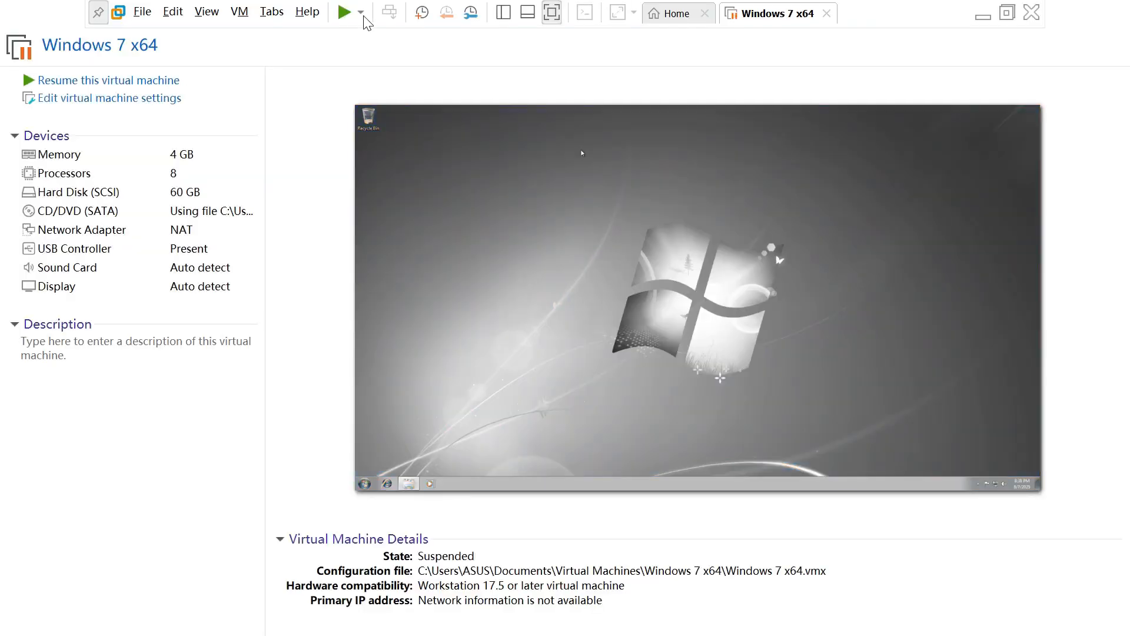
pyautogui.click(361, 13)
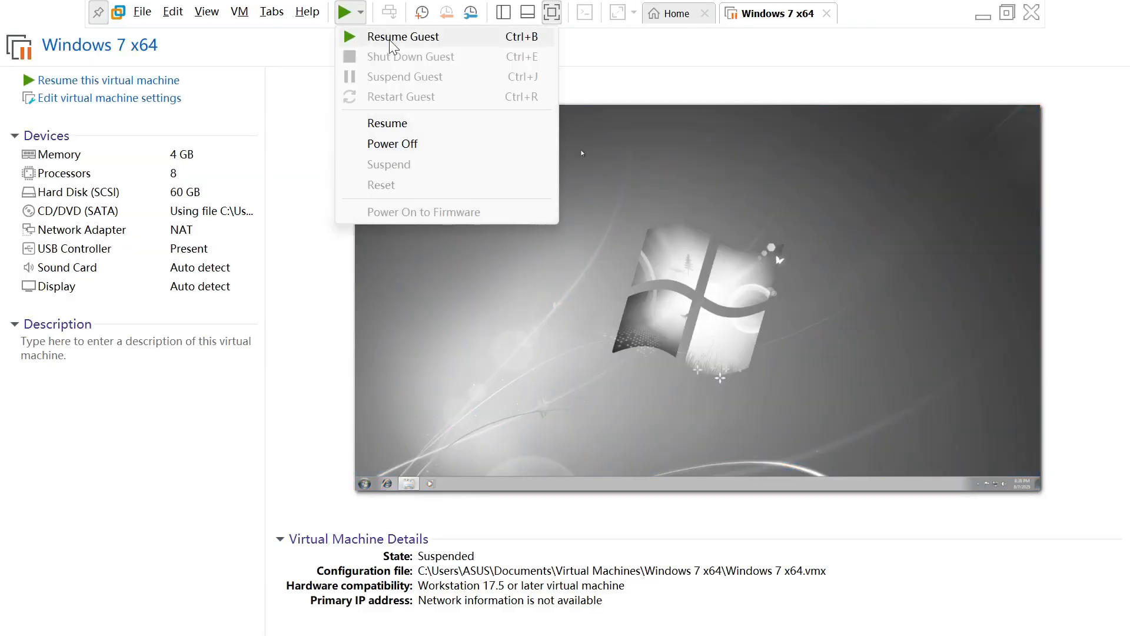
pyautogui.click(405, 35)
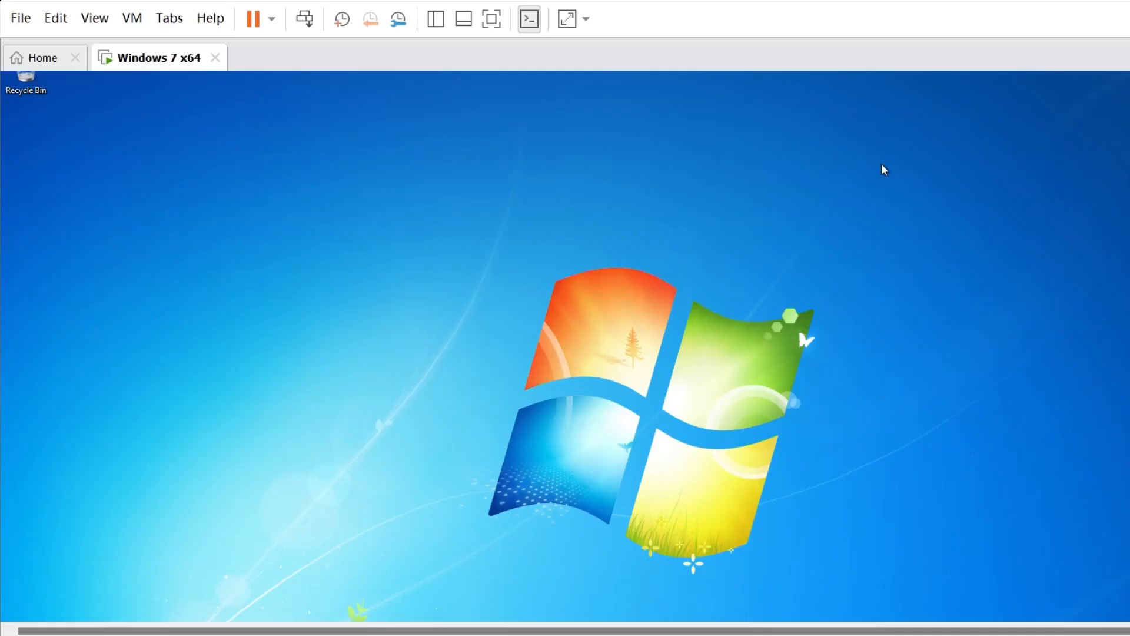
# - Start Install VMware Tools, run D:\setup.exe in the guest, and advance the wizard past Welcome
pyautogui.click(131, 17)
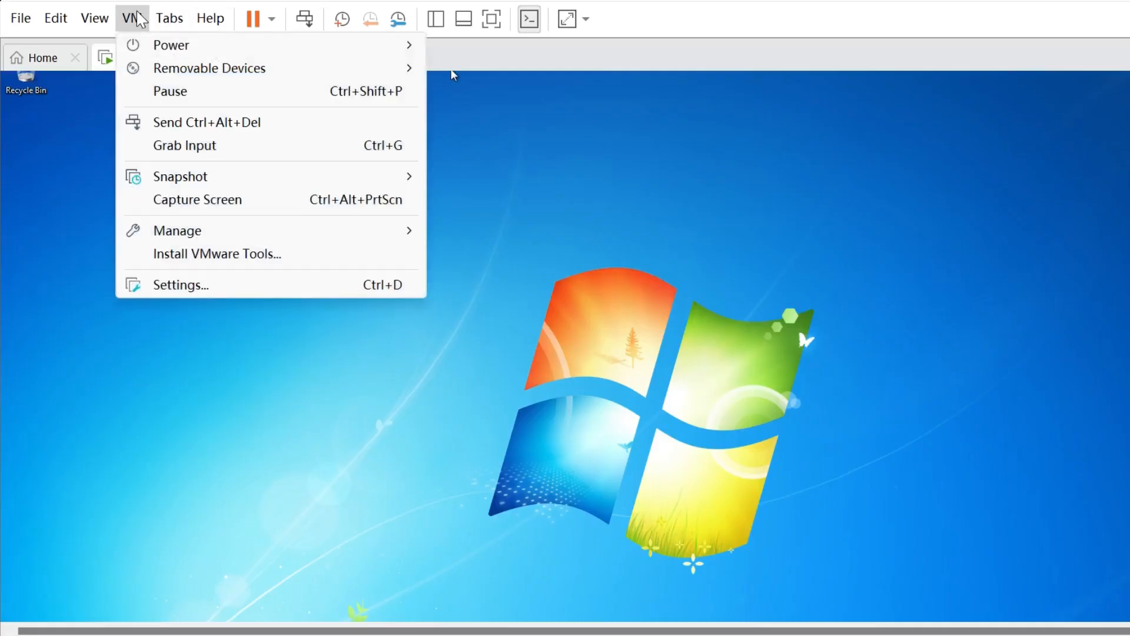
pyautogui.moveTo(217, 253)
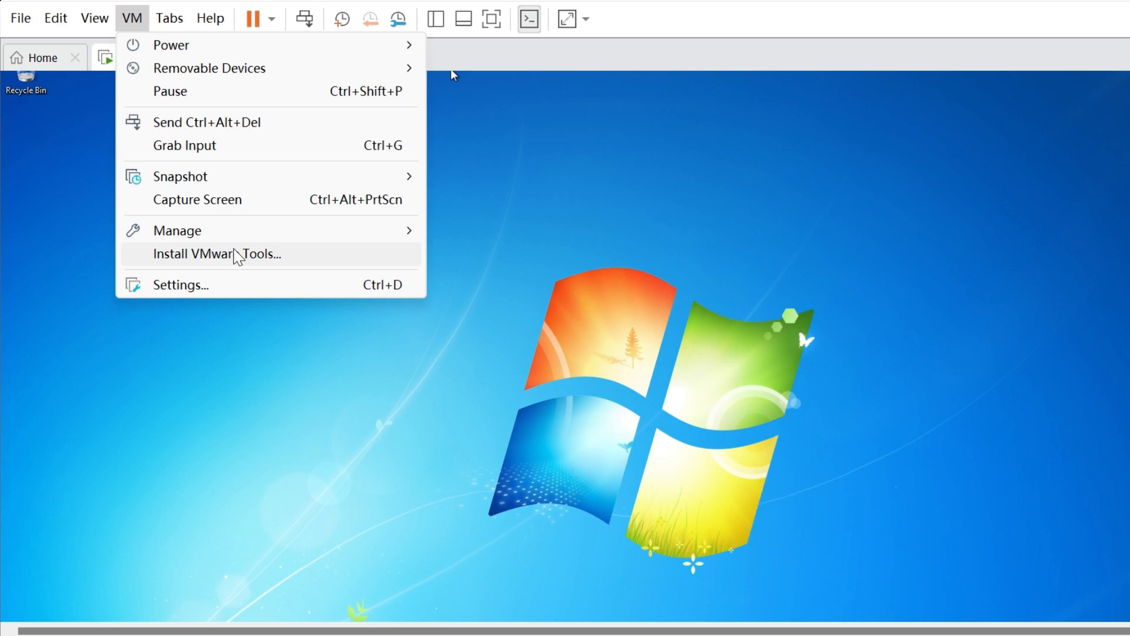
pyautogui.click(216, 254)
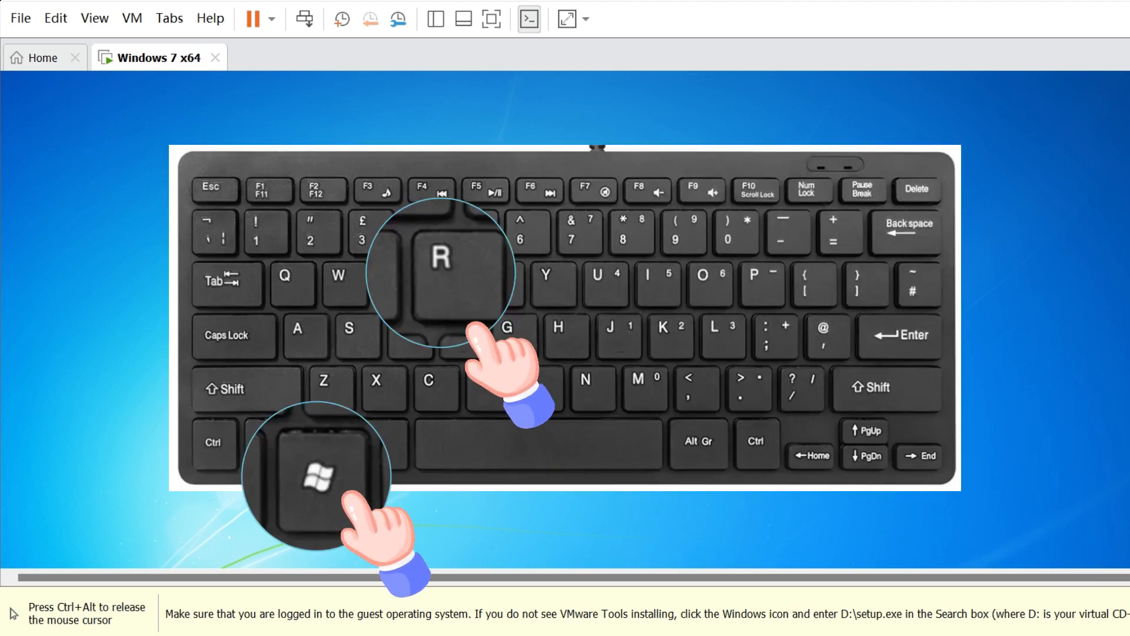
pyautogui.press('Win+r')
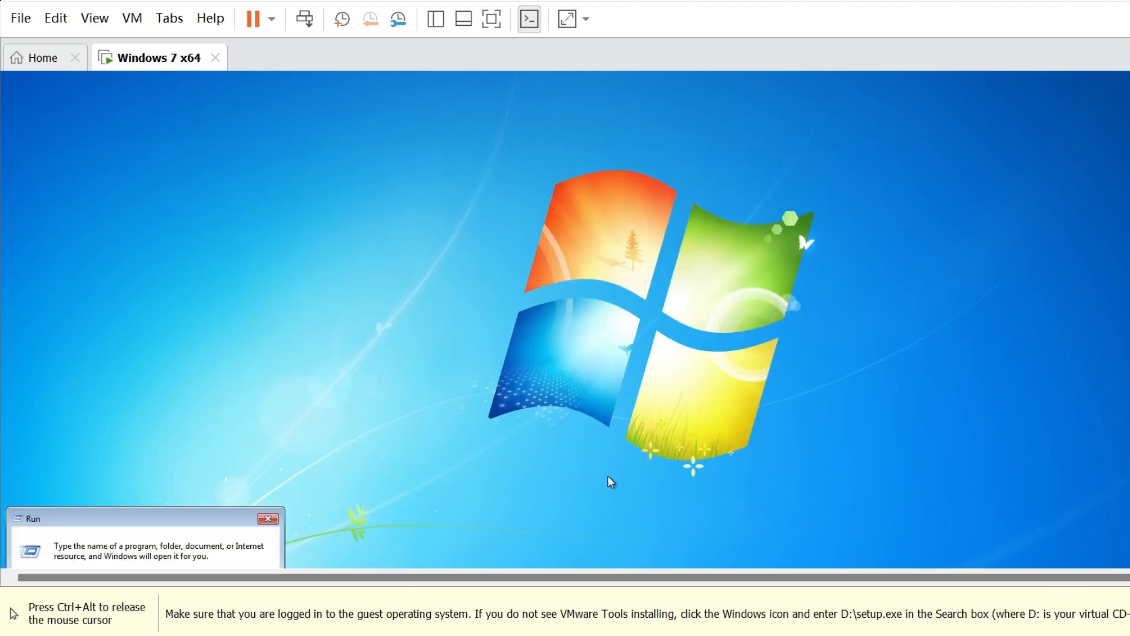
pyautogui.write('D')
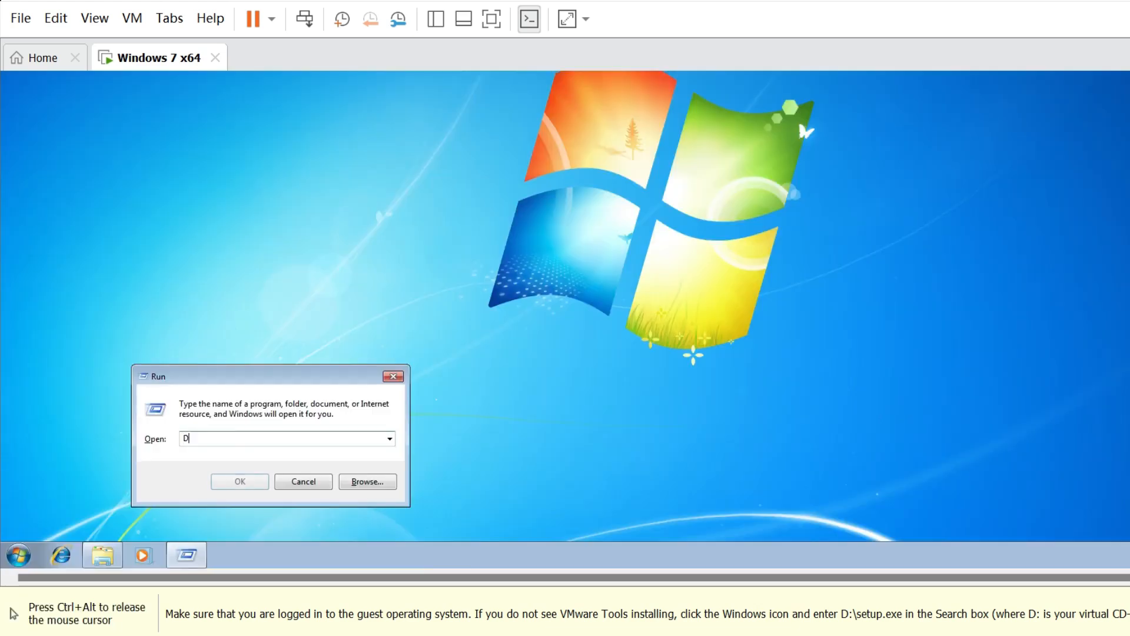
pyautogui.write(':')
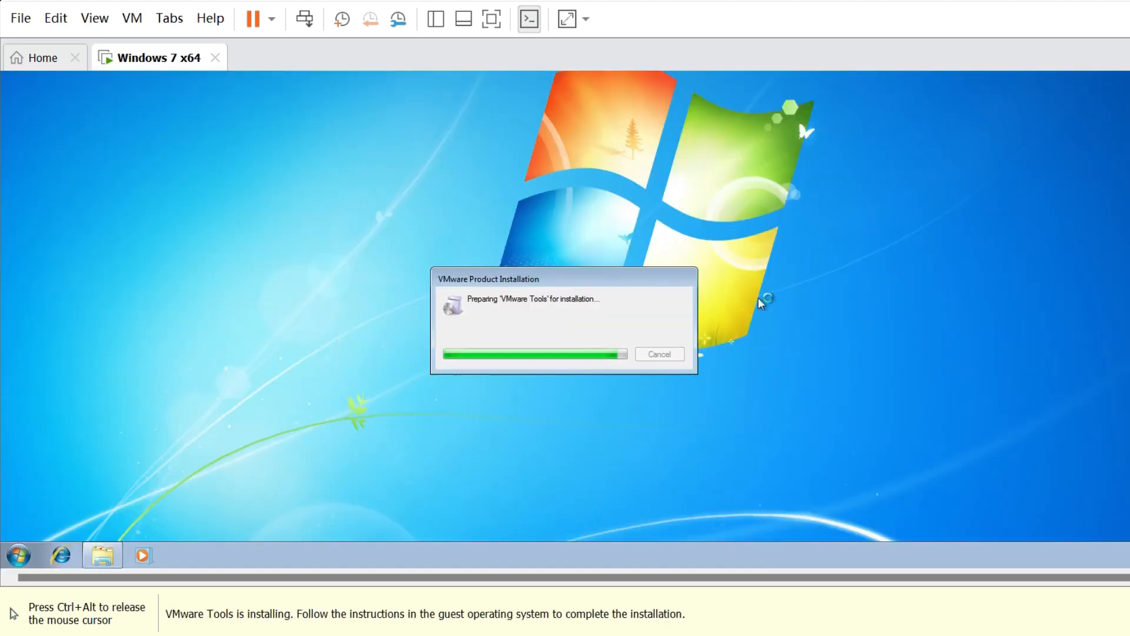
pyautogui.moveTo(761, 304)
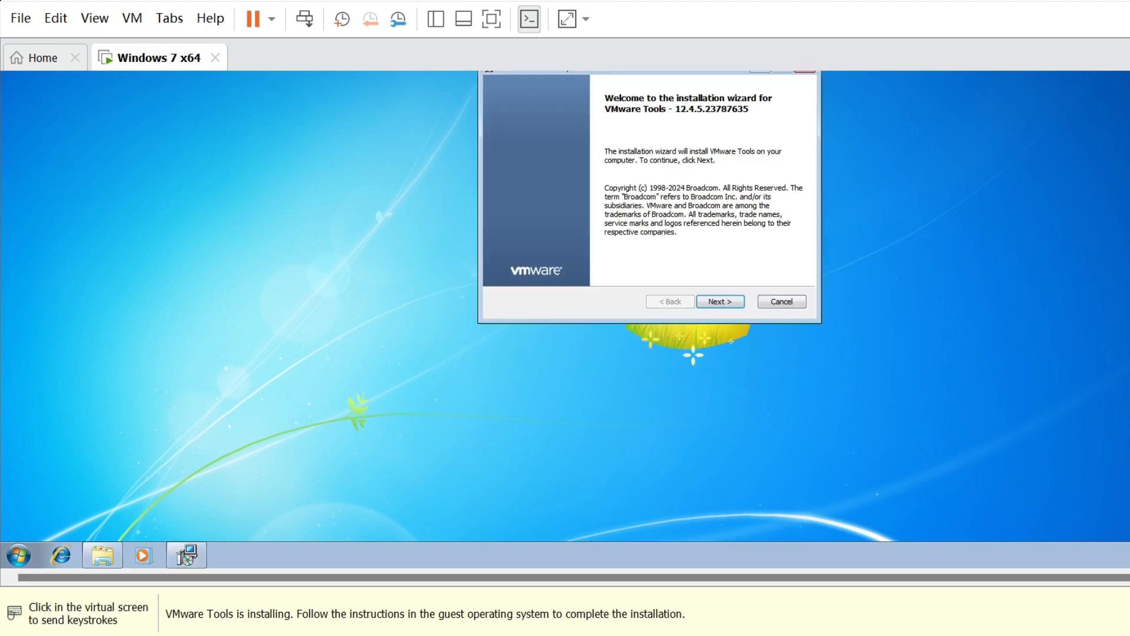
pyautogui.click(719, 300)
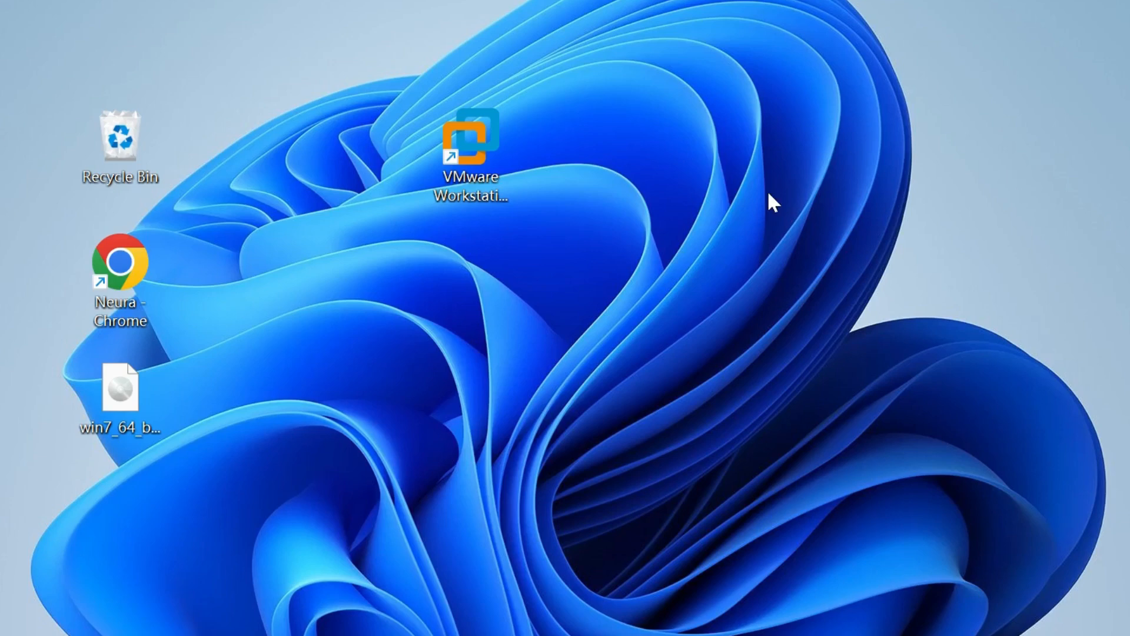
pyautogui.moveTo(606, 240)
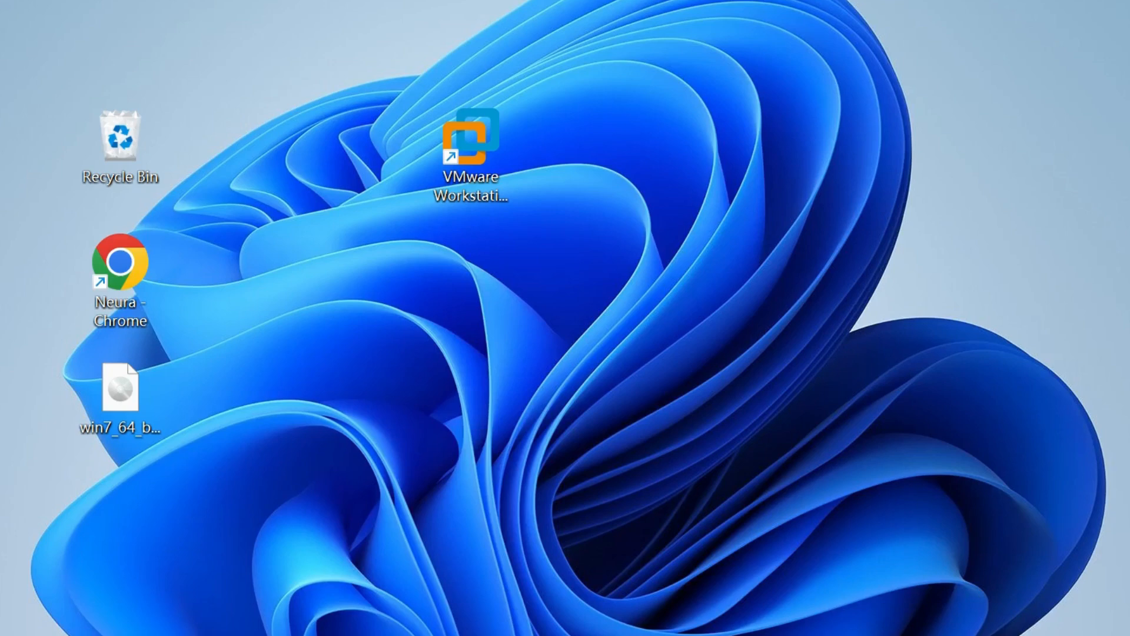
pyautogui.moveTo(1017, 179)
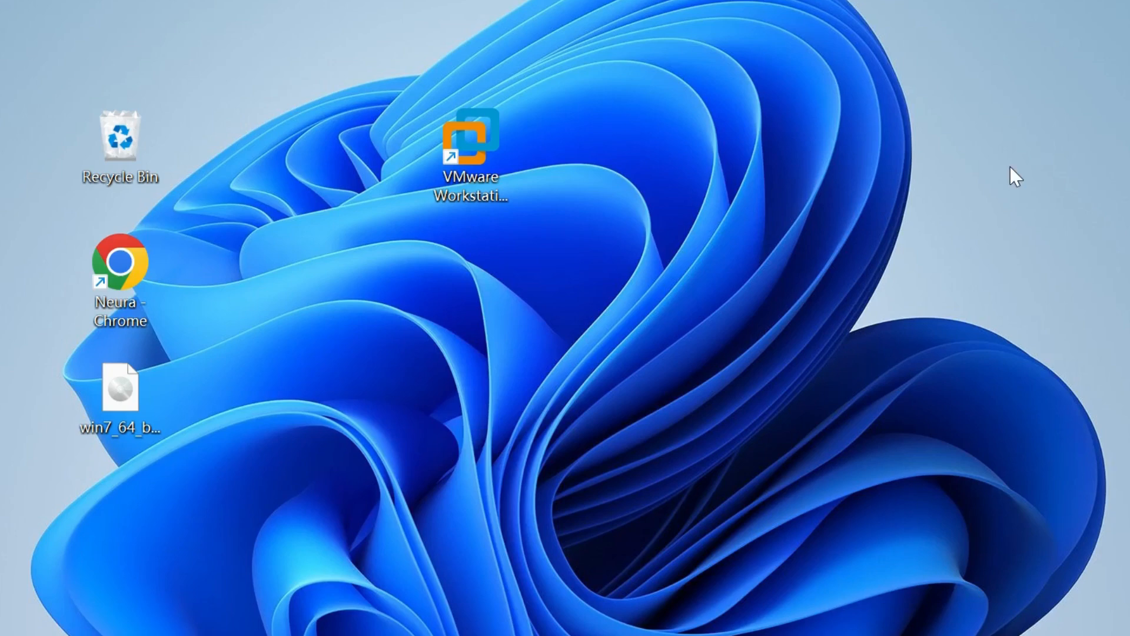
pyautogui.moveTo(610, 235)
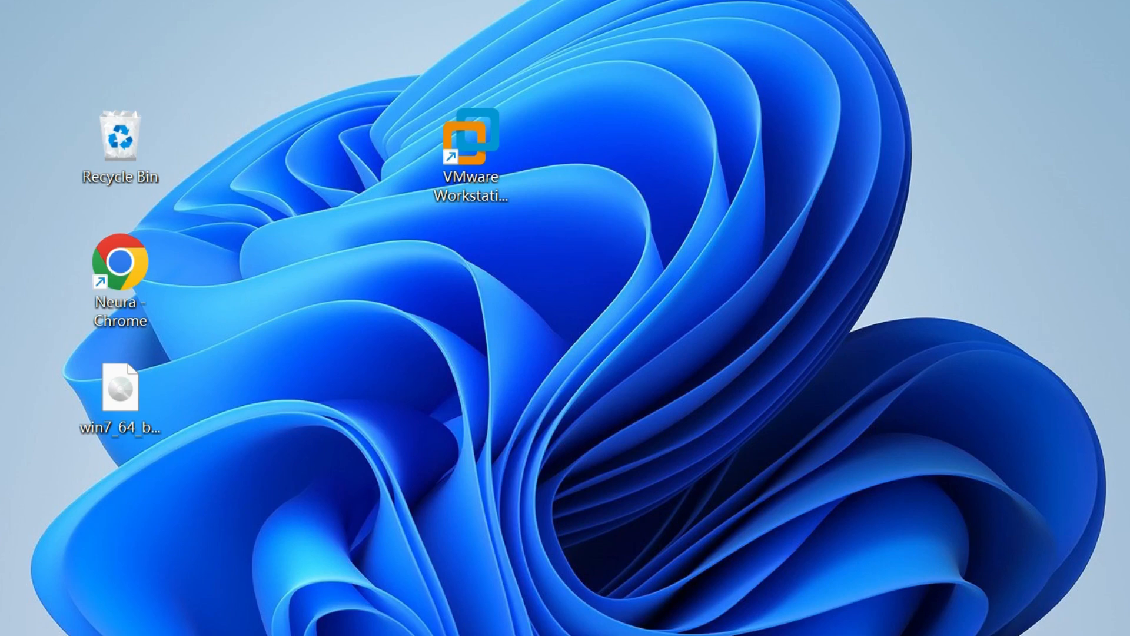
pyautogui.moveTo(1017, 178)
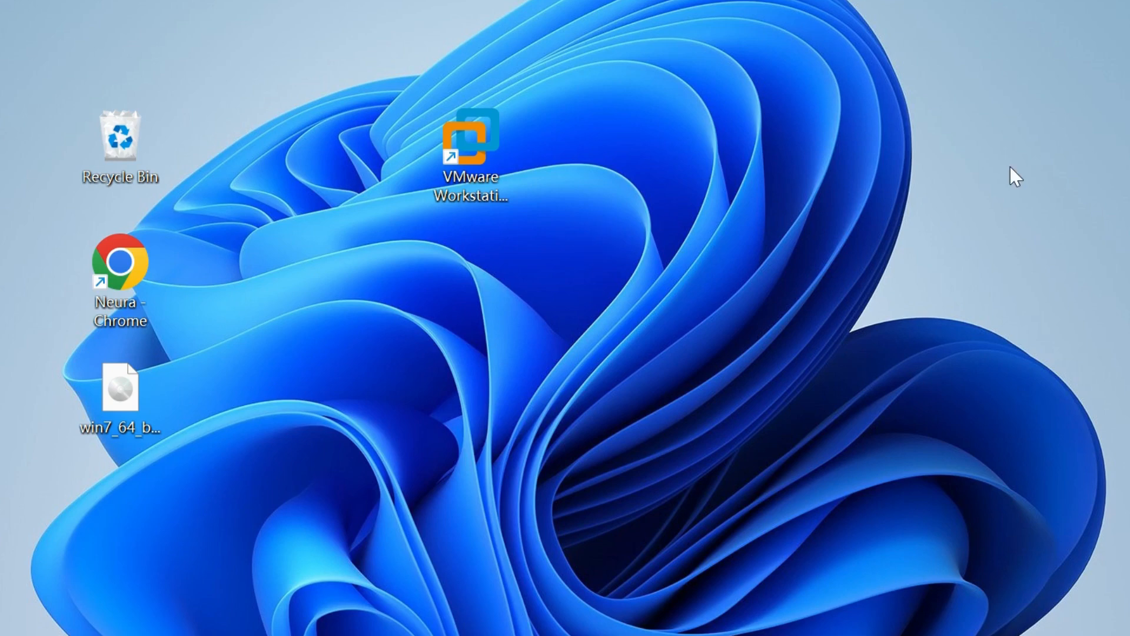
pyautogui.moveTo(609, 231)
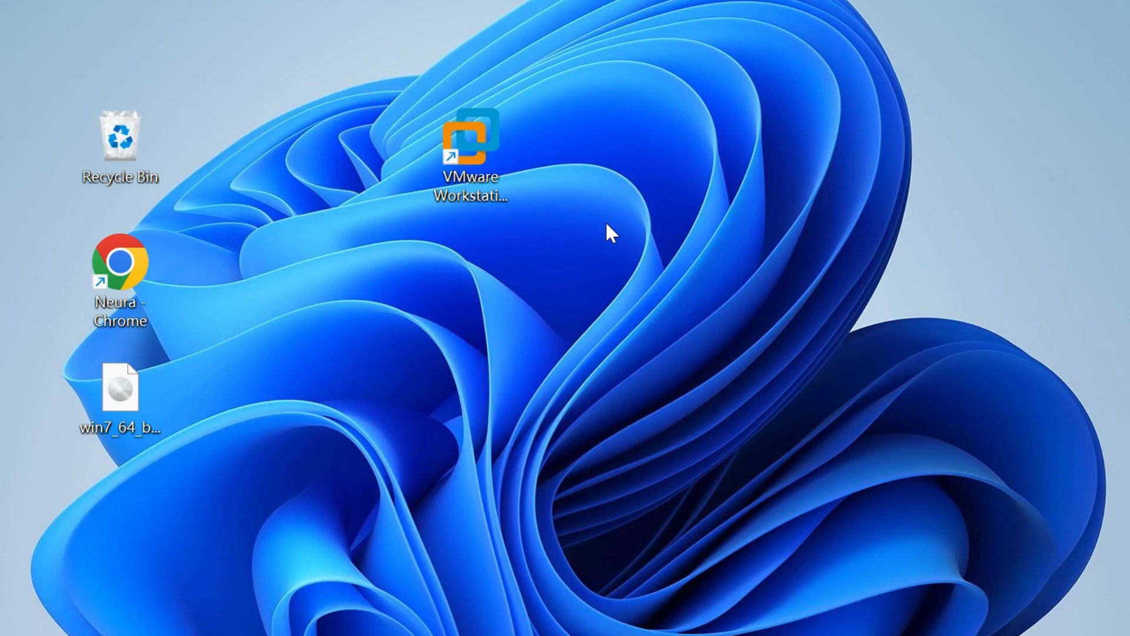